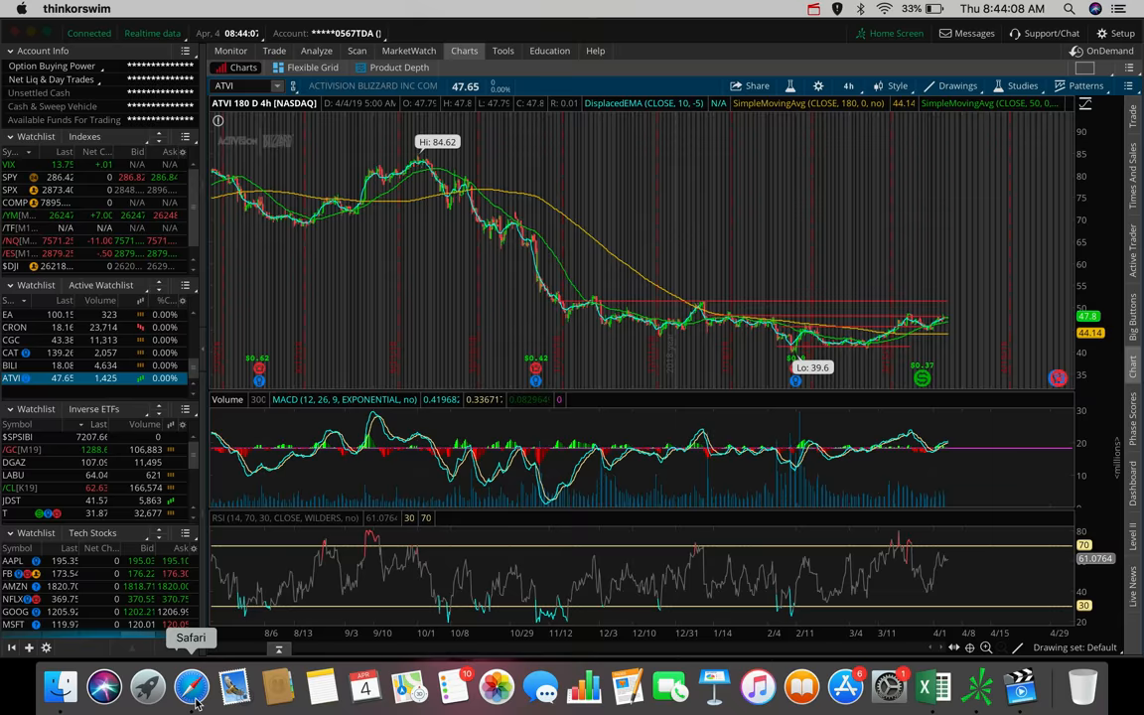
- Review the TSLA 4-hour chart with trendlines, then return to Safari's pre-market page
{"action": "left_click", "coordinate": [192, 685]}
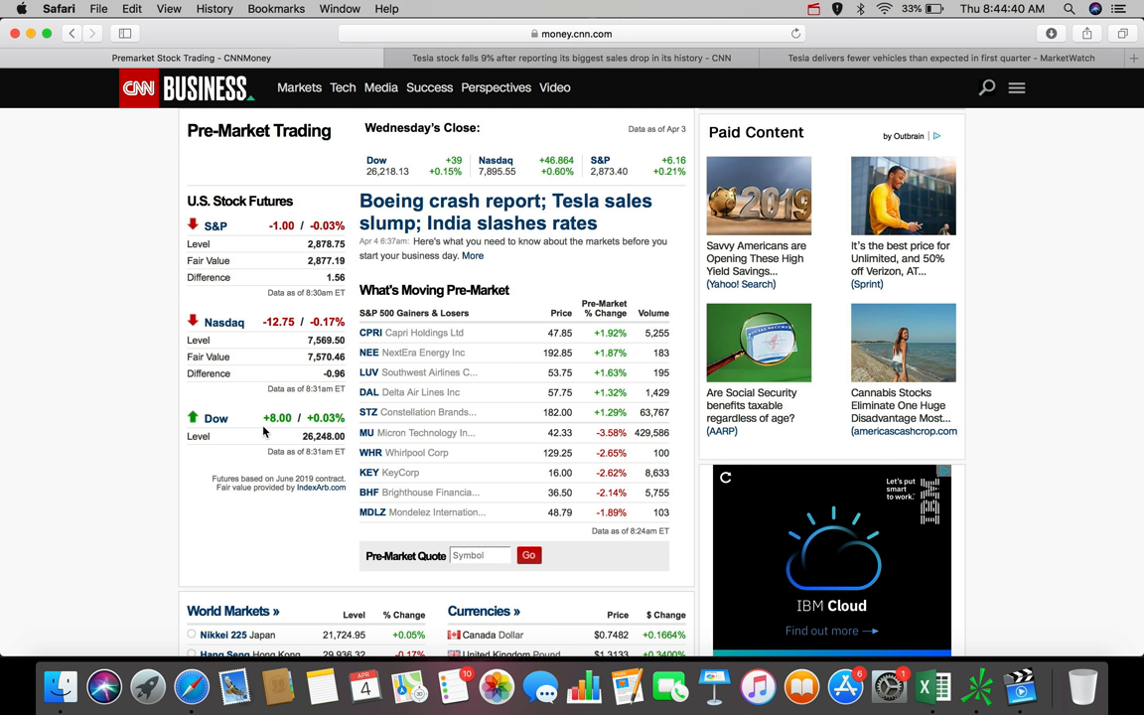
{"action": "mouse_move", "coordinate": [232, 310]}
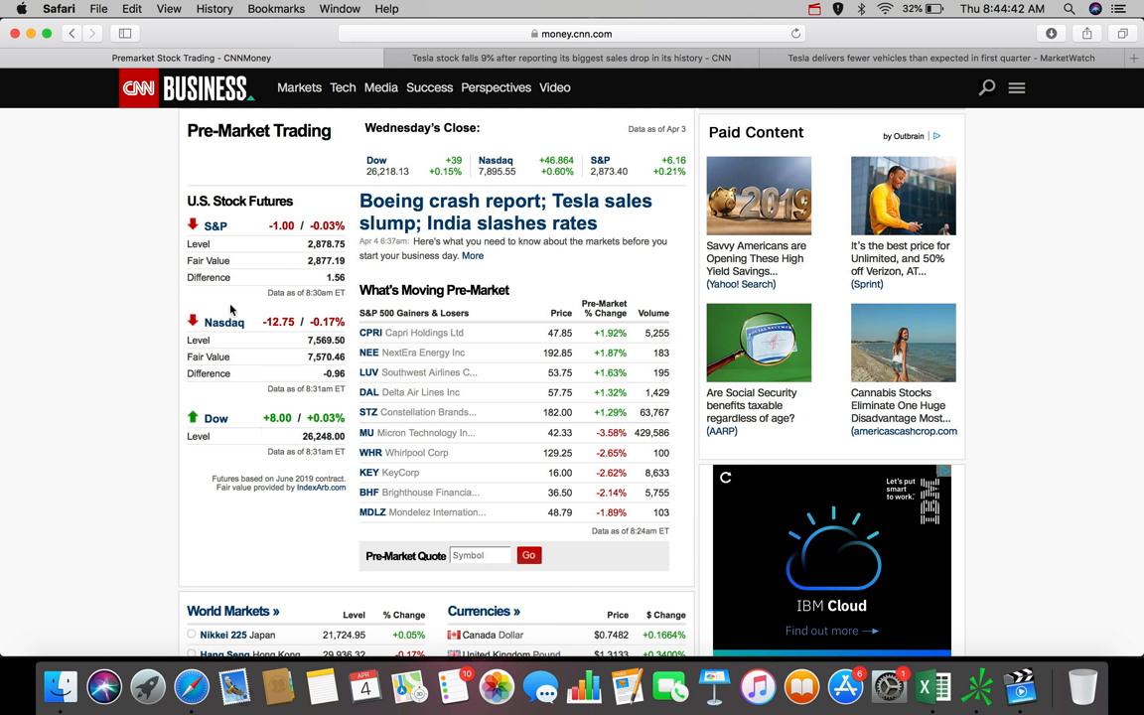
{"action": "mouse_move", "coordinate": [941, 7]}
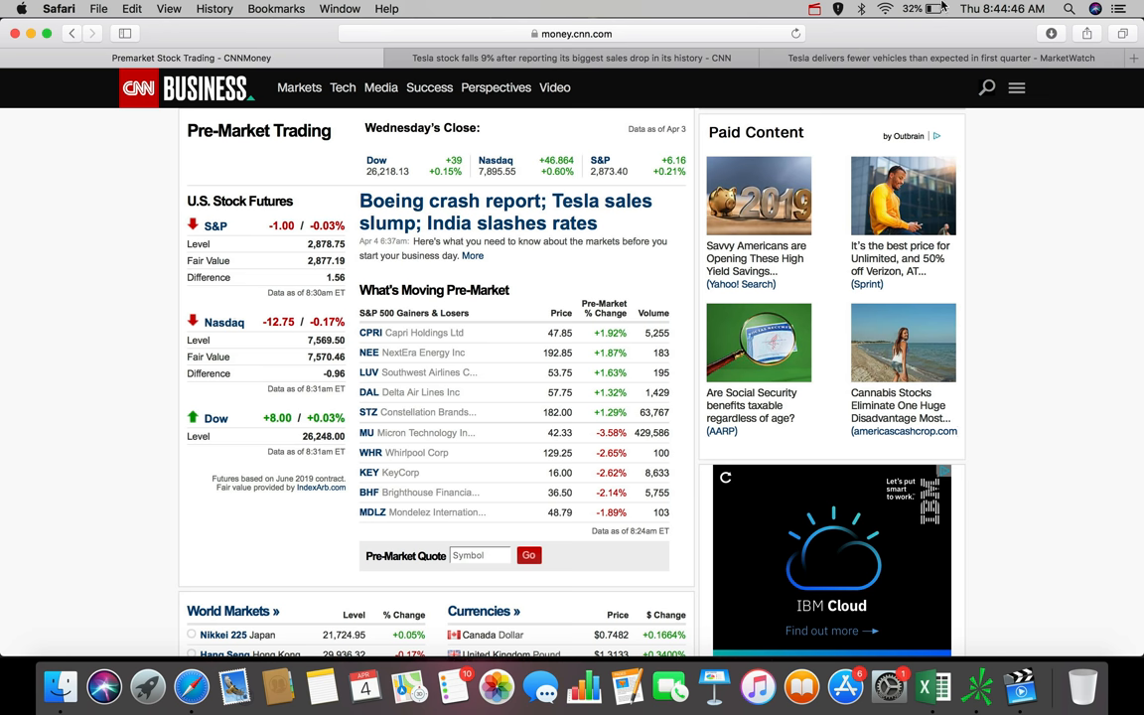
{"action": "mouse_move", "coordinate": [951, 247]}
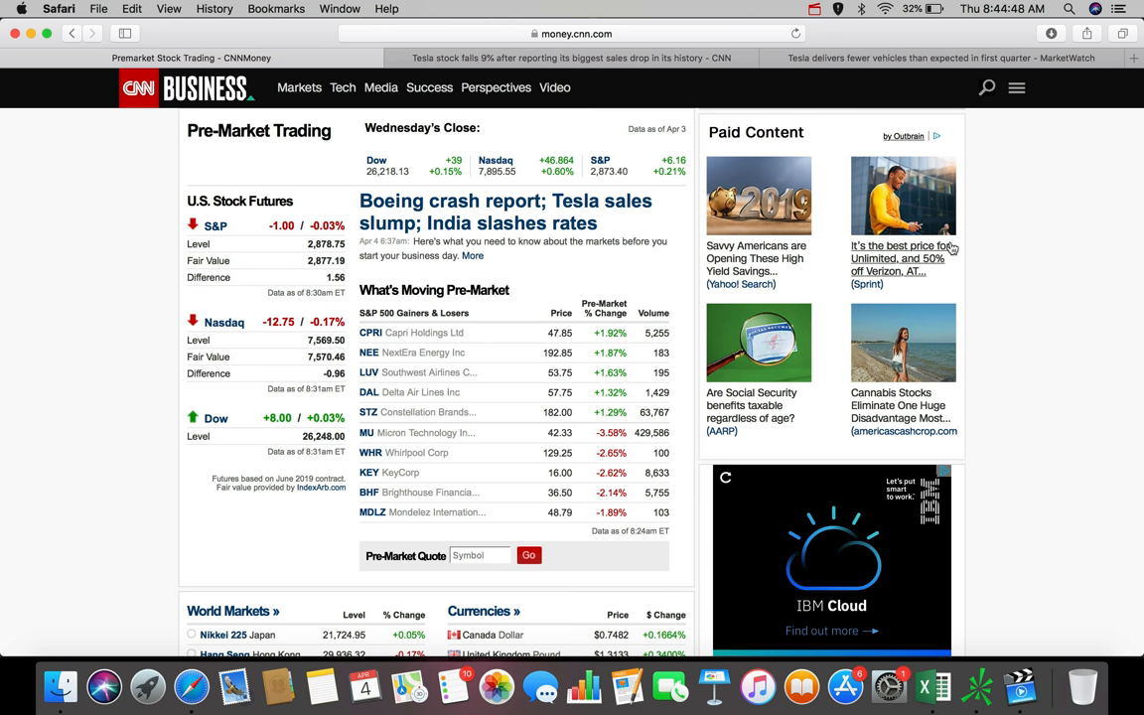
{"action": "mouse_move", "coordinate": [948, 246]}
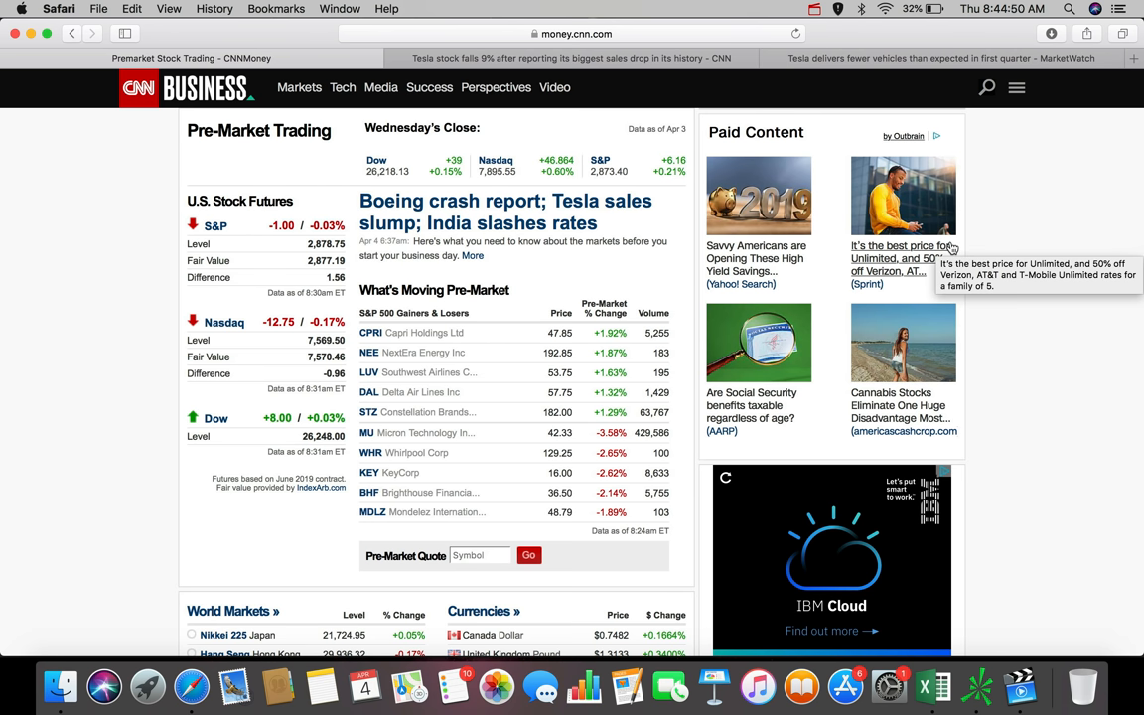
{"action": "mouse_move", "coordinate": [971, 634]}
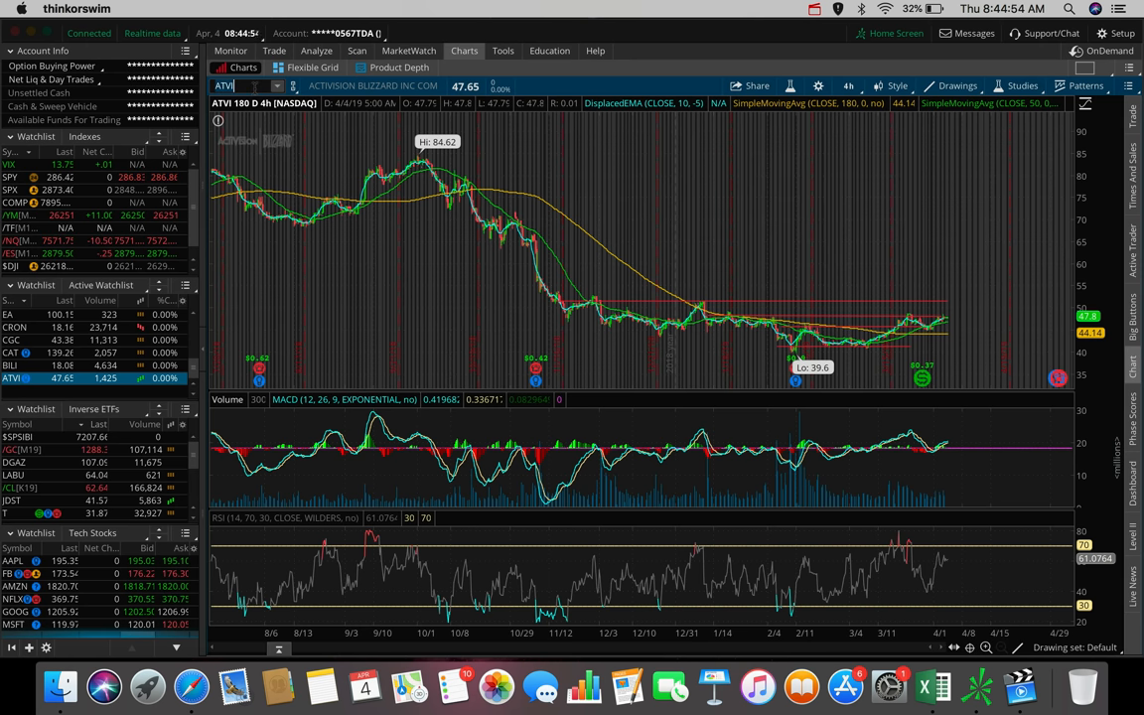
{"action": "type", "text": "TSLA"}
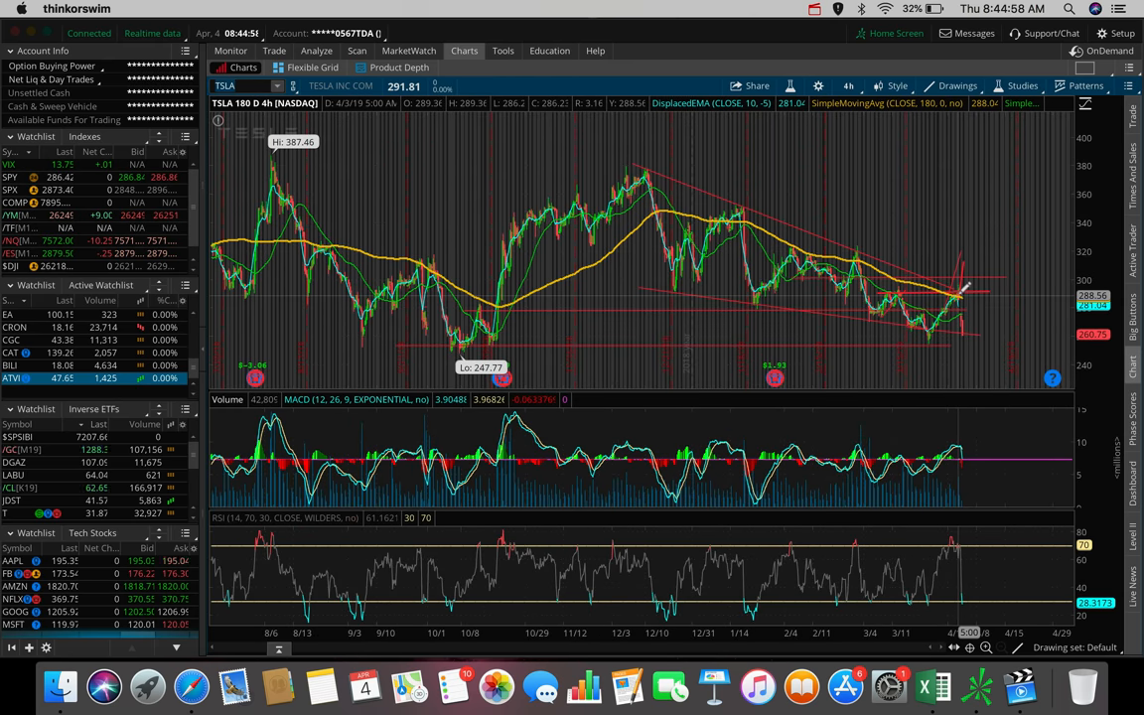
{"action": "mouse_move", "coordinate": [964, 283]}
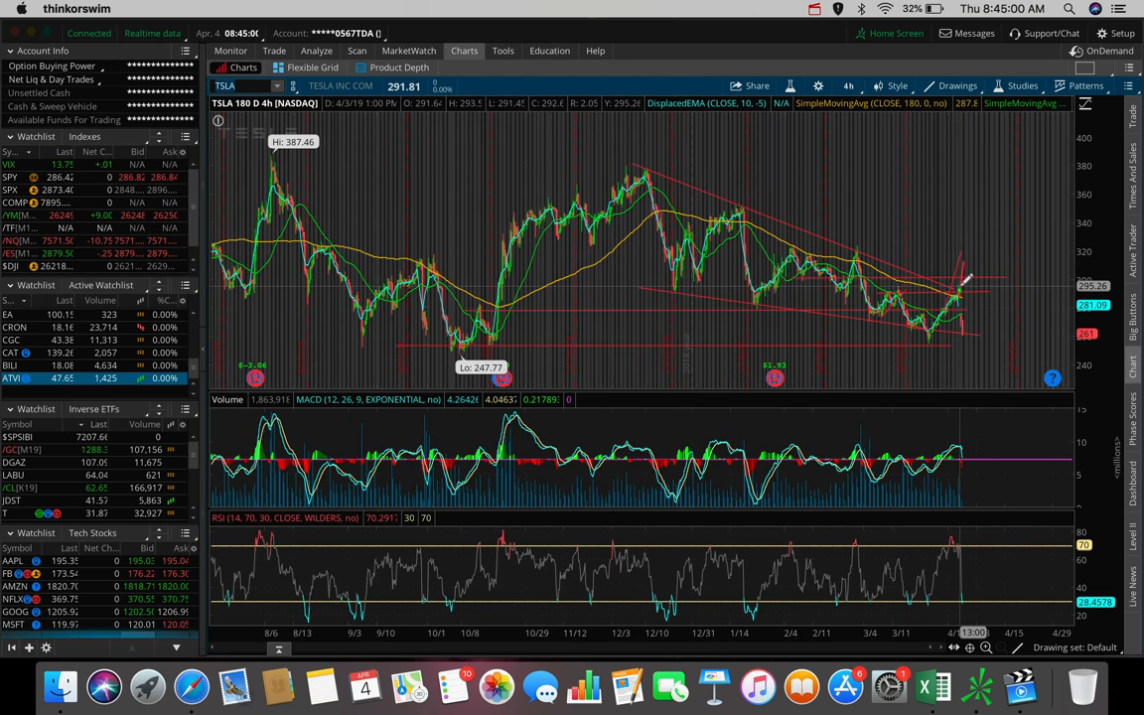
{"action": "mouse_move", "coordinate": [963, 278]}
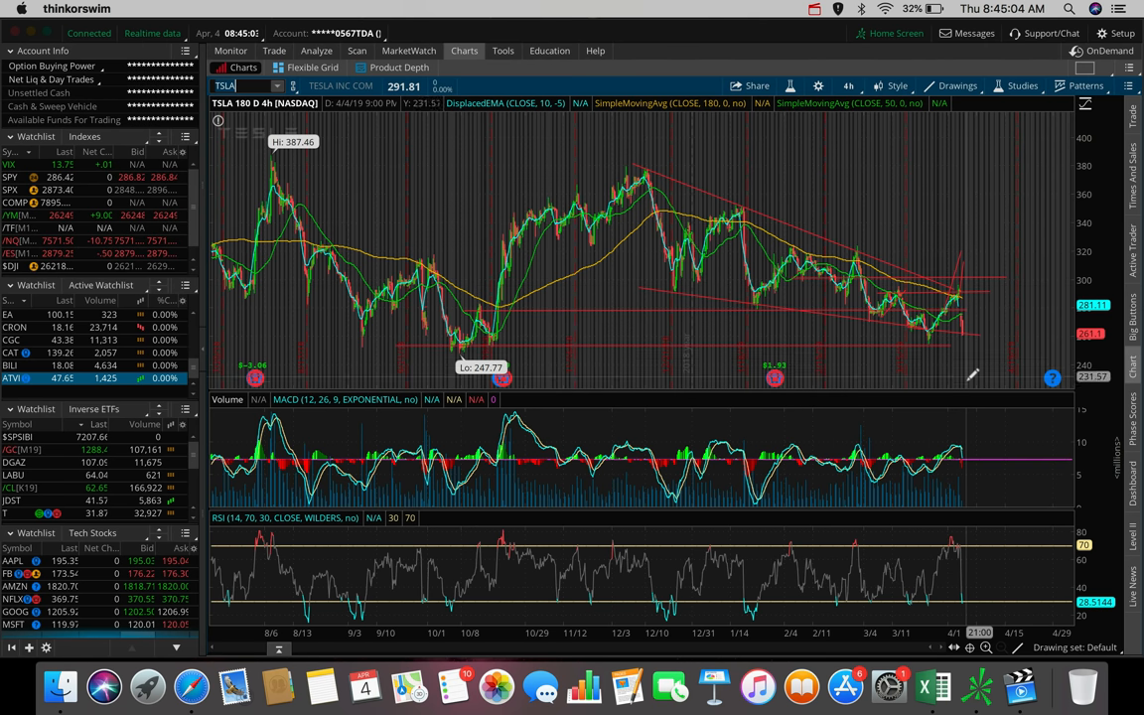
{"action": "mouse_move", "coordinate": [973, 328]}
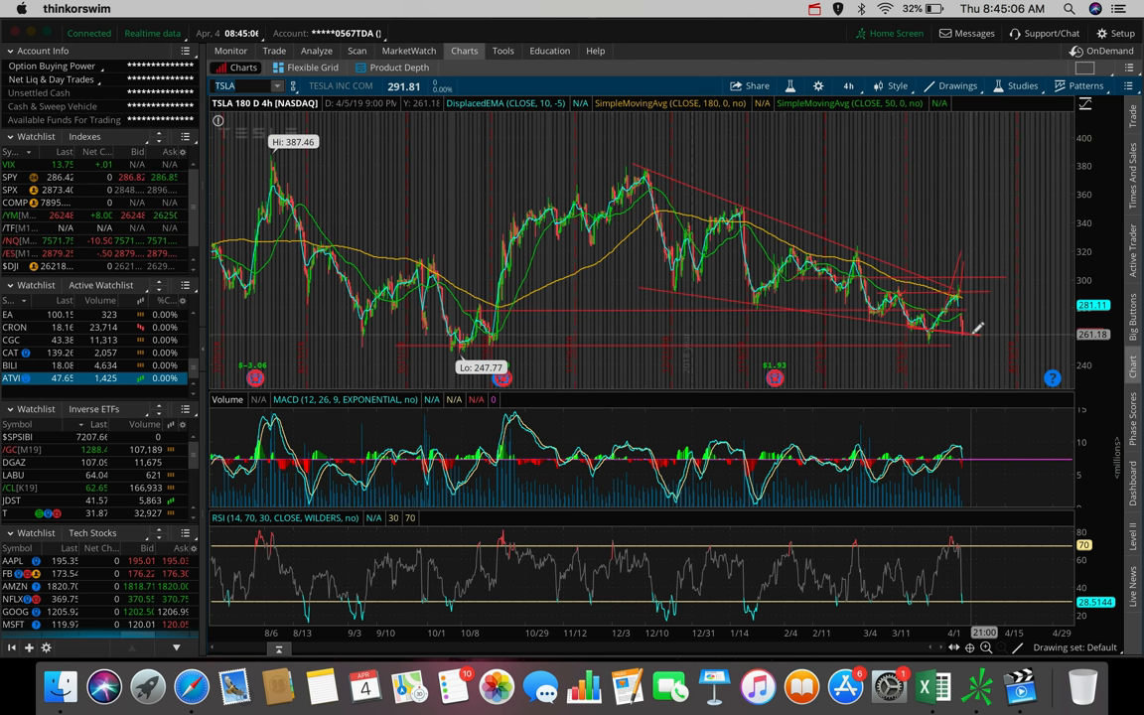
{"action": "mouse_move", "coordinate": [979, 328]}
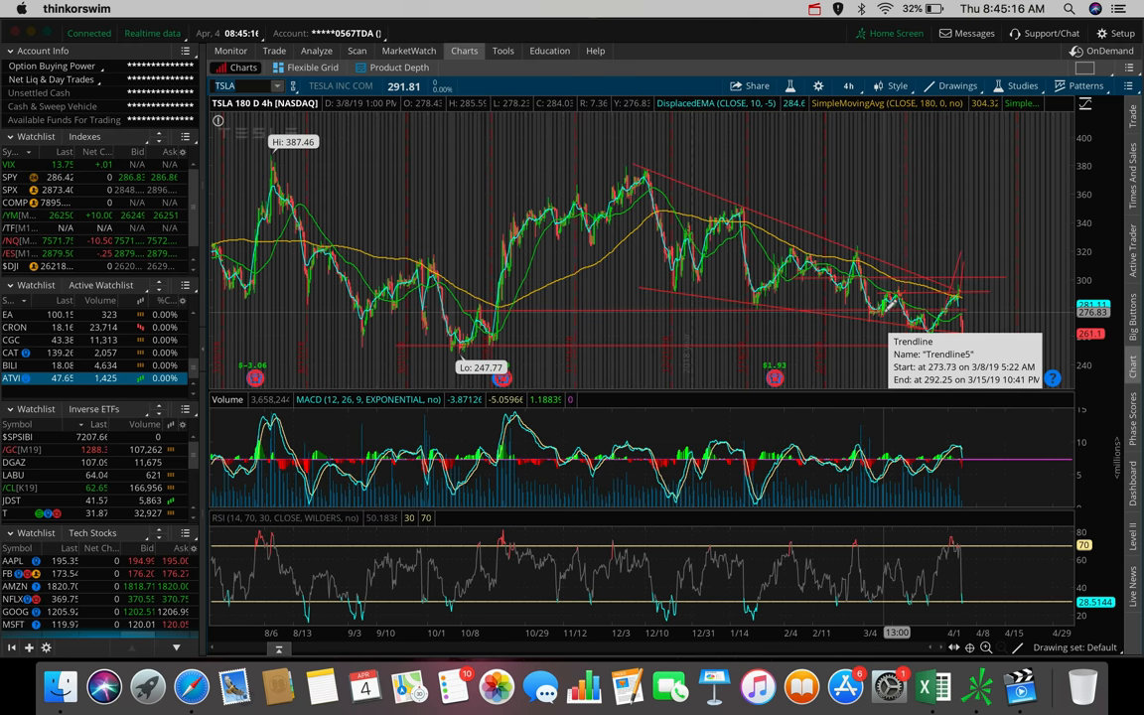
{"action": "left_click", "coordinate": [191, 685]}
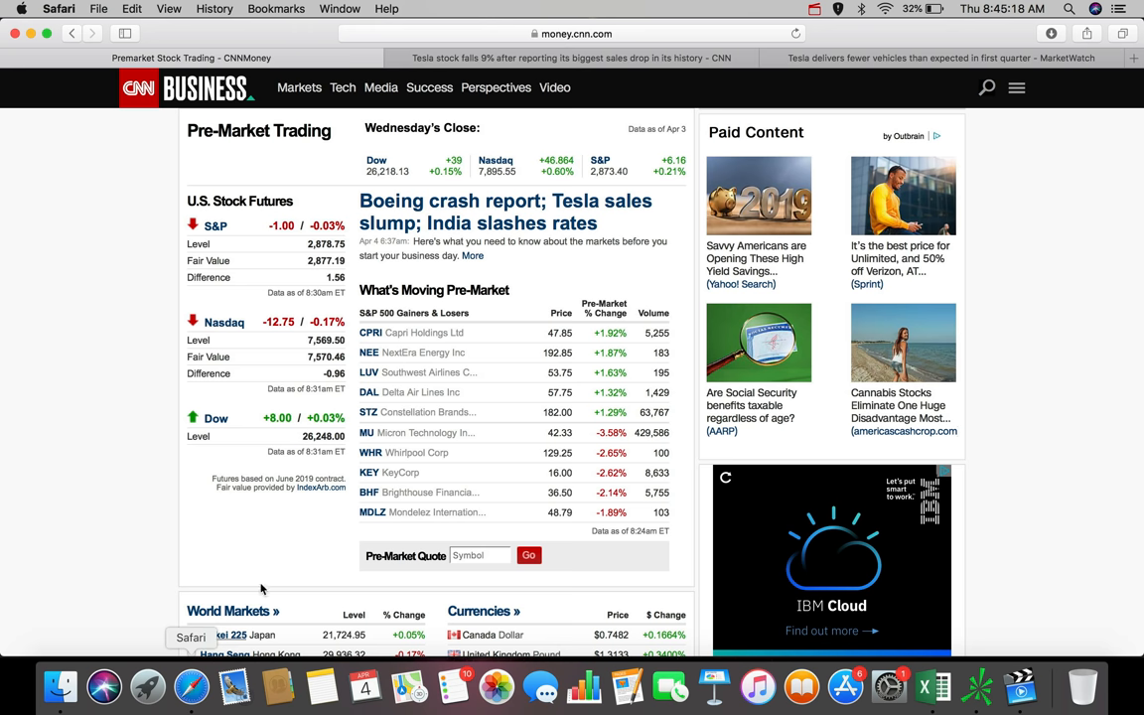
- Read MarketWatch's story on Tesla's first-quarter delivery shortfall, scrolling through the article
{"action": "left_click", "coordinate": [934, 58]}
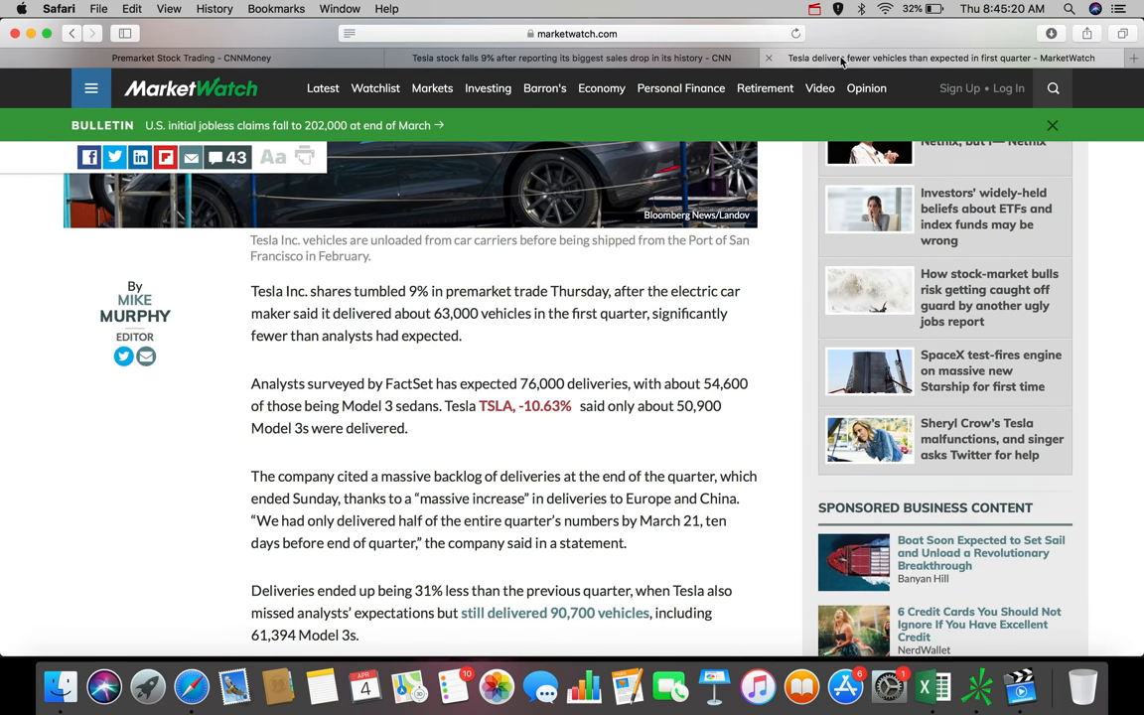
{"action": "scroll", "scroll_direction": "up", "scroll_amount": 3}
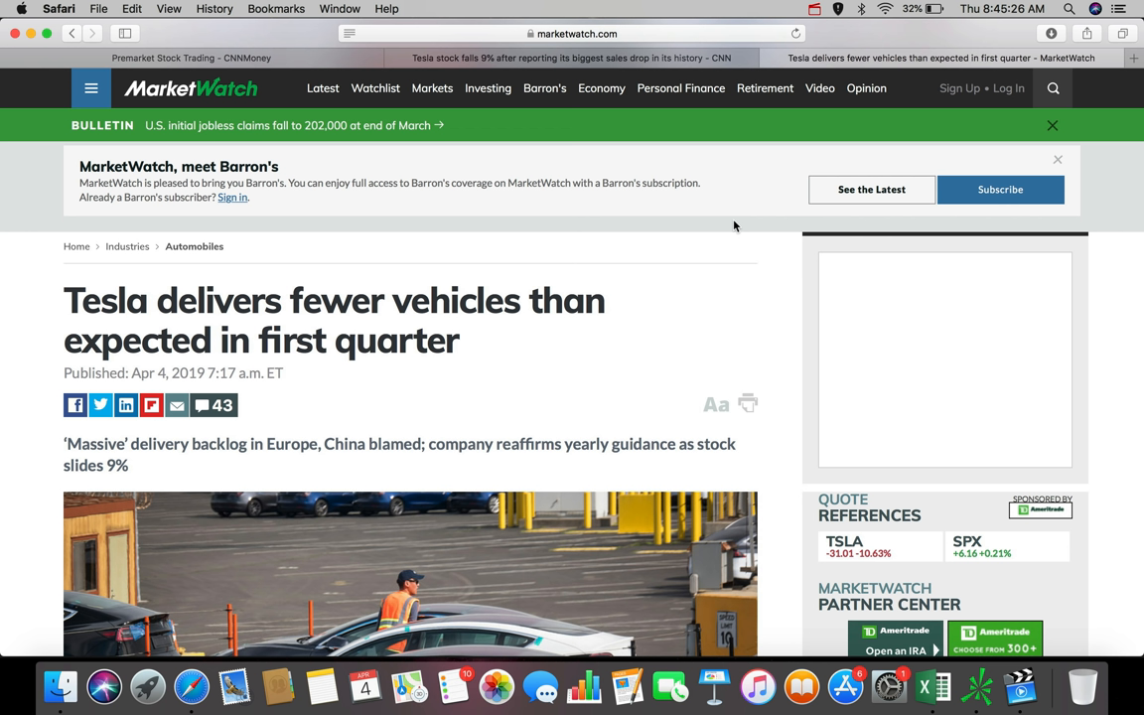
{"action": "mouse_move", "coordinate": [556, 418]}
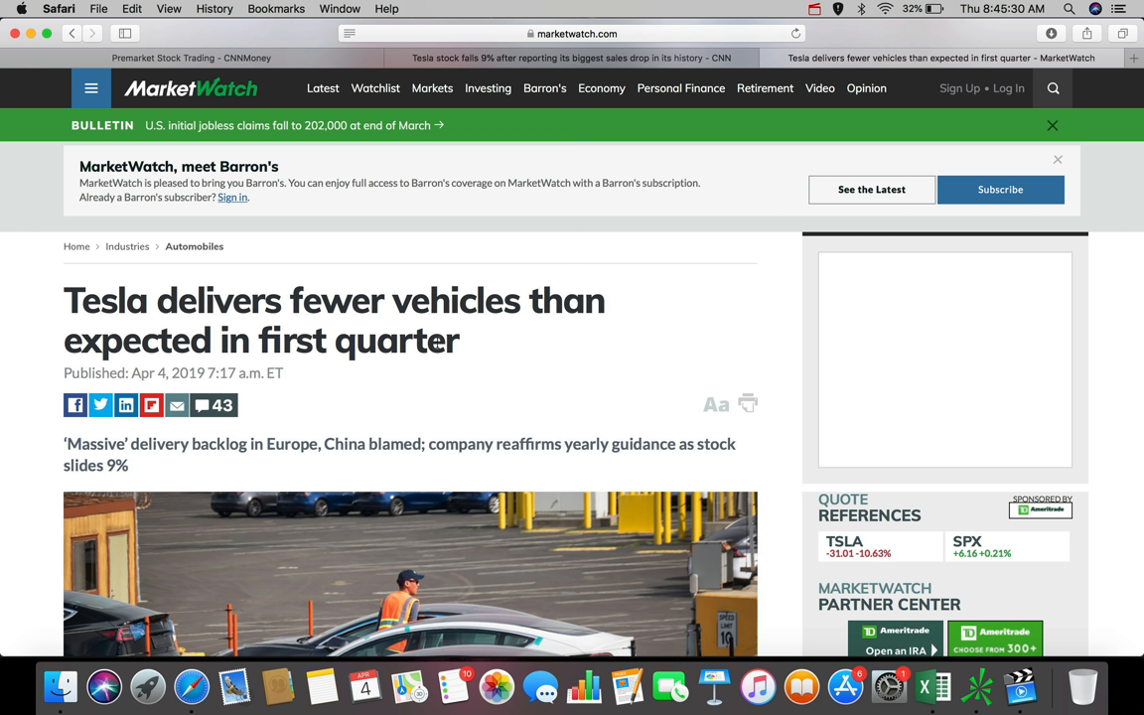
{"action": "scroll", "scroll_direction": "down", "scroll_amount": 3}
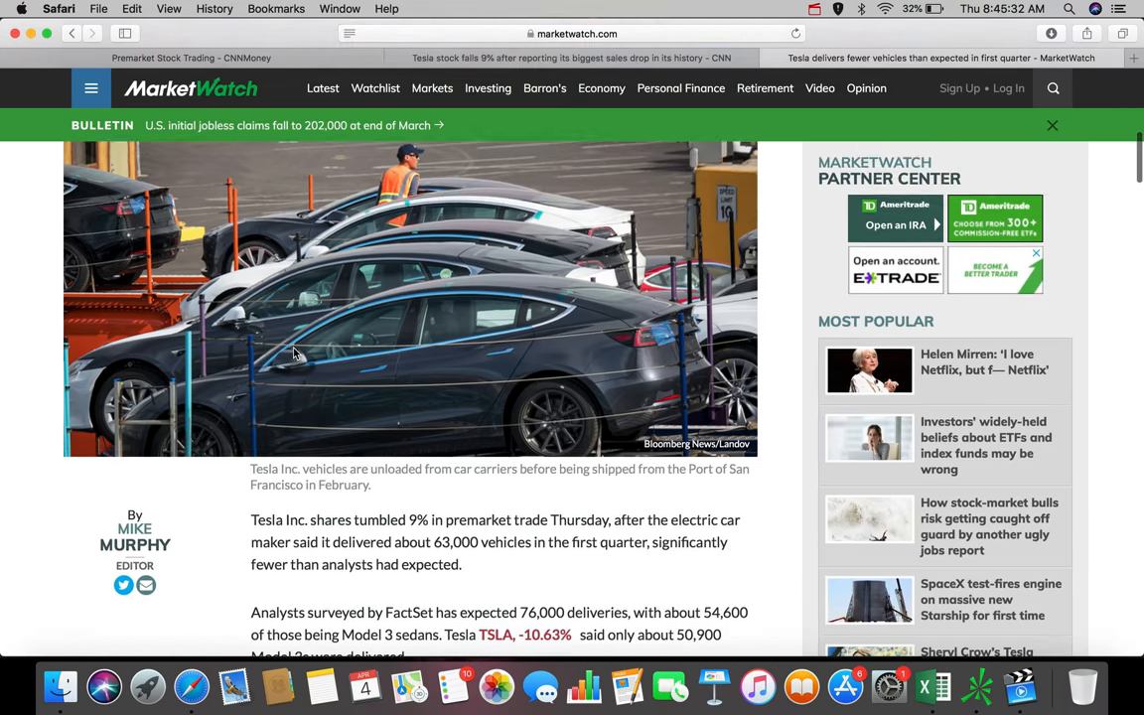
{"action": "scroll", "scroll_direction": "down", "scroll_amount": 3}
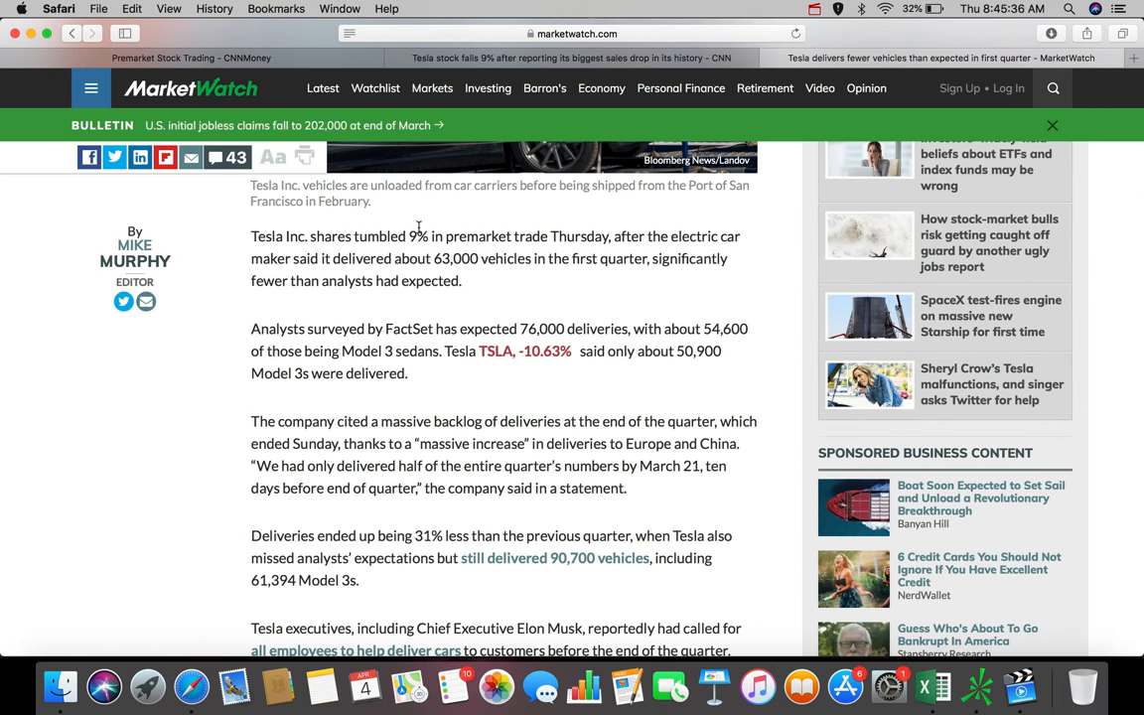
{"action": "mouse_move", "coordinate": [757, 260]}
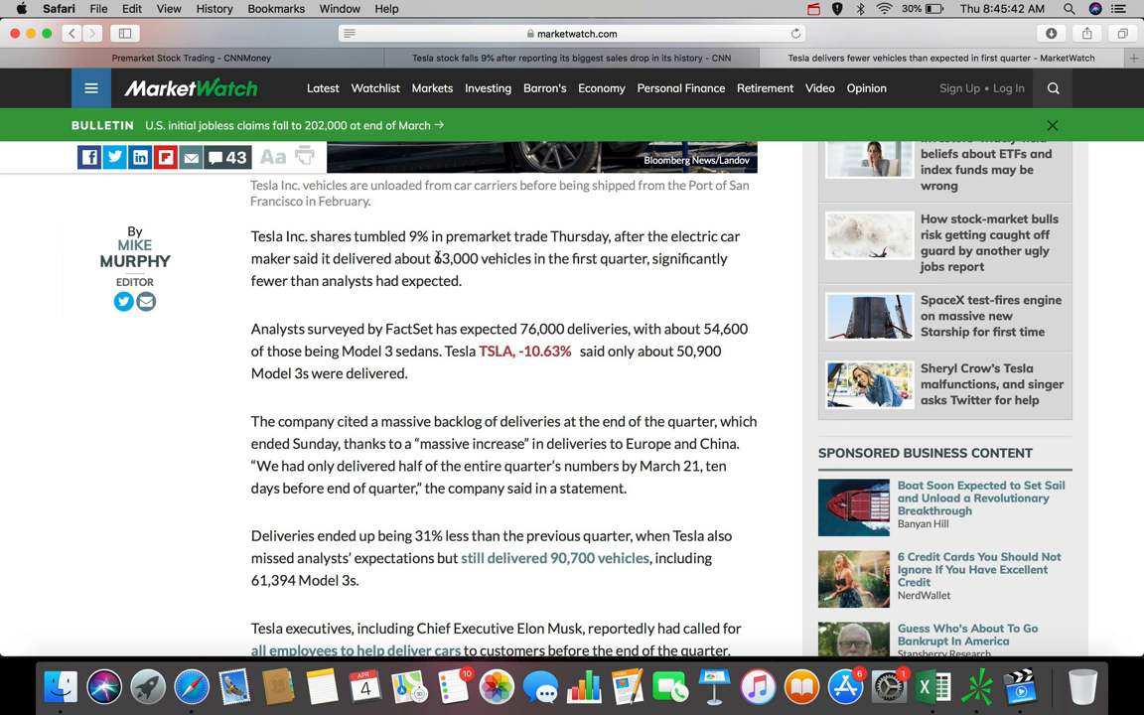
{"action": "mouse_move", "coordinate": [562, 287]}
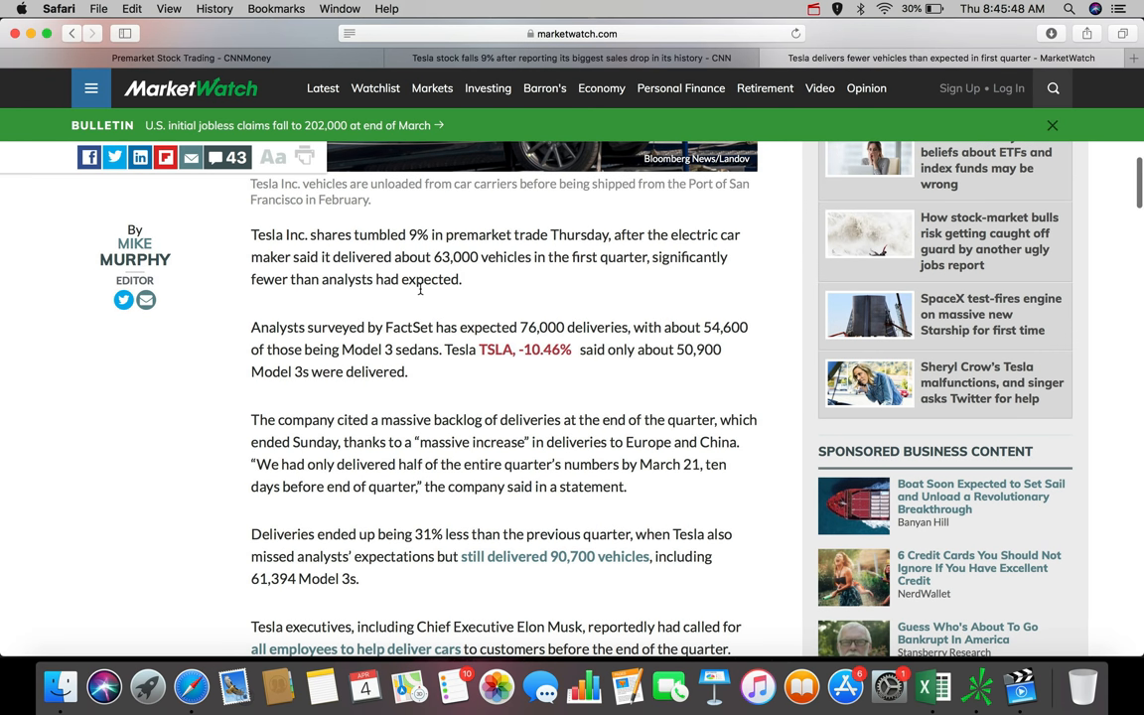
{"action": "scroll", "scroll_direction": "down", "scroll_amount": 3}
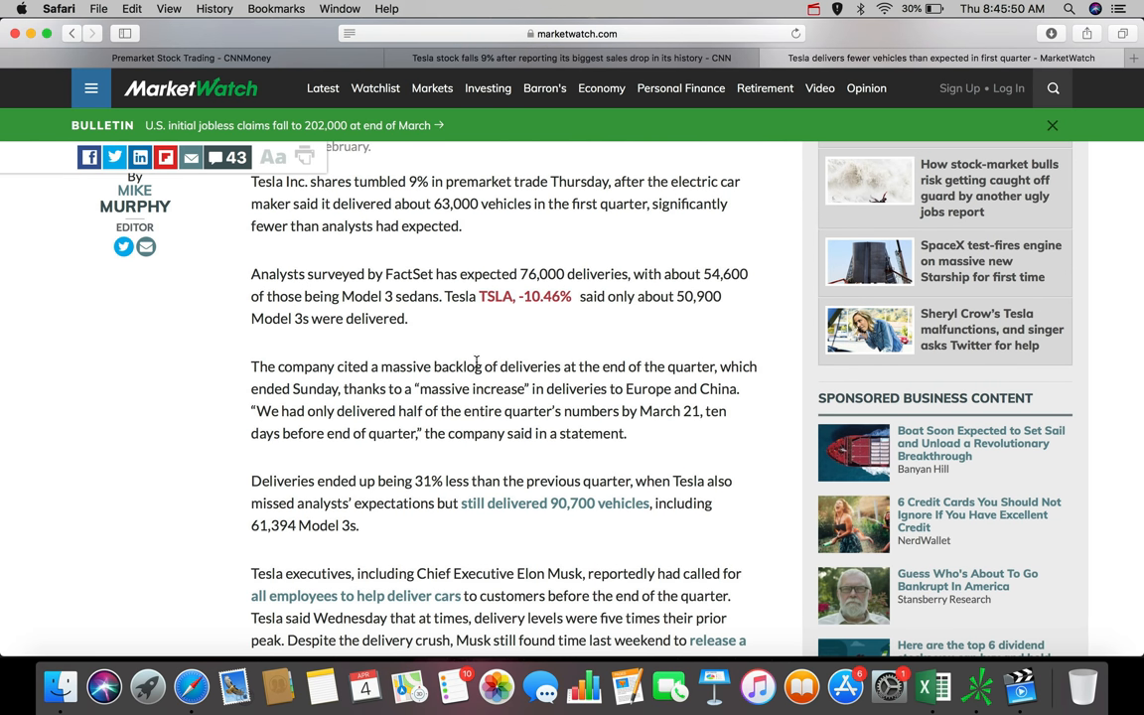
{"action": "mouse_move", "coordinate": [607, 116]}
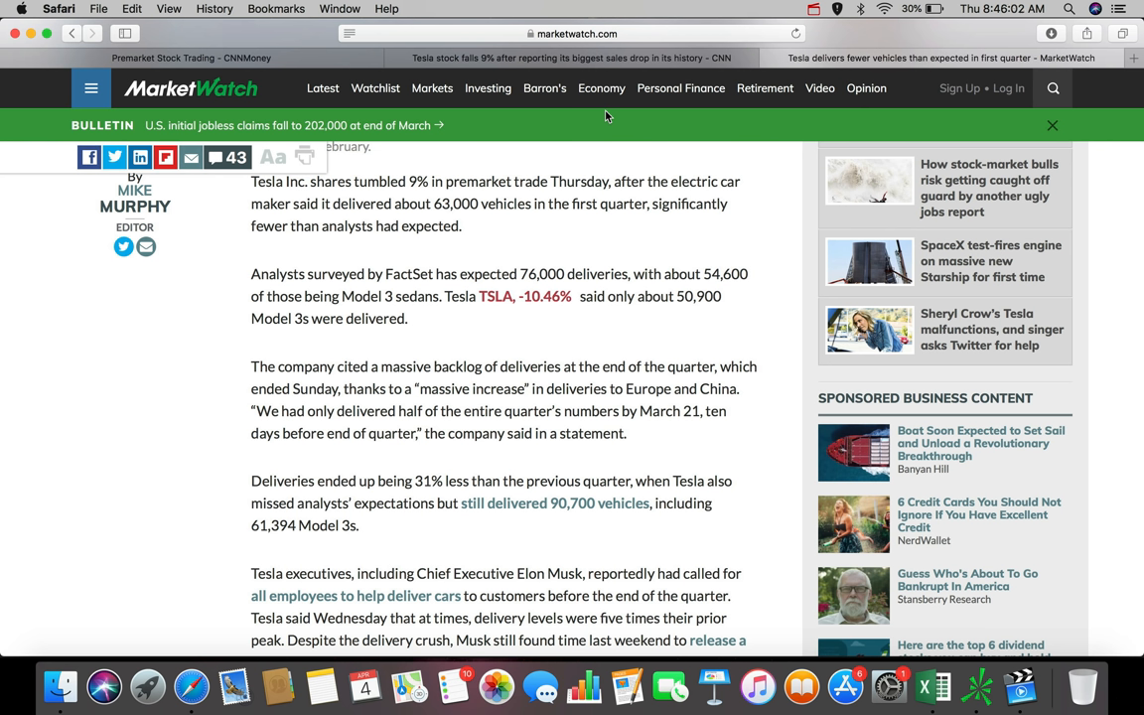
{"action": "mouse_move", "coordinate": [619, 317]}
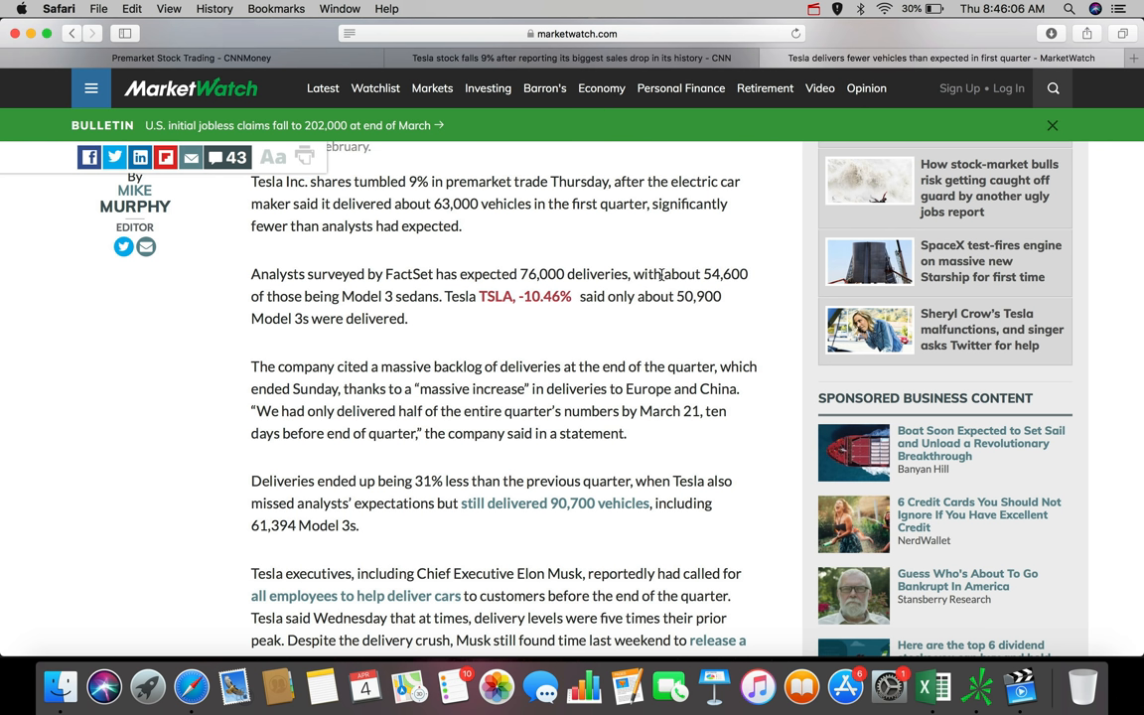
{"action": "mouse_move", "coordinate": [258, 345]}
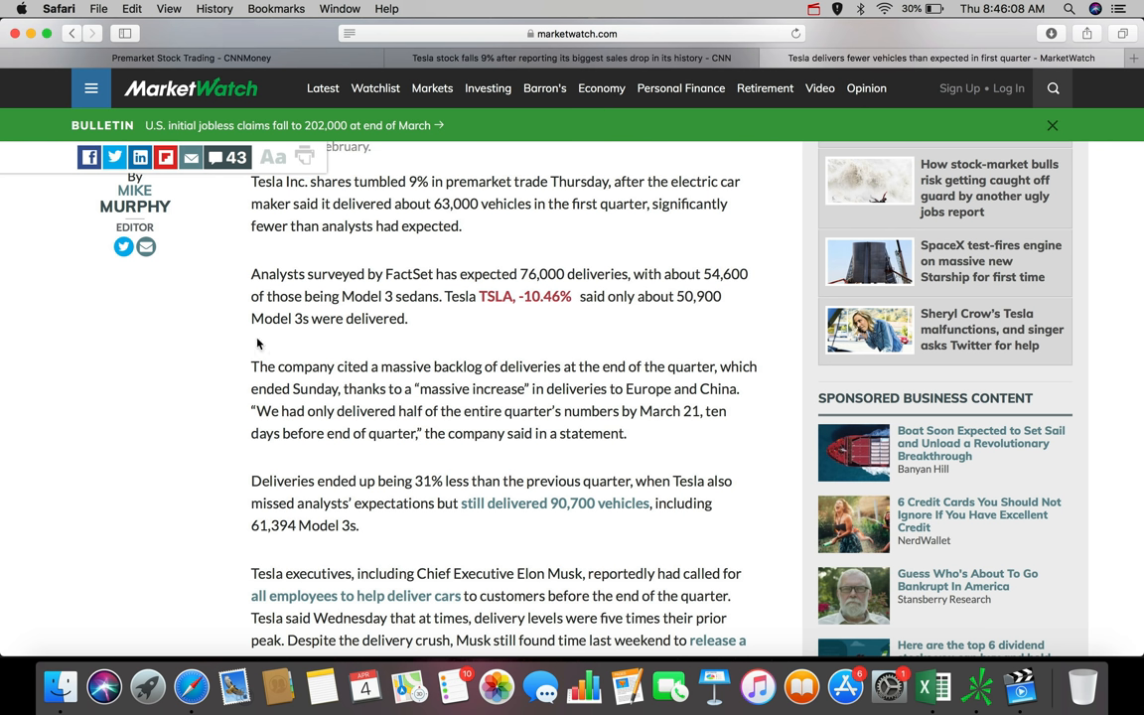
{"action": "mouse_move", "coordinate": [573, 325]}
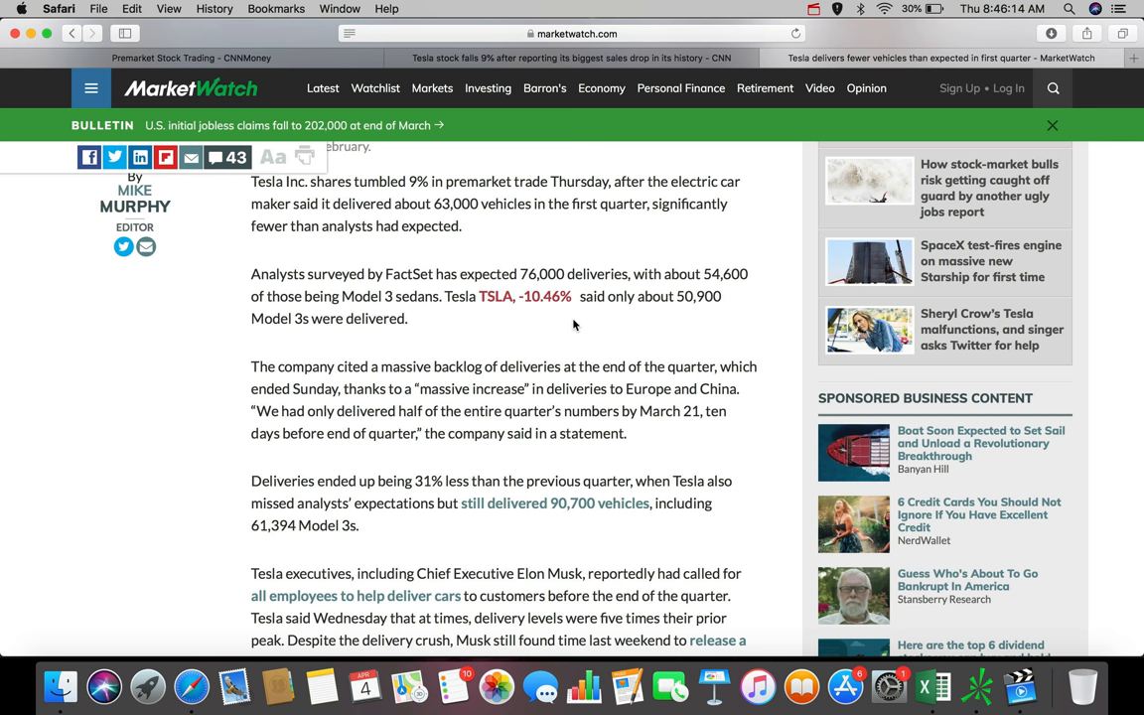
{"action": "mouse_move", "coordinate": [663, 322]}
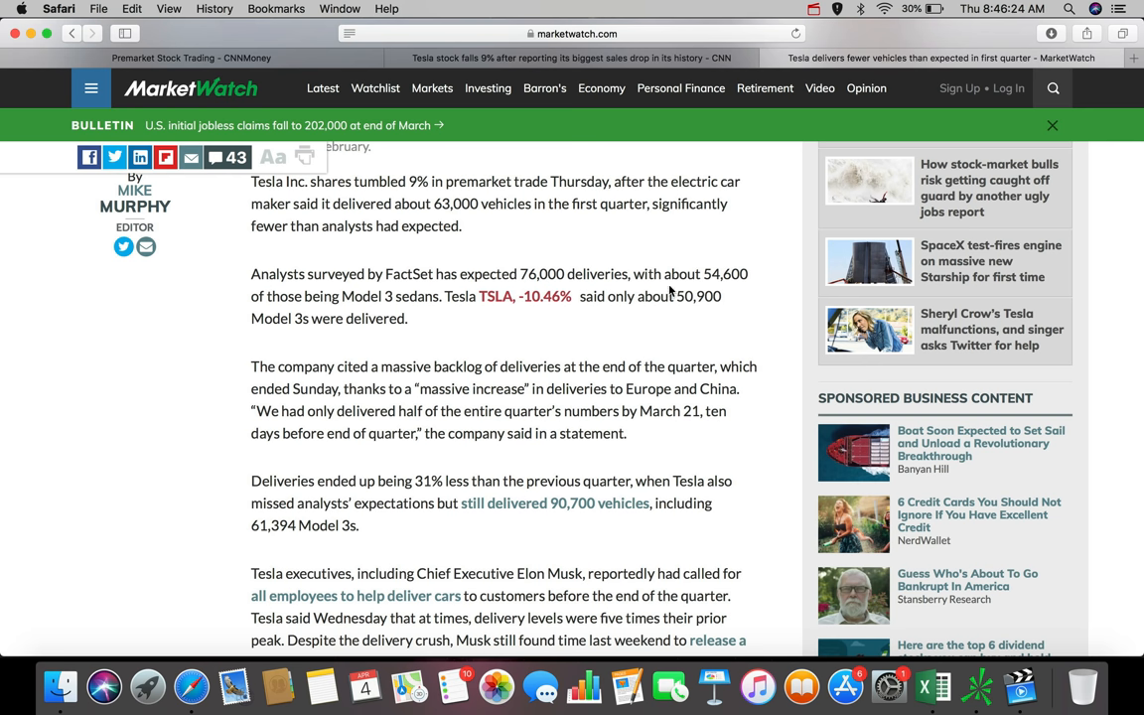
{"action": "mouse_move", "coordinate": [702, 305]}
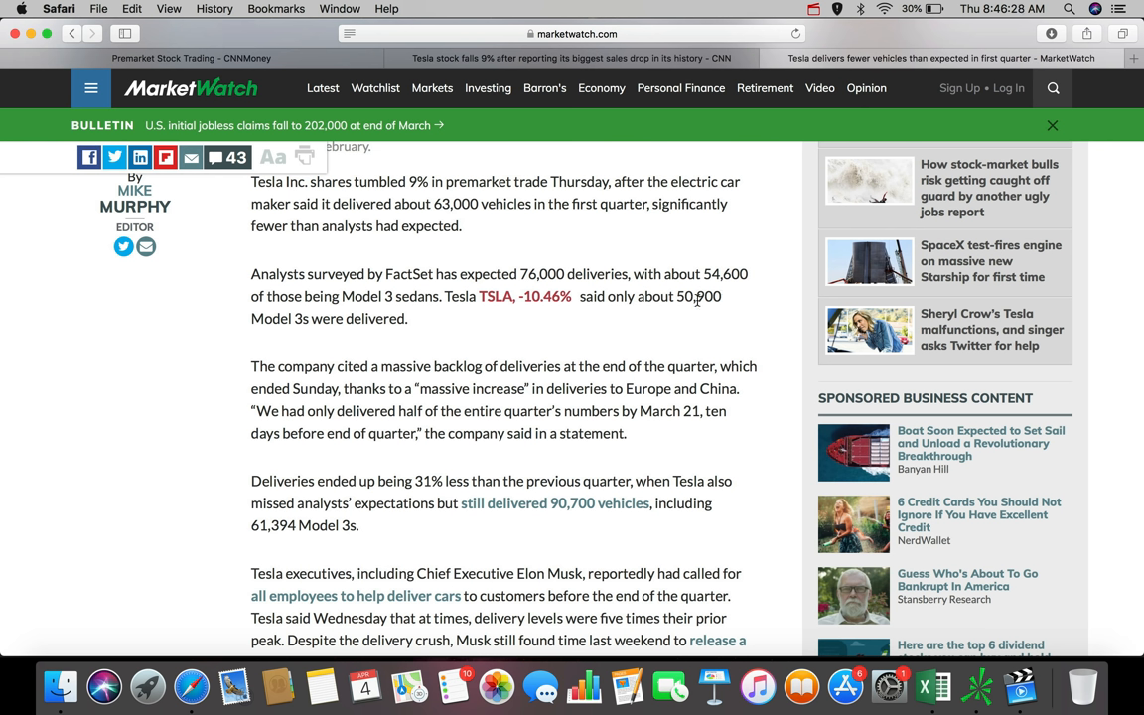
{"action": "mouse_move", "coordinate": [720, 291]}
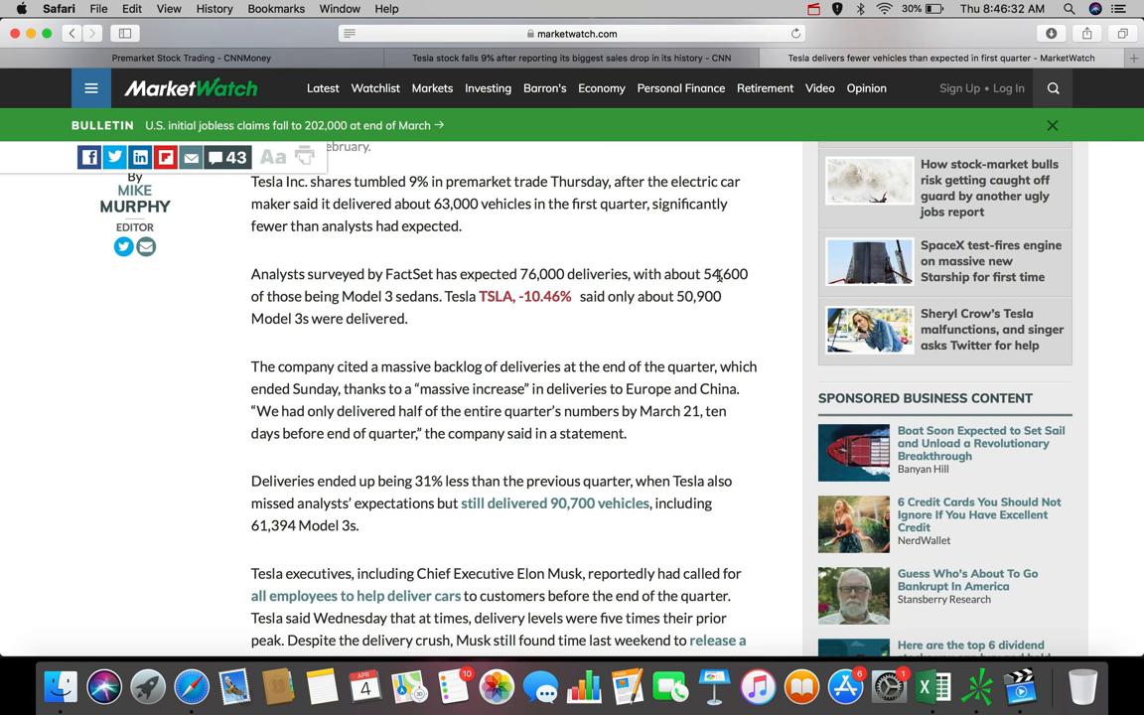
{"action": "scroll", "scroll_direction": "down", "scroll_amount": 3}
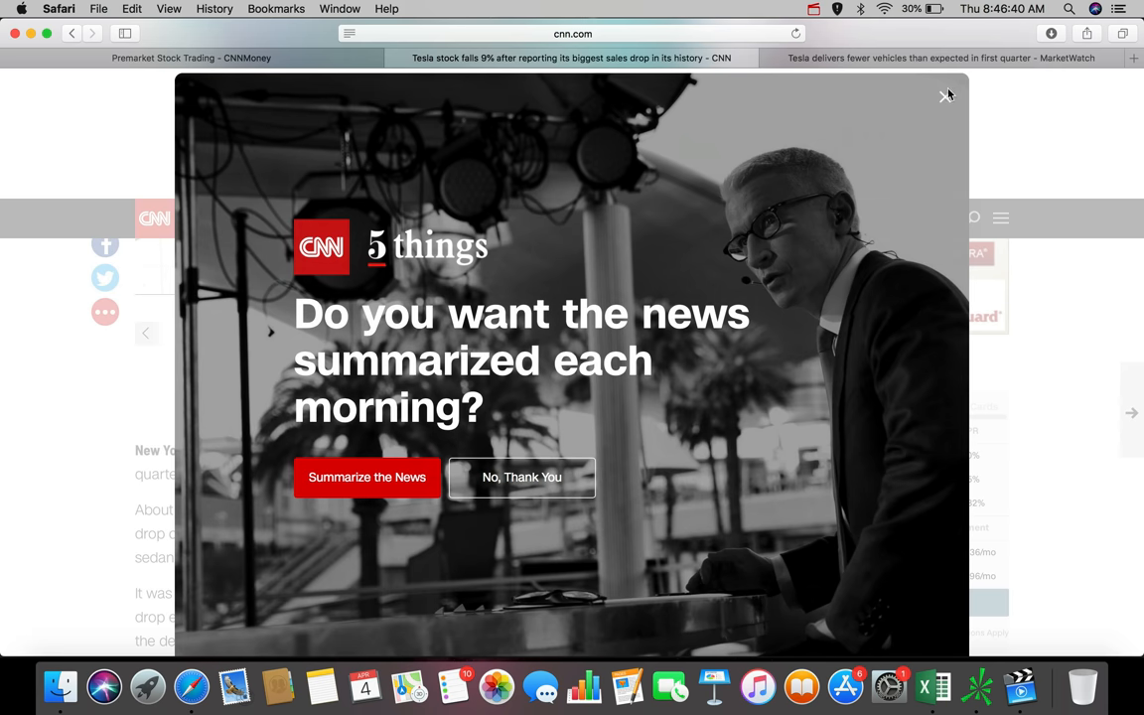
- Glance at CNN's Tesla sales-drop report, then return to the MarketWatch deliveries story
{"action": "left_click", "coordinate": [946, 96]}
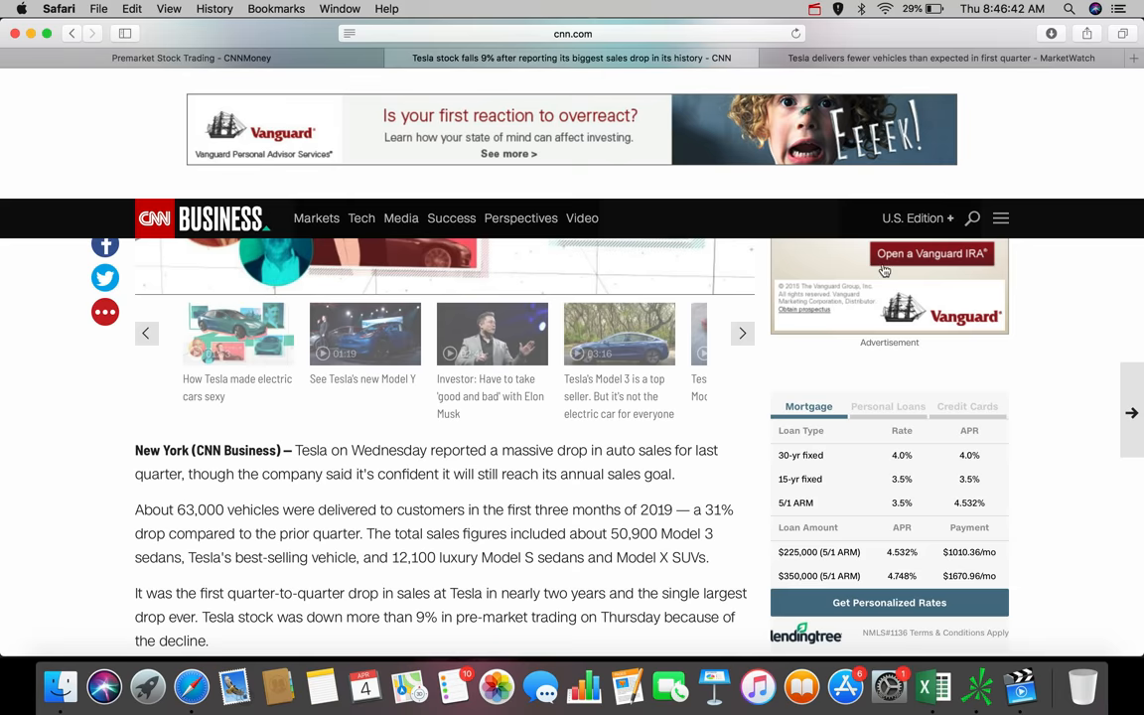
{"action": "scroll", "scroll_direction": "down", "scroll_amount": 3}
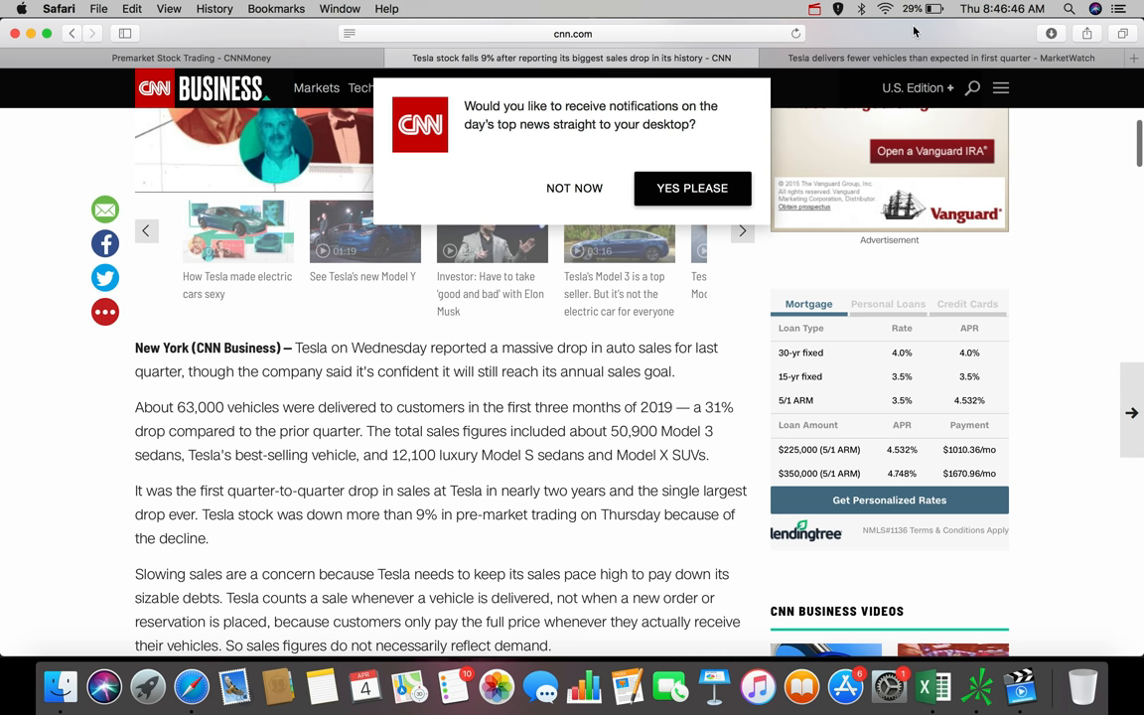
{"action": "left_click", "coordinate": [938, 58]}
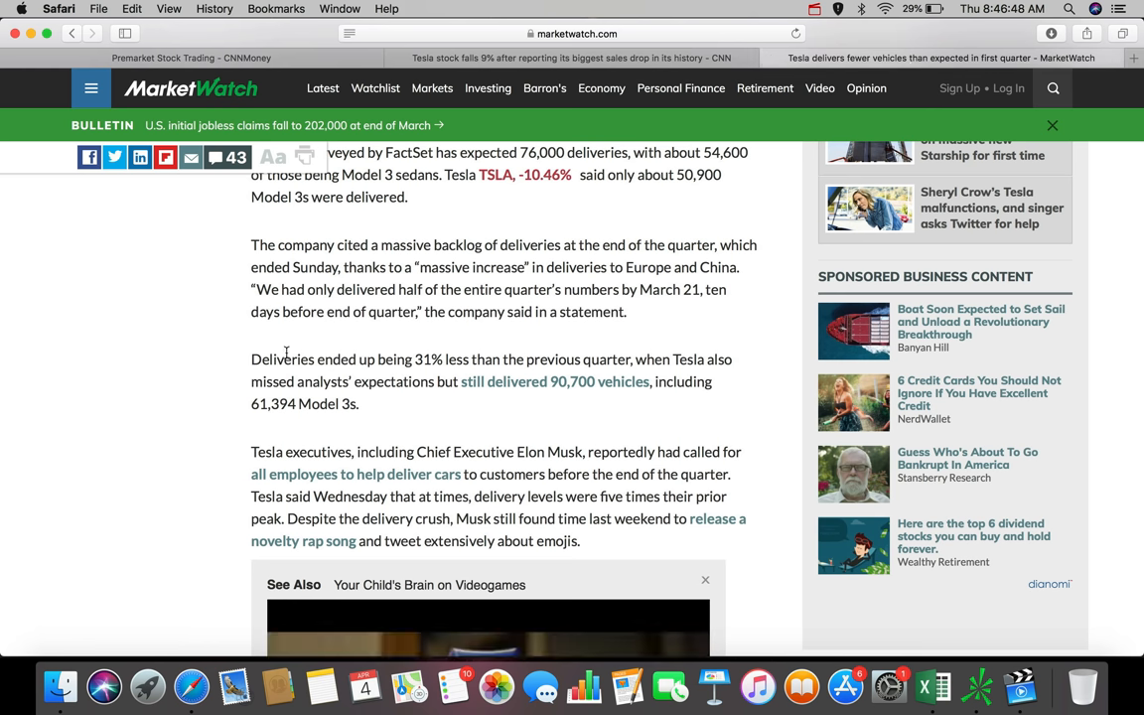
{"action": "mouse_move", "coordinate": [434, 377]}
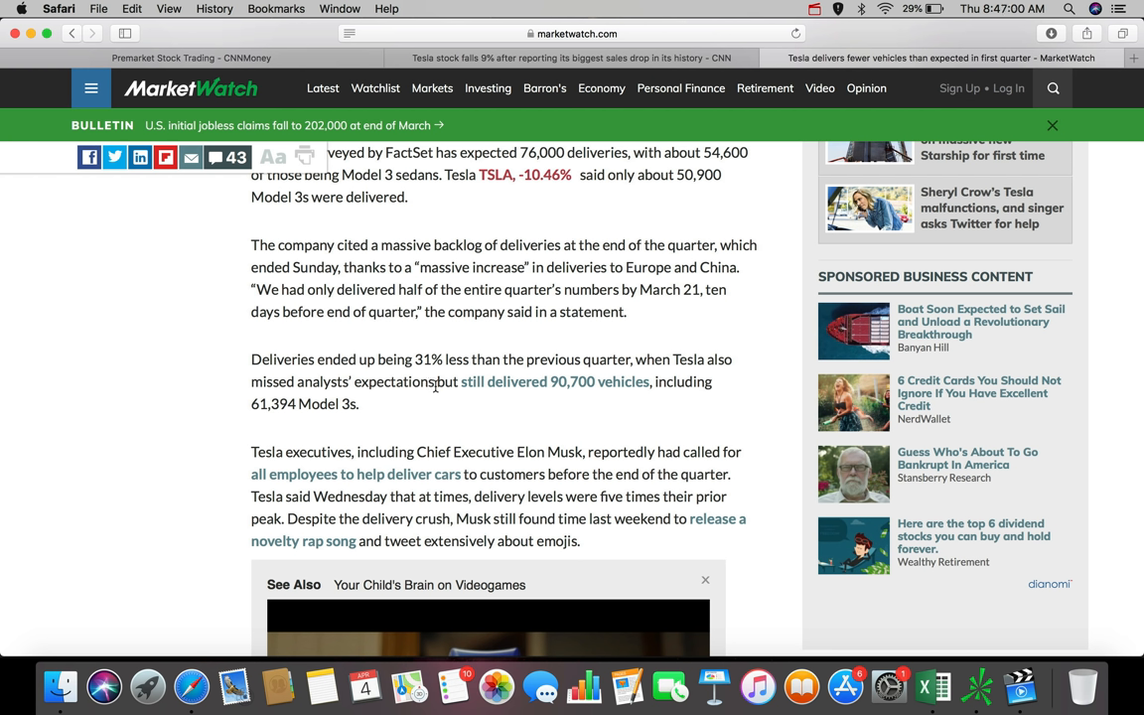
{"action": "mouse_move", "coordinate": [328, 426]}
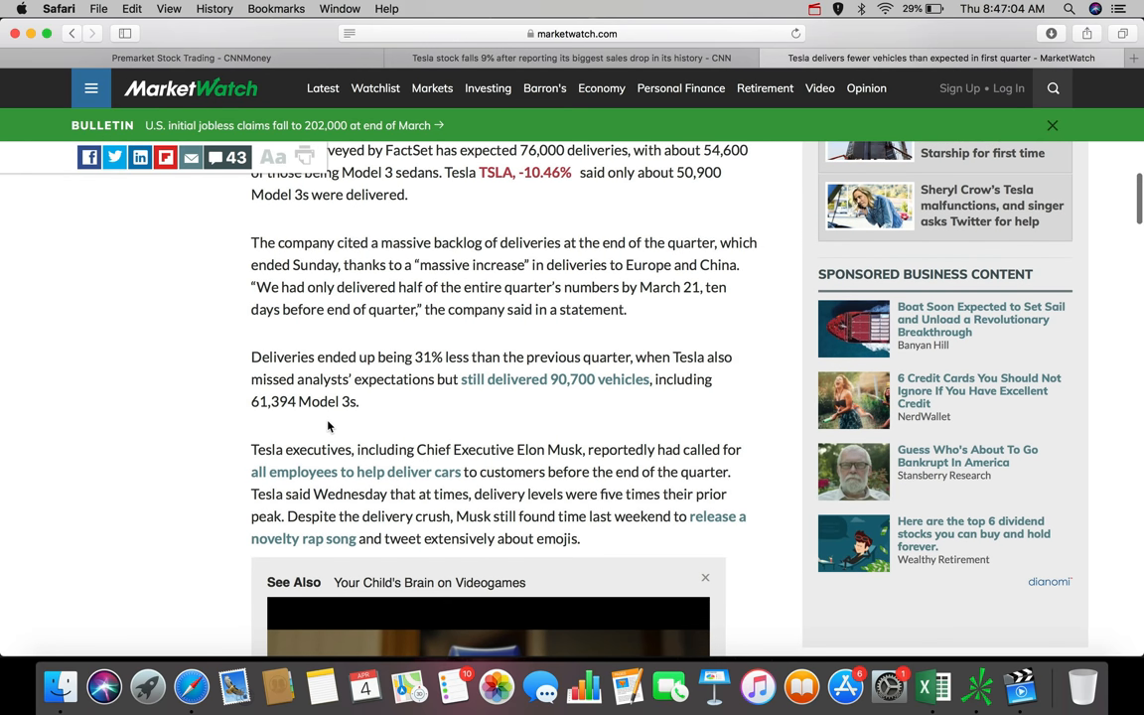
- Scroll back up the MarketWatch article and bring up thinkorswim's TSLA 4-hour chart
{"action": "scroll", "scroll_direction": "up", "scroll_amount": 3}
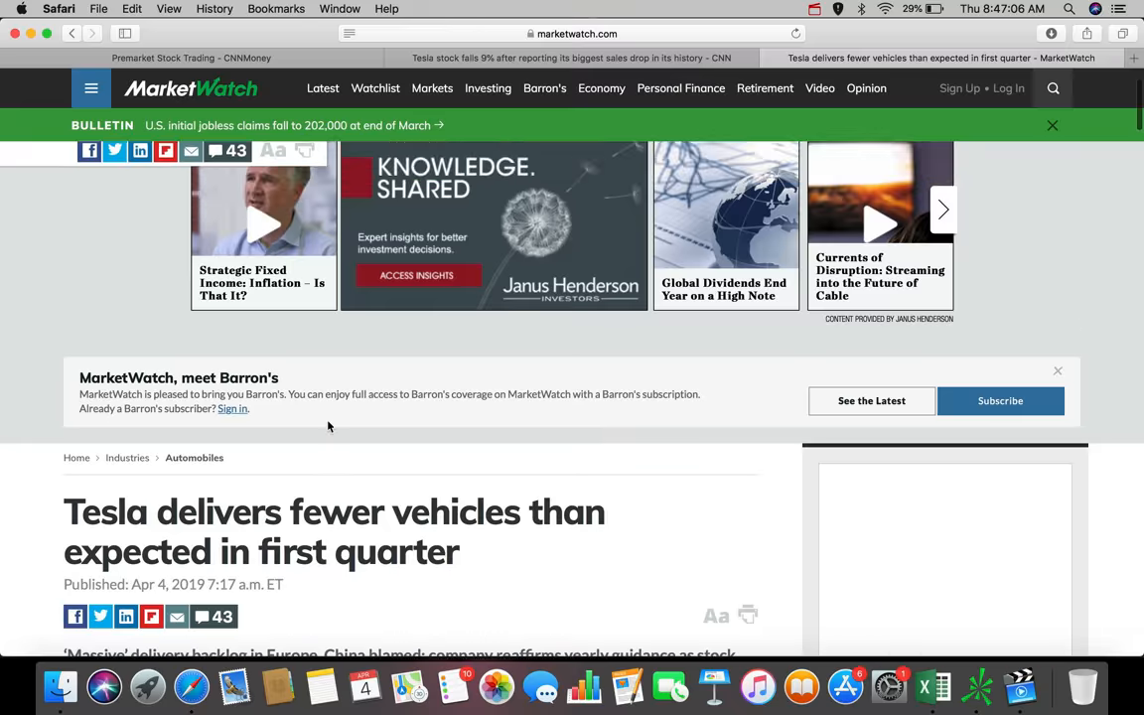
{"action": "left_click", "coordinate": [977, 685]}
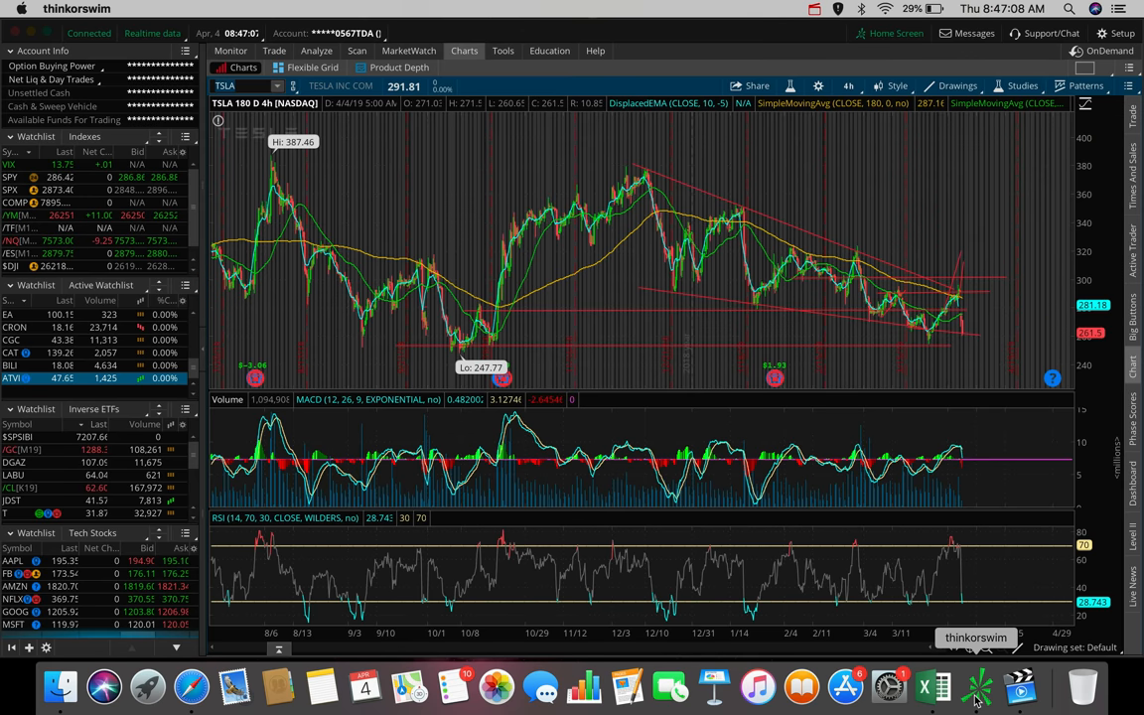
{"action": "mouse_move", "coordinate": [839, 456]}
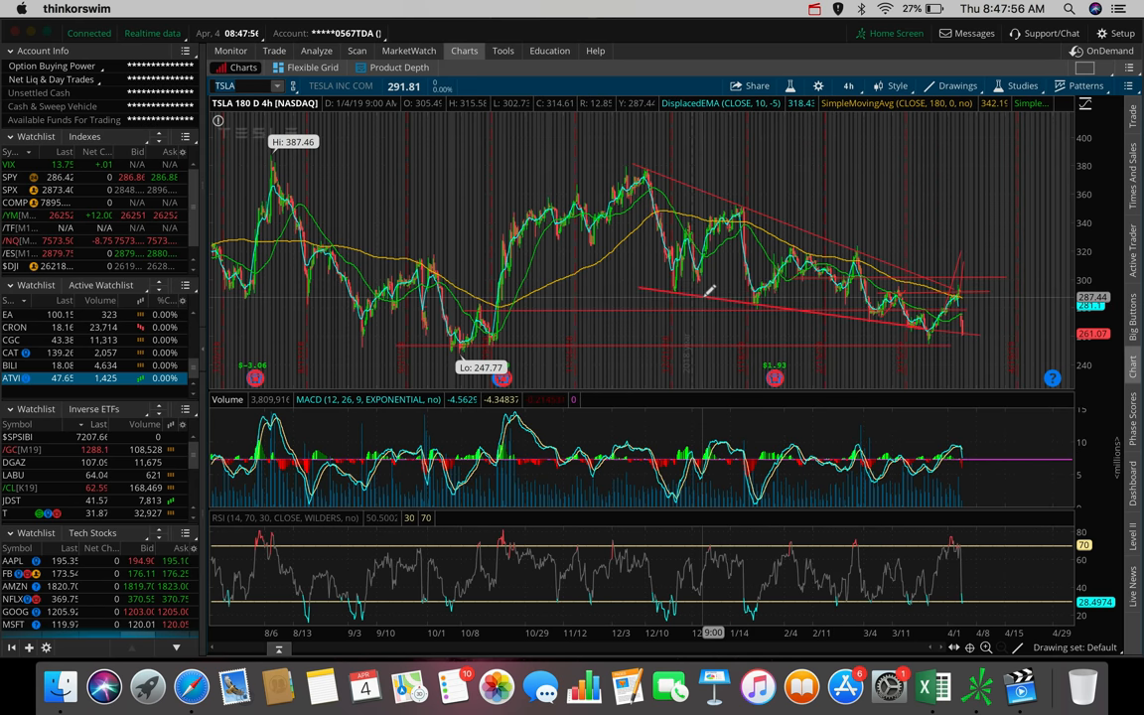
{"action": "mouse_move", "coordinate": [959, 327]}
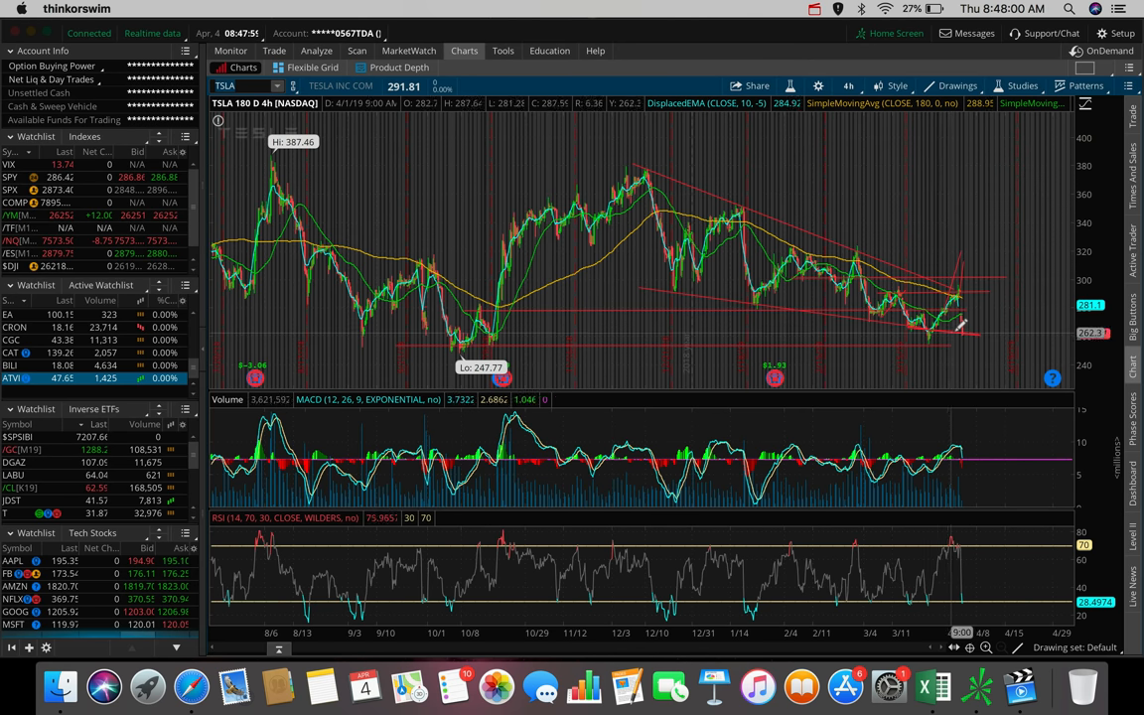
{"action": "mouse_move", "coordinate": [963, 326]}
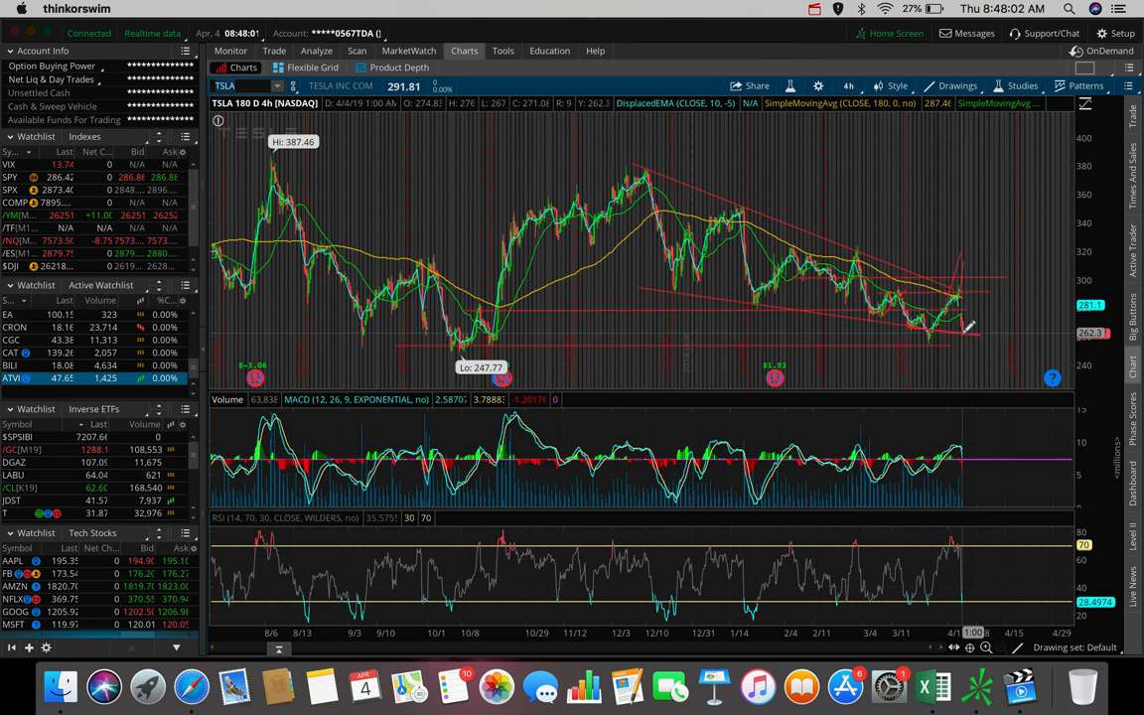
{"action": "mouse_move", "coordinate": [969, 336]}
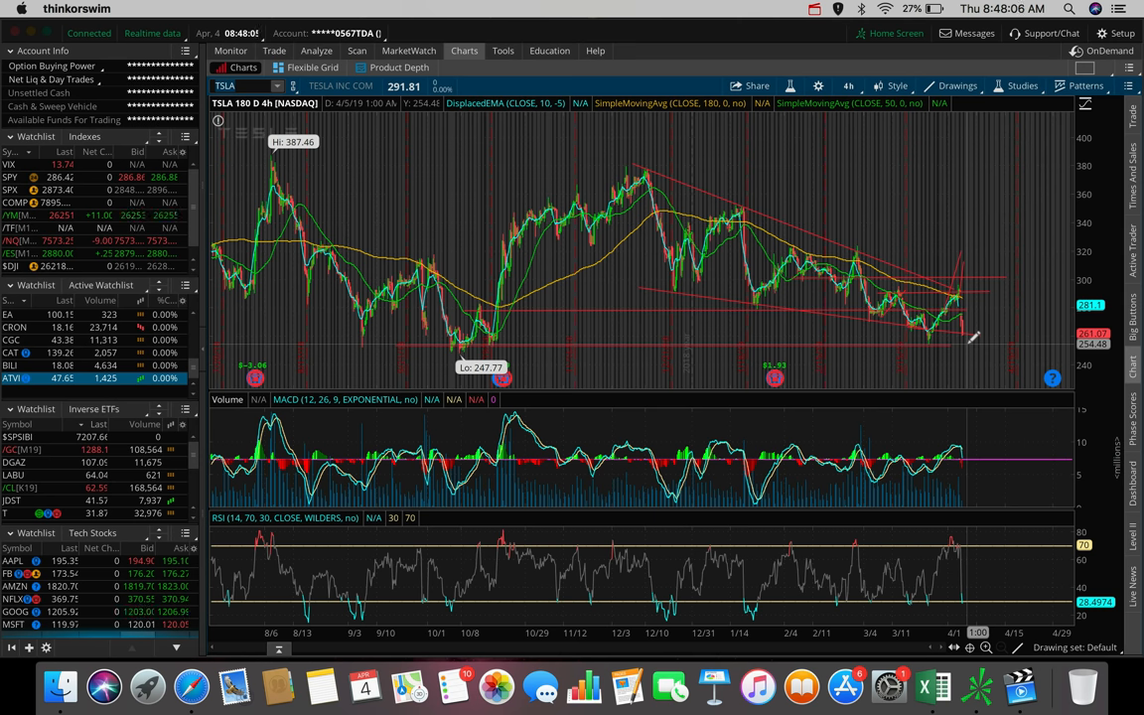
- Switch the TSLA chart to the 1 Y : 1D daily time frame
{"action": "left_click", "coordinate": [849, 85]}
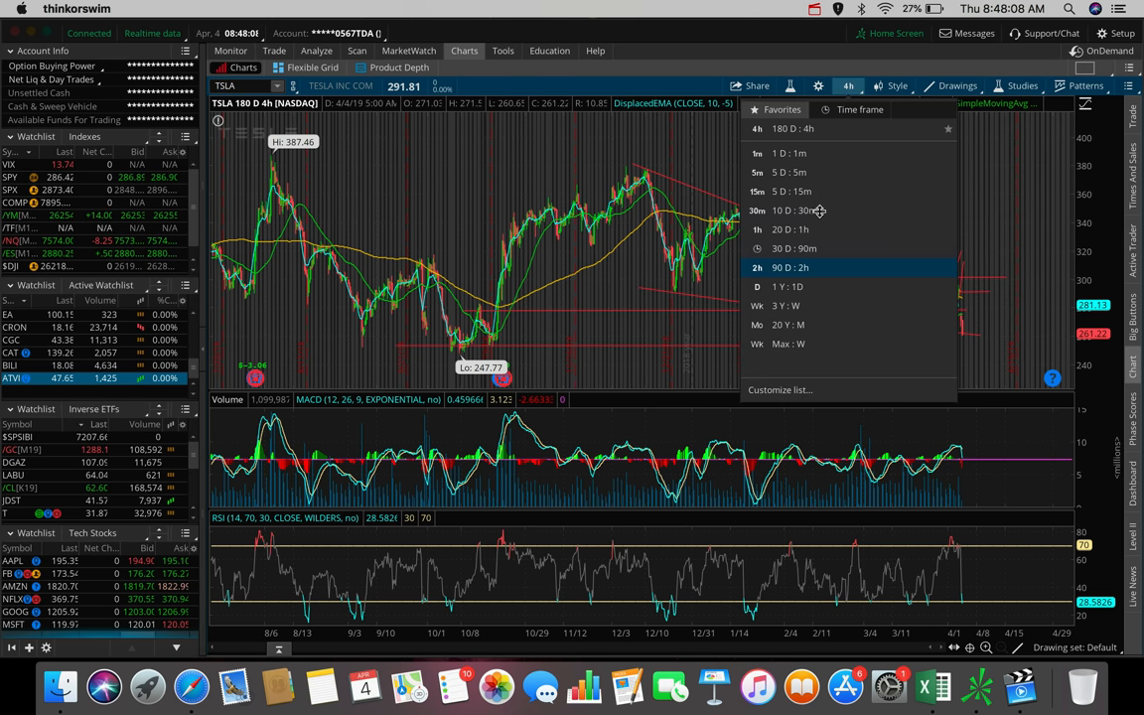
{"action": "left_click", "coordinate": [785, 286]}
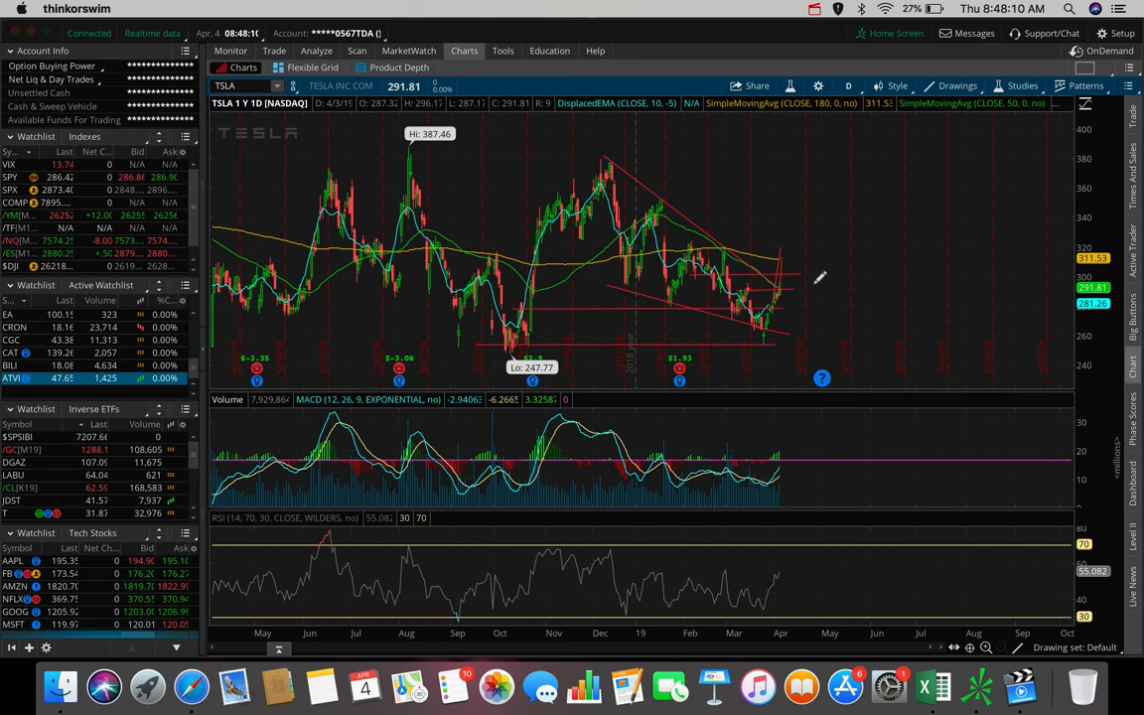
{"action": "mouse_move", "coordinate": [516, 344]}
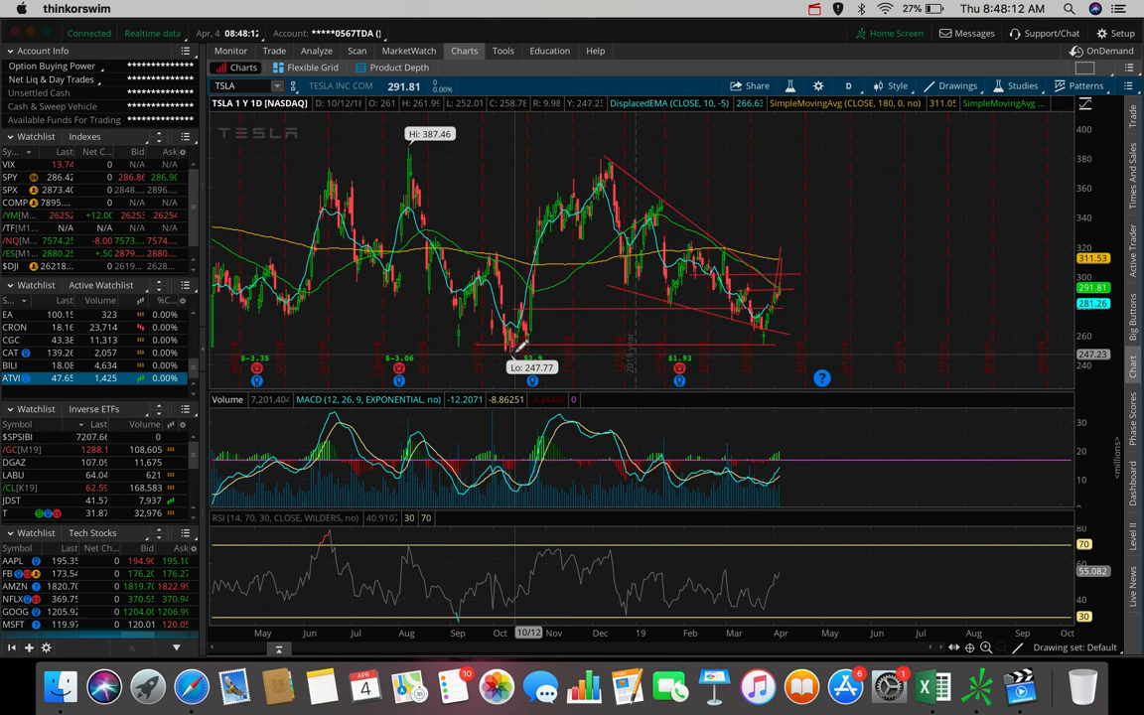
{"action": "mouse_move", "coordinate": [517, 342]}
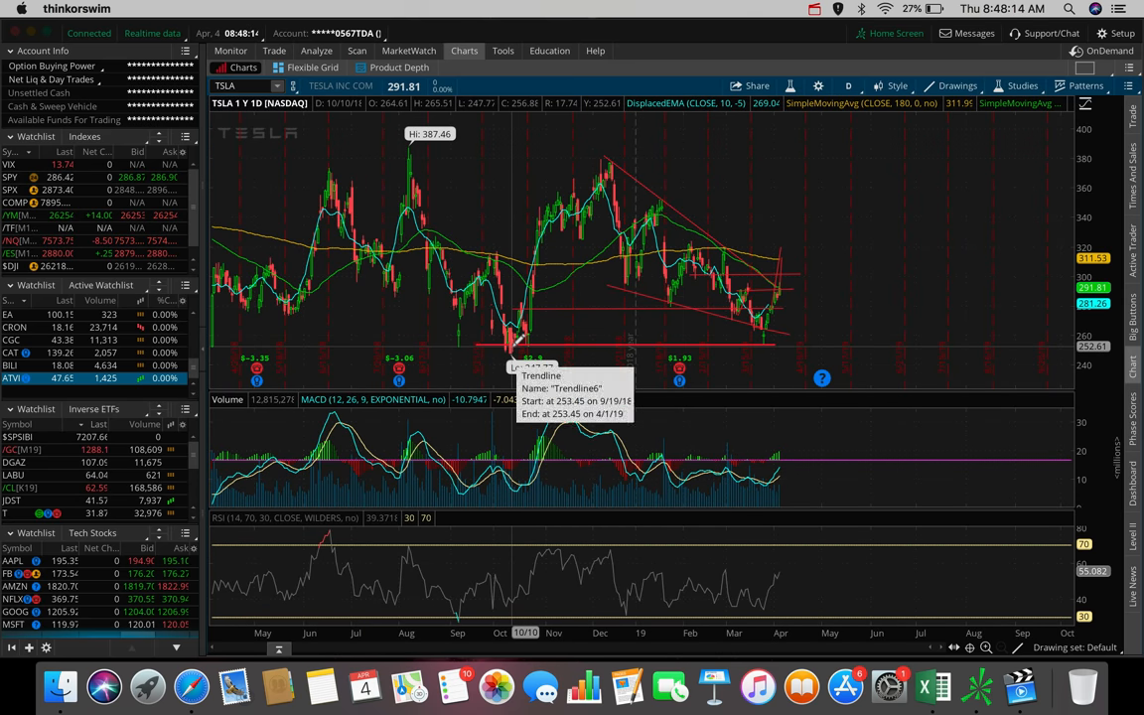
{"action": "mouse_move", "coordinate": [513, 343]}
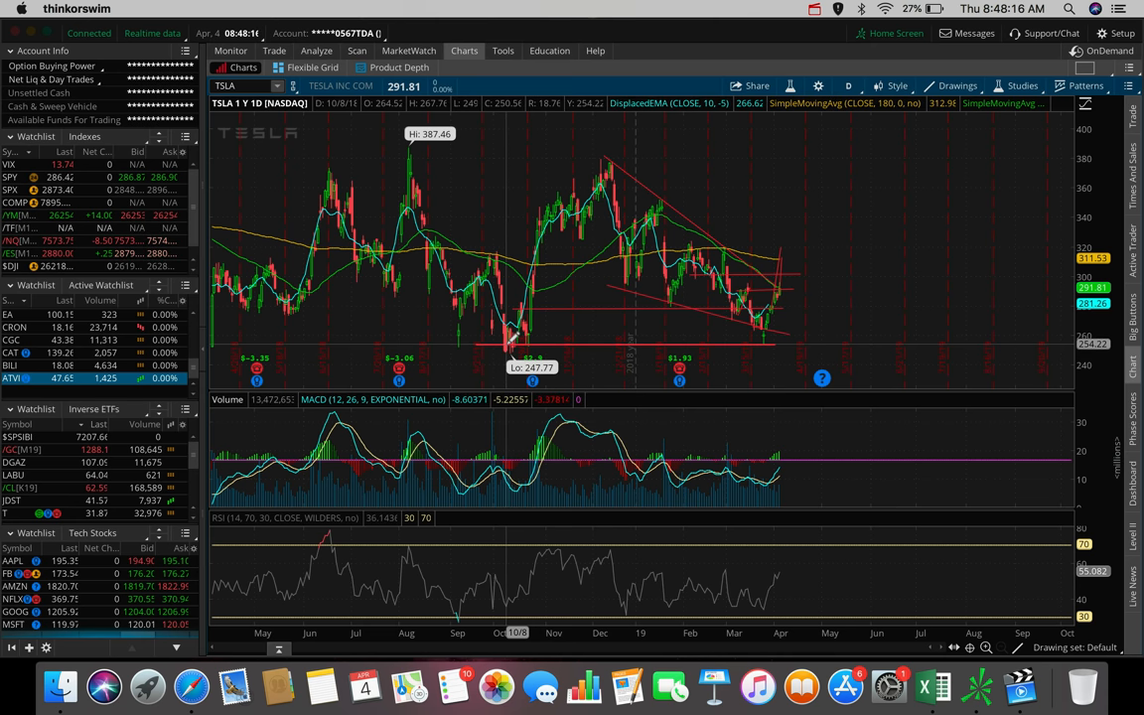
{"action": "mouse_move", "coordinate": [725, 331]}
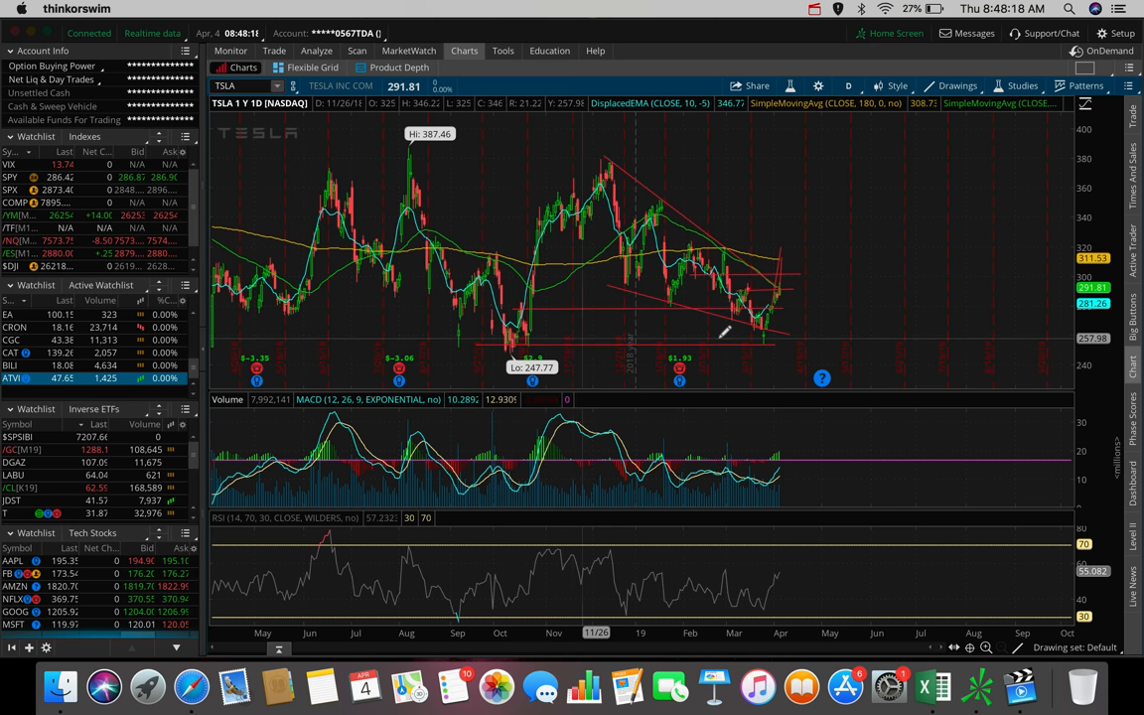
{"action": "mouse_move", "coordinate": [770, 337]}
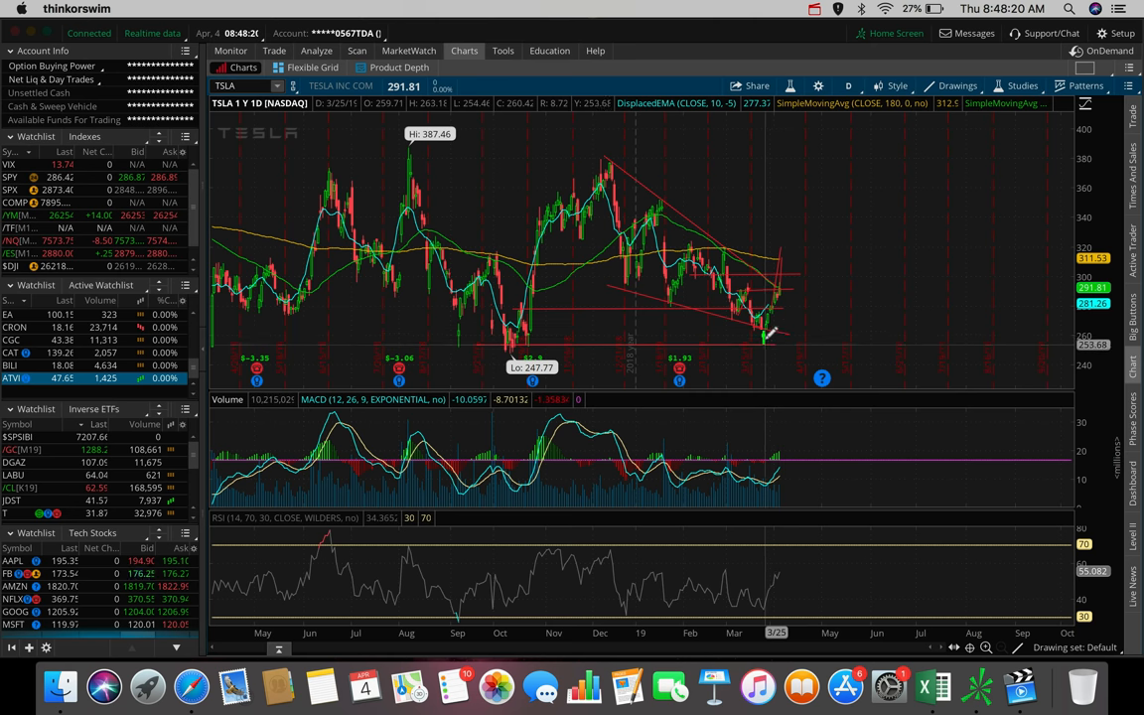
{"action": "mouse_move", "coordinate": [780, 298]}
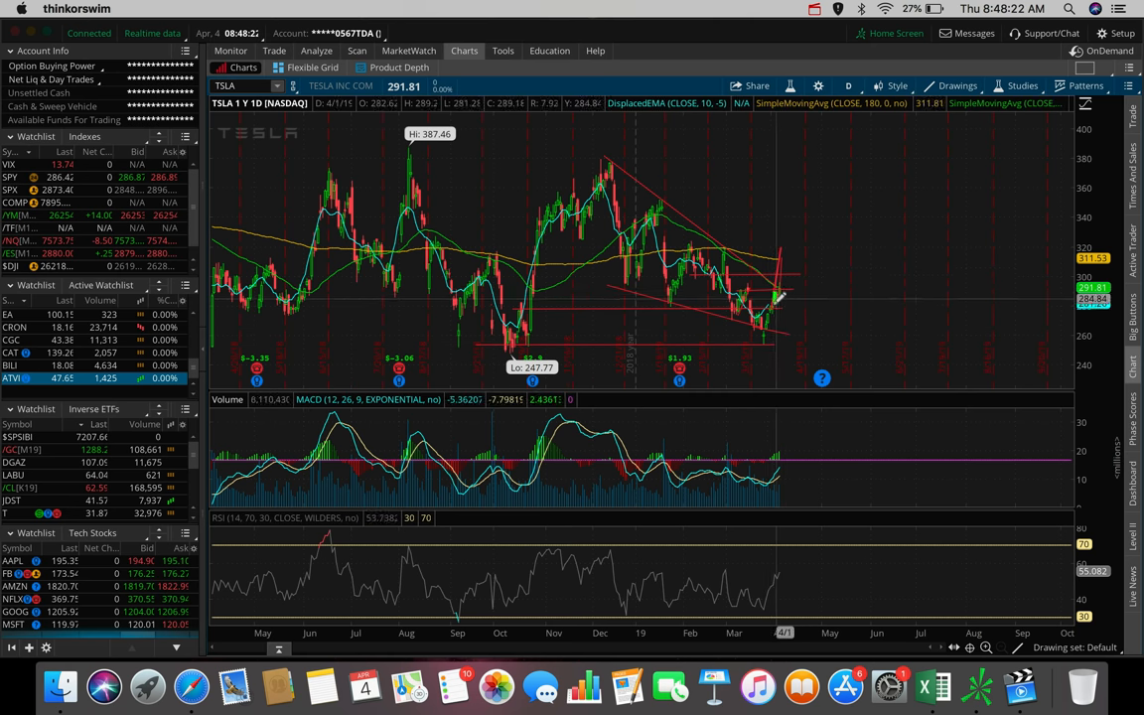
{"action": "mouse_move", "coordinate": [769, 318]}
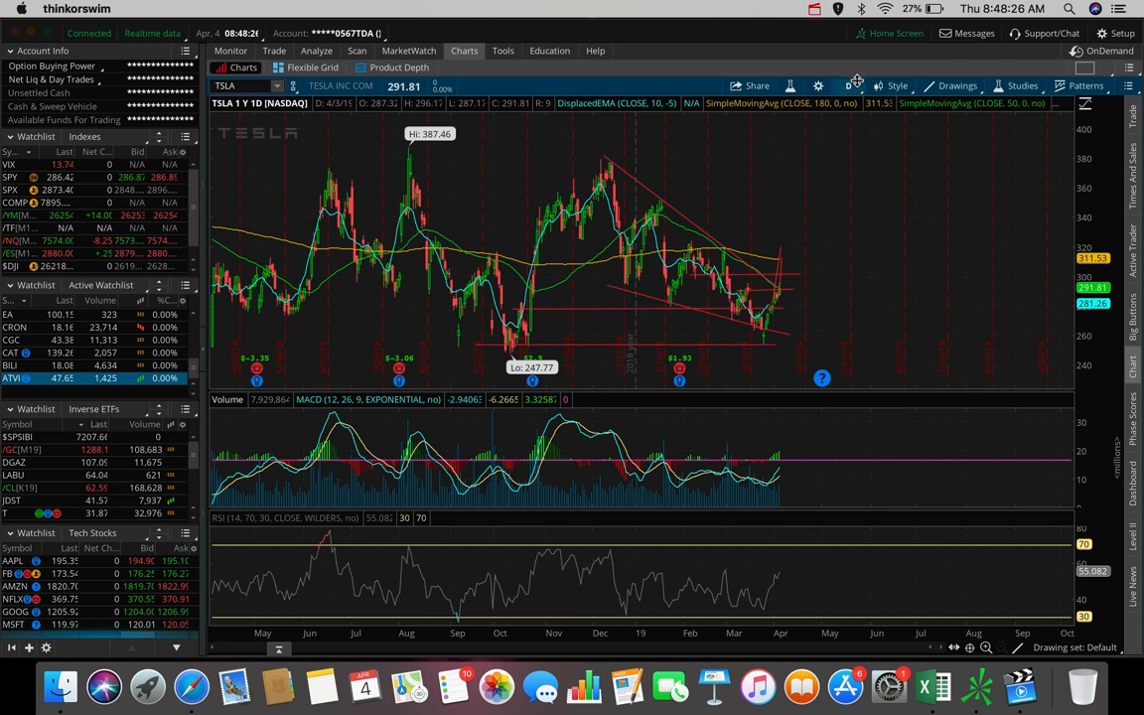
- Switch the TSLA chart to the 3 Y : W weekly time frame
{"action": "left_click", "coordinate": [847, 85]}
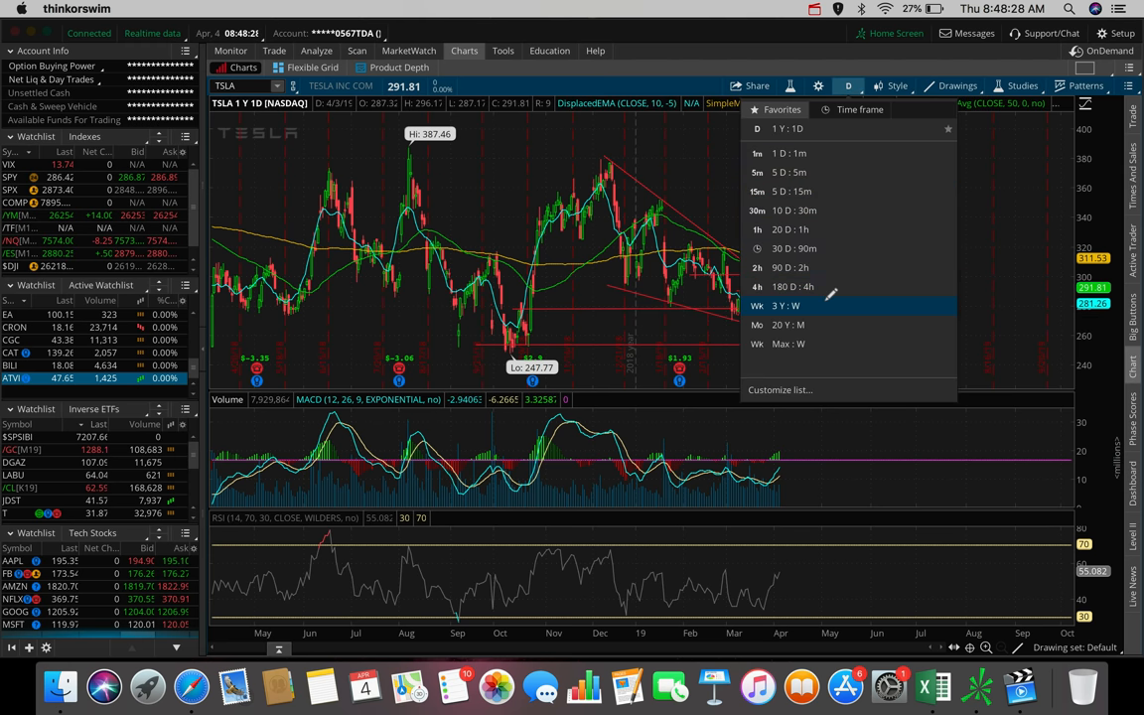
{"action": "left_click", "coordinate": [784, 304]}
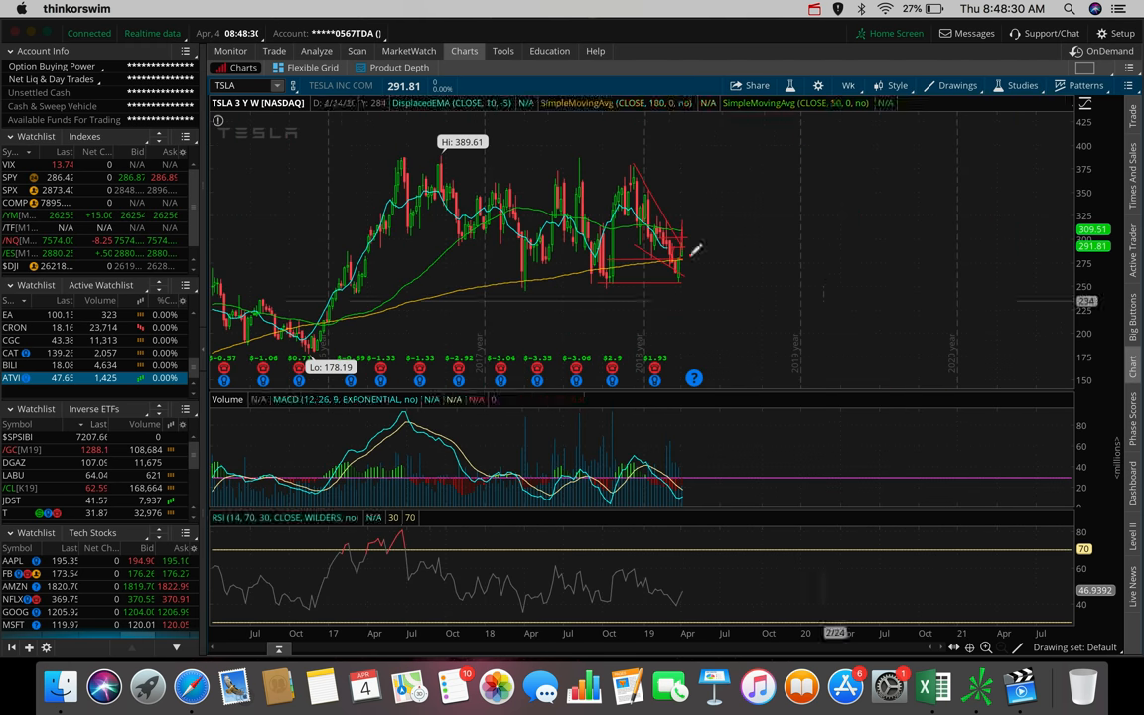
{"action": "mouse_move", "coordinate": [517, 274]}
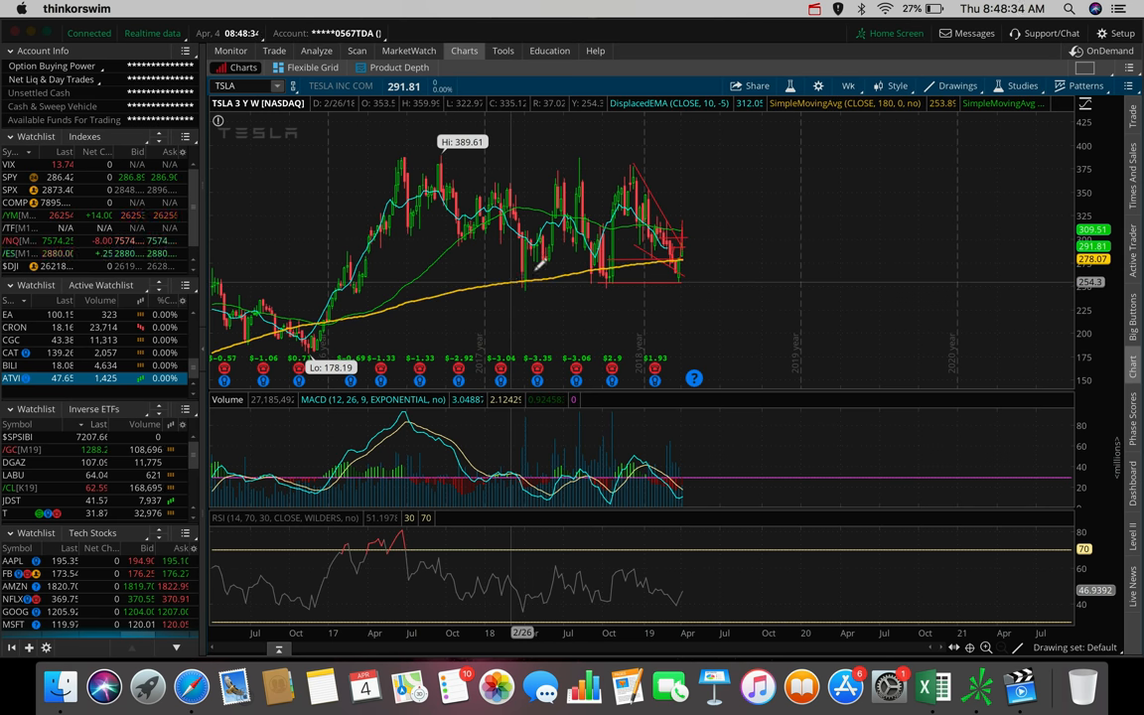
- Skim the MarketWatch and CNN Tesla articles again, then open CNNMoney's pre-market trading page
{"action": "left_click", "coordinate": [191, 685]}
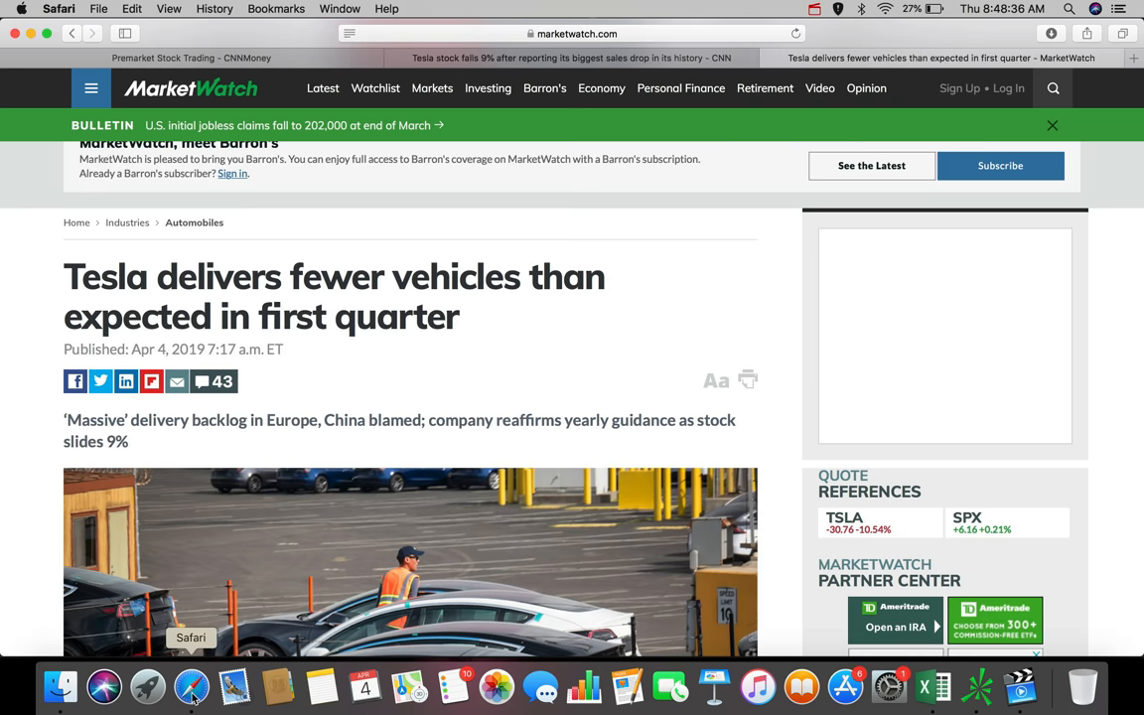
{"action": "scroll", "scroll_direction": "down", "scroll_amount": 3}
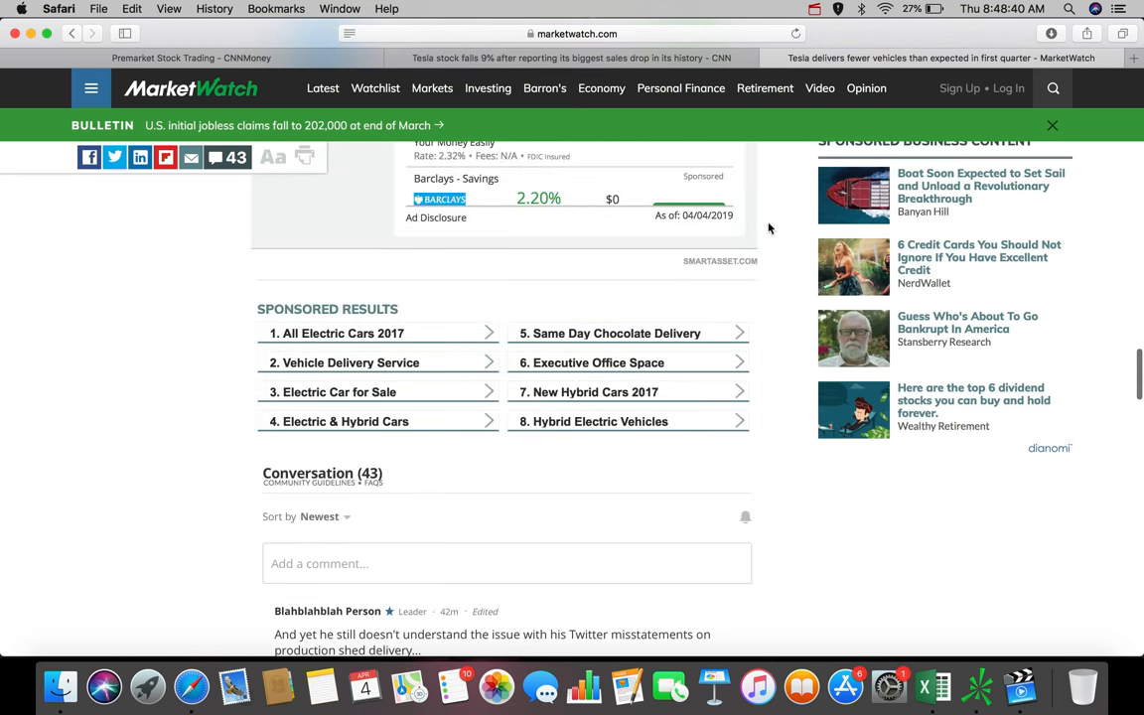
{"action": "left_click", "coordinate": [571, 58]}
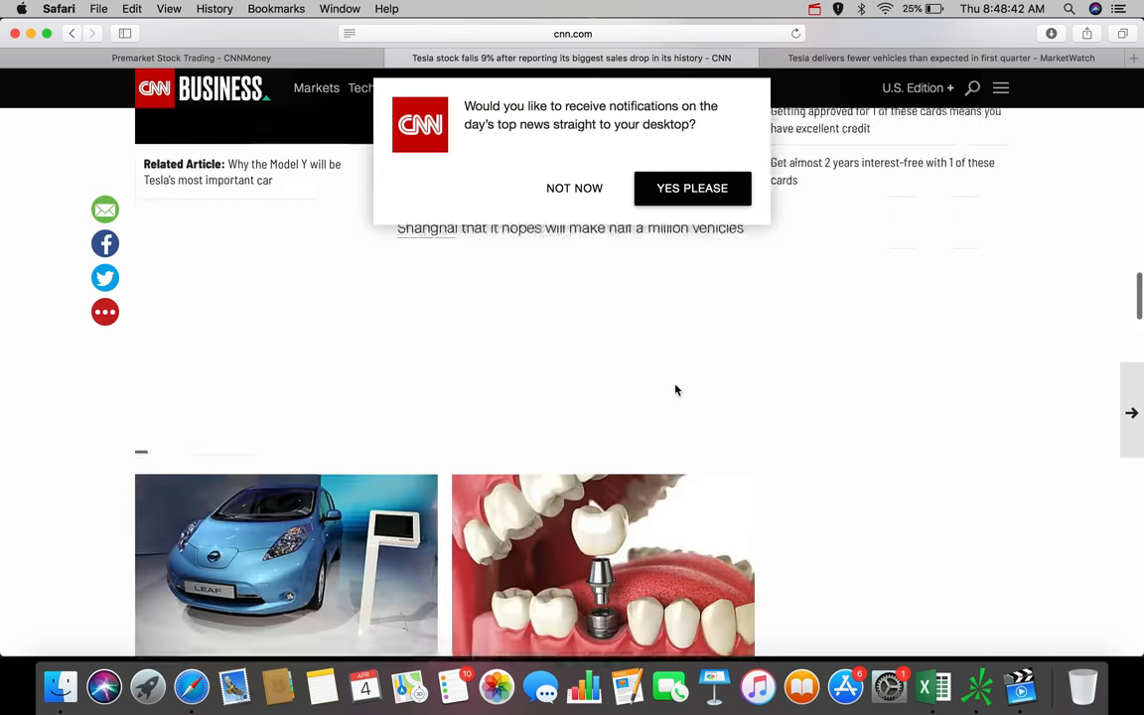
{"action": "scroll", "scroll_direction": "down", "scroll_amount": 3}
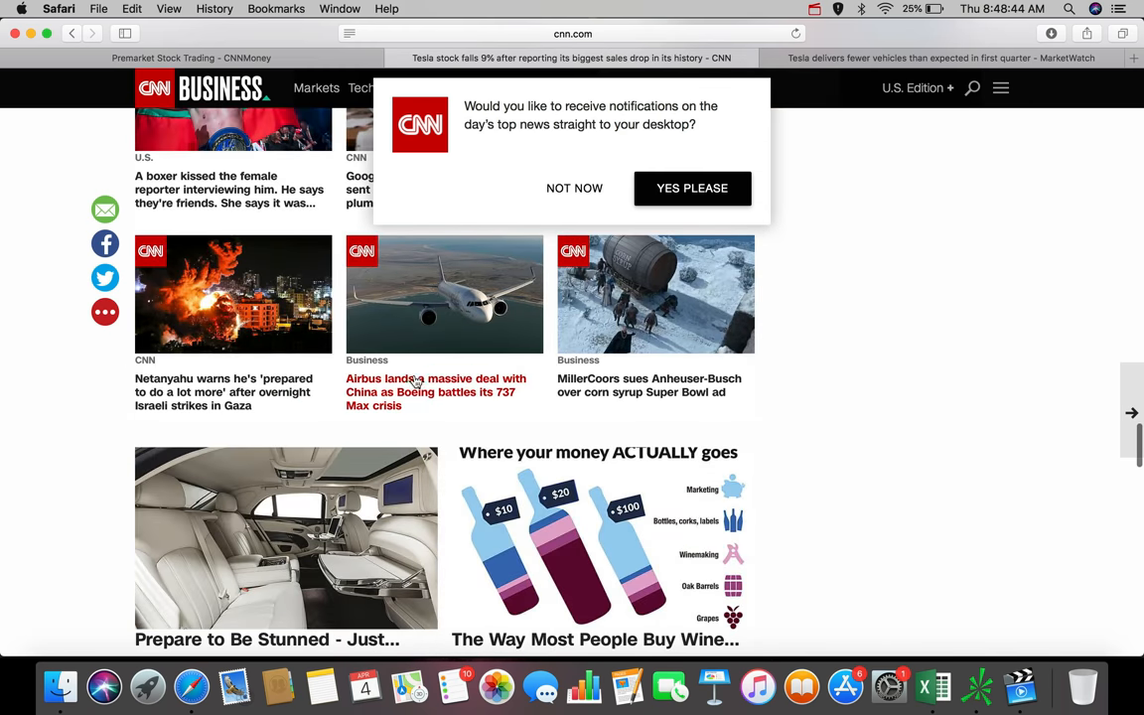
{"action": "scroll", "scroll_direction": "down", "scroll_amount": 3}
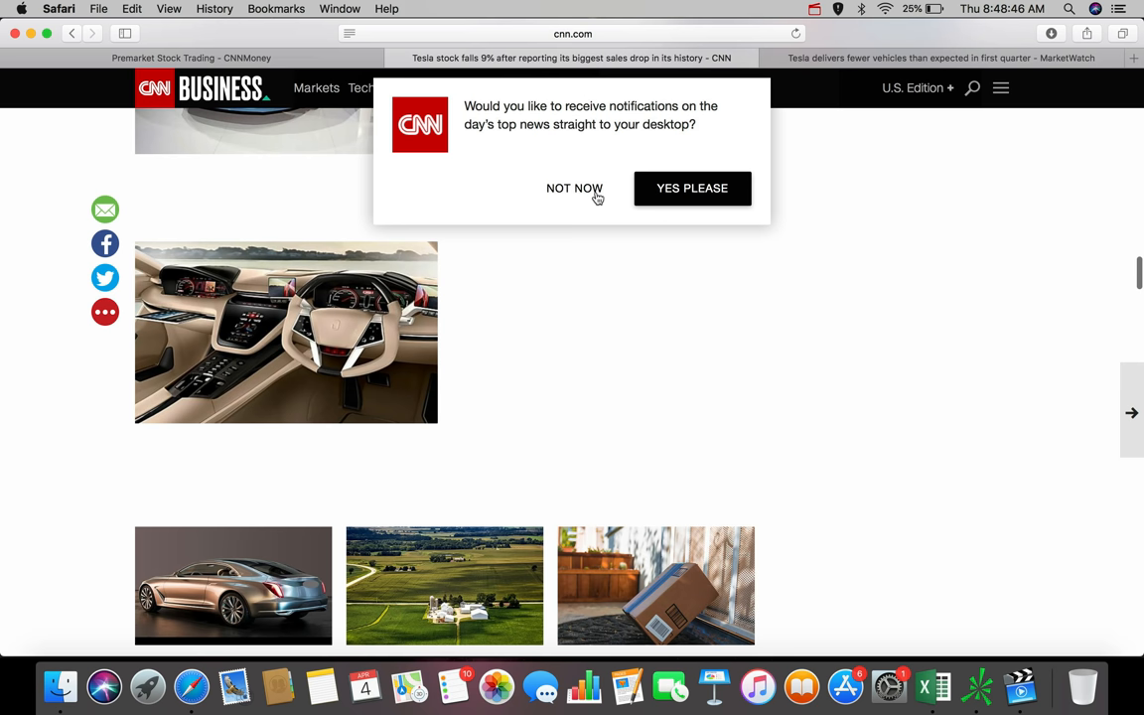
{"action": "scroll", "scroll_direction": "down", "scroll_amount": 3}
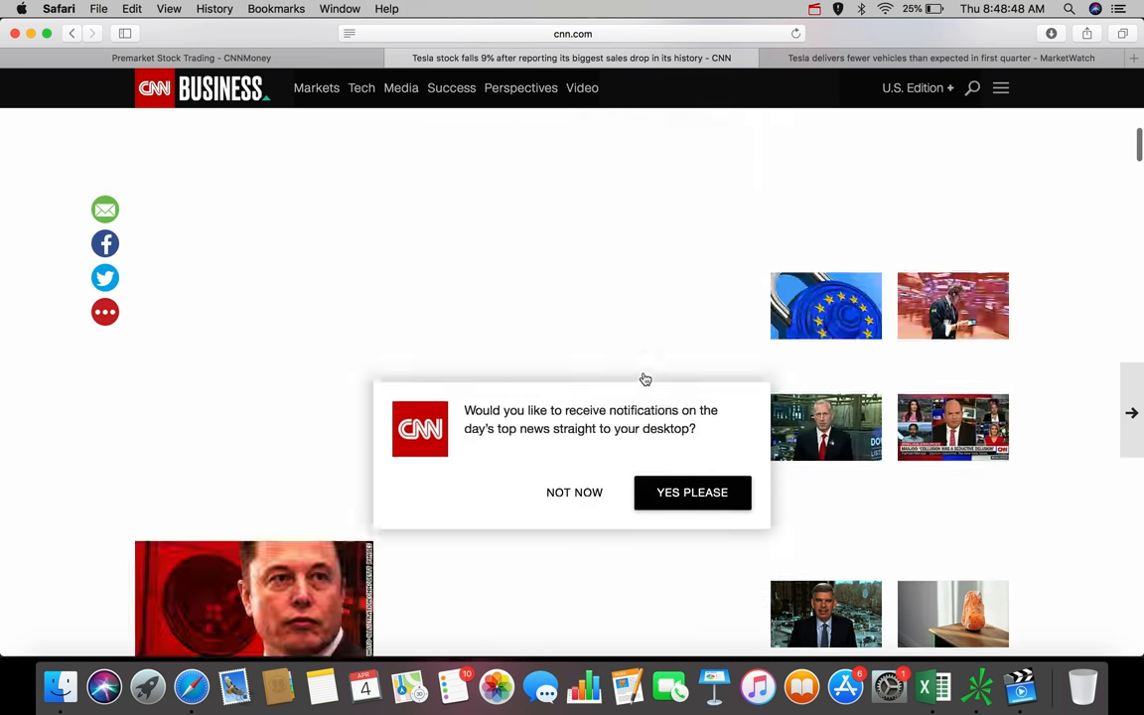
{"action": "left_click", "coordinate": [574, 492]}
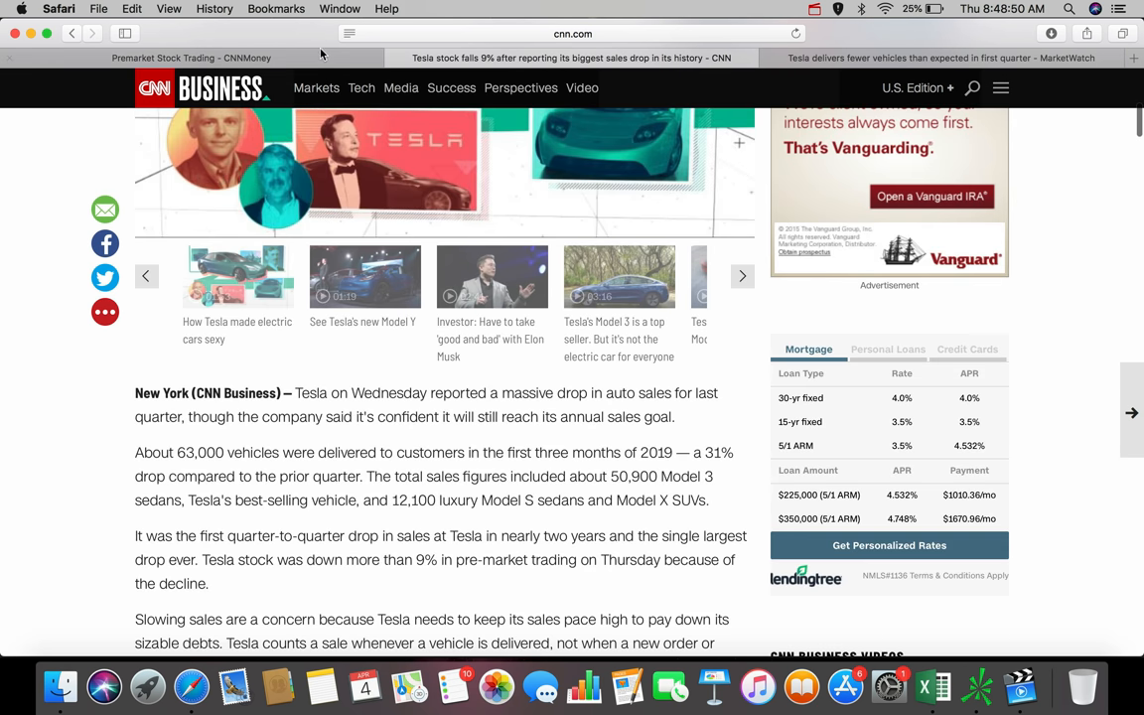
{"action": "left_click", "coordinate": [190, 58]}
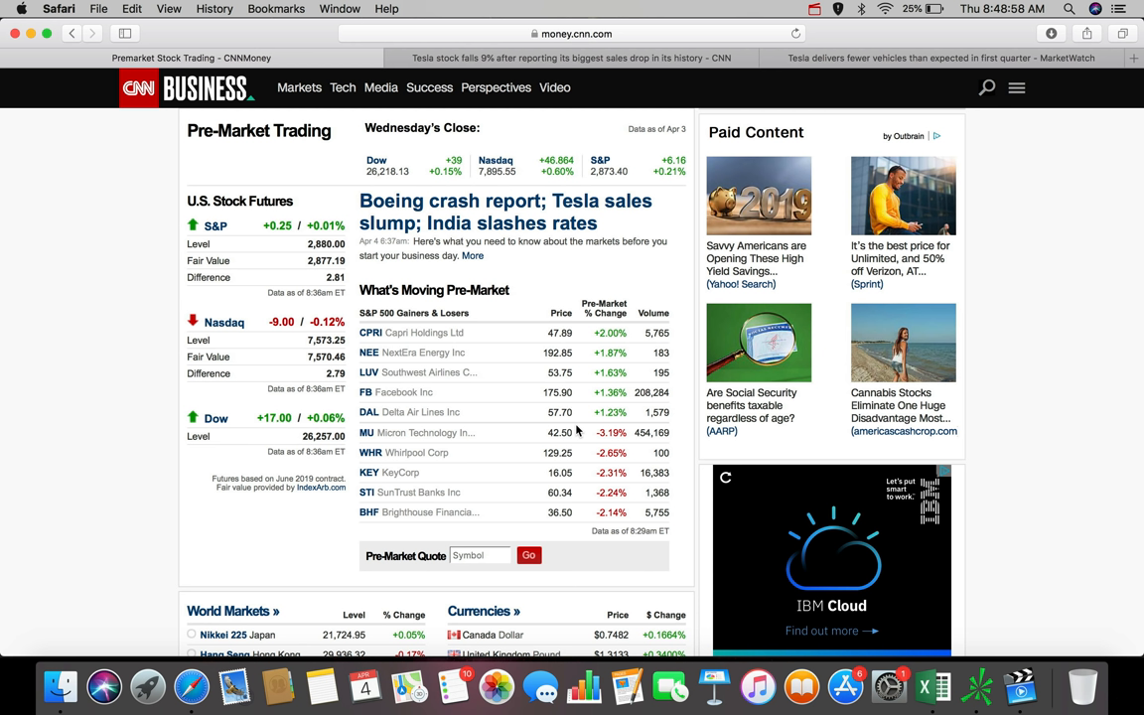
{"action": "mouse_move", "coordinate": [978, 685]}
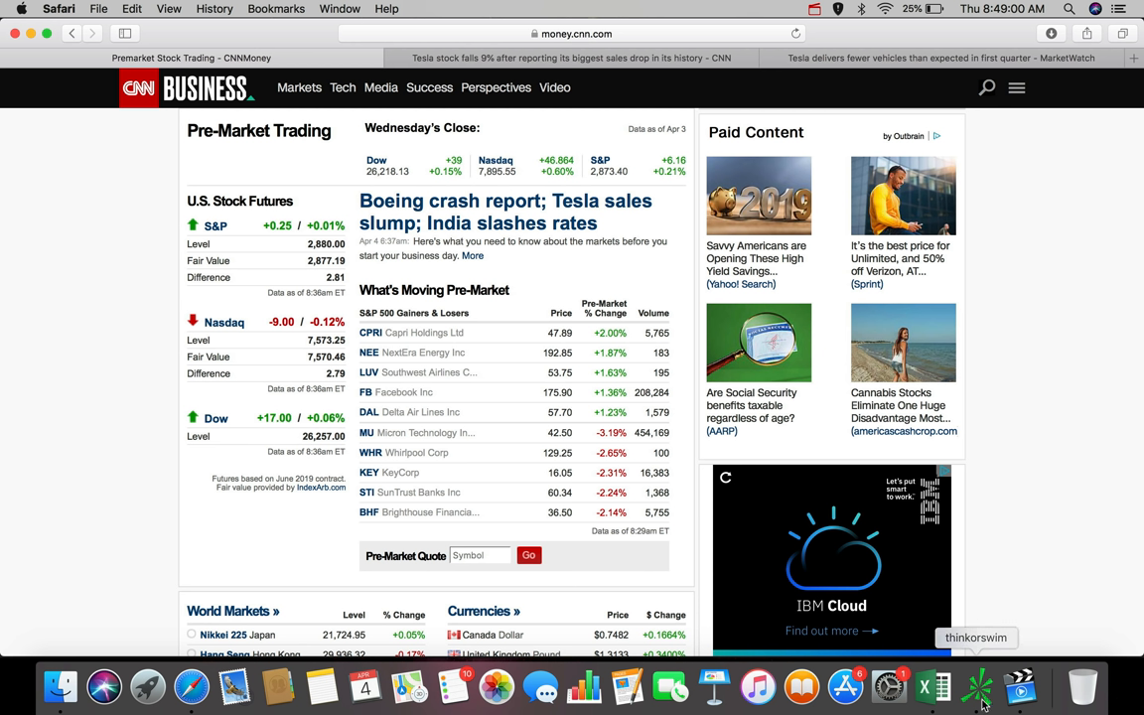
- Review TSLA on the 180D:4h chart, then load the /GC June gold futures chart
{"action": "left_click", "coordinate": [979, 686]}
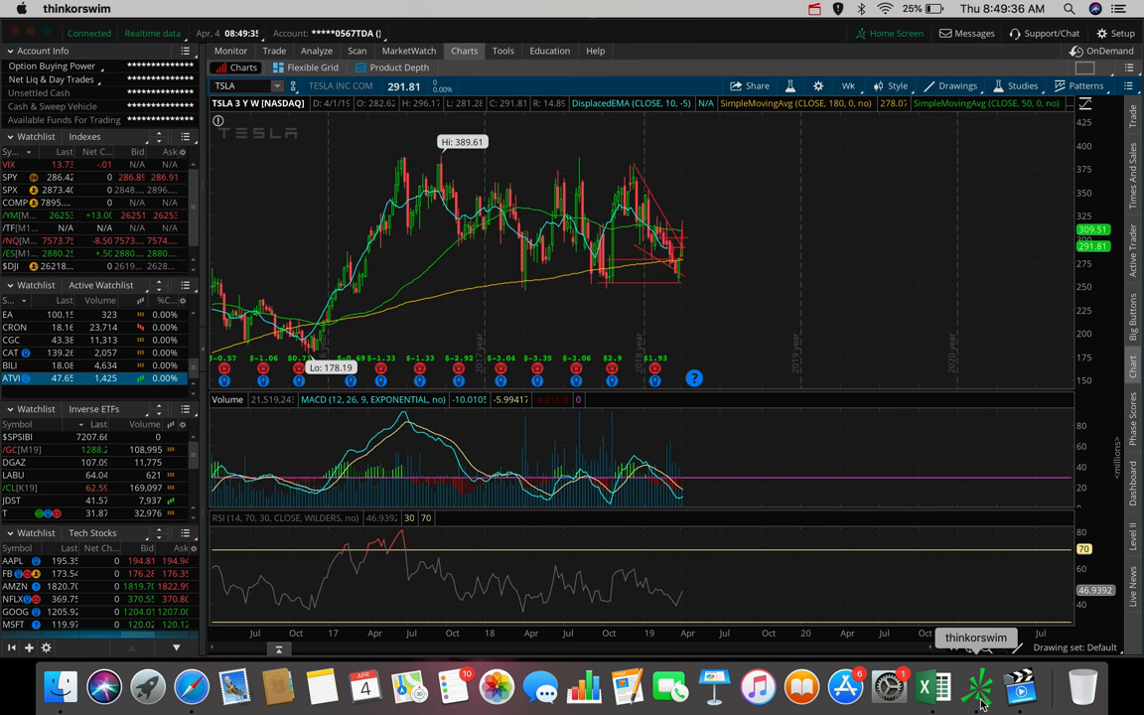
{"action": "left_click", "coordinate": [848, 85]}
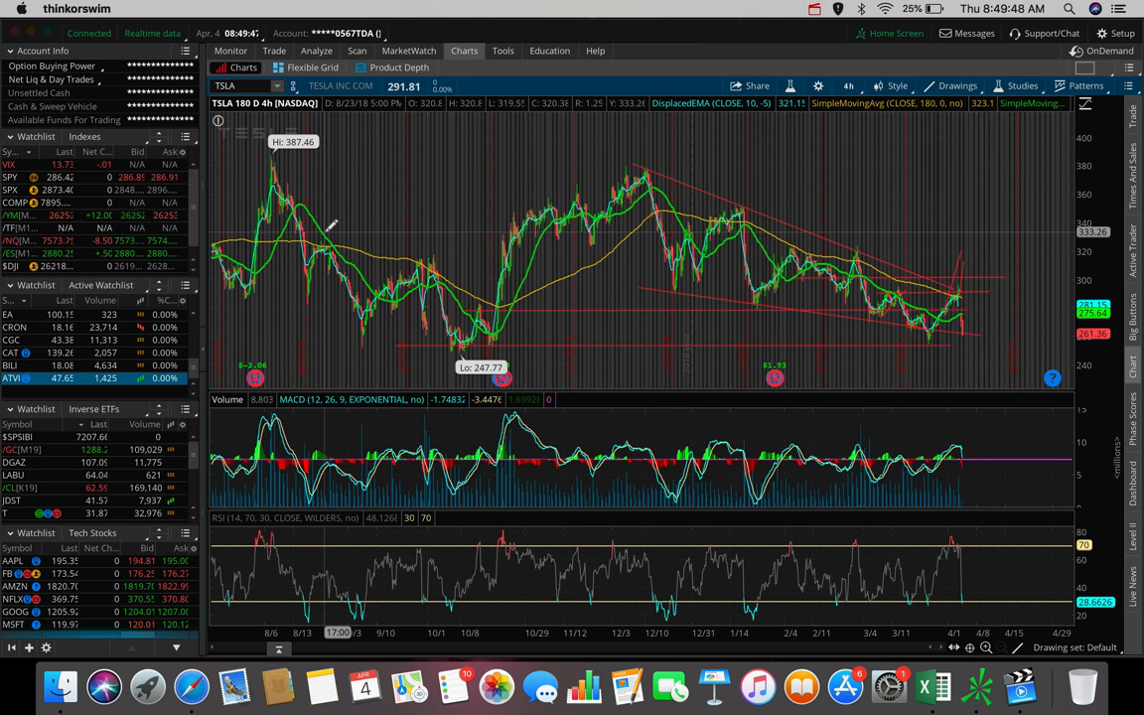
{"action": "mouse_move", "coordinate": [679, 311]}
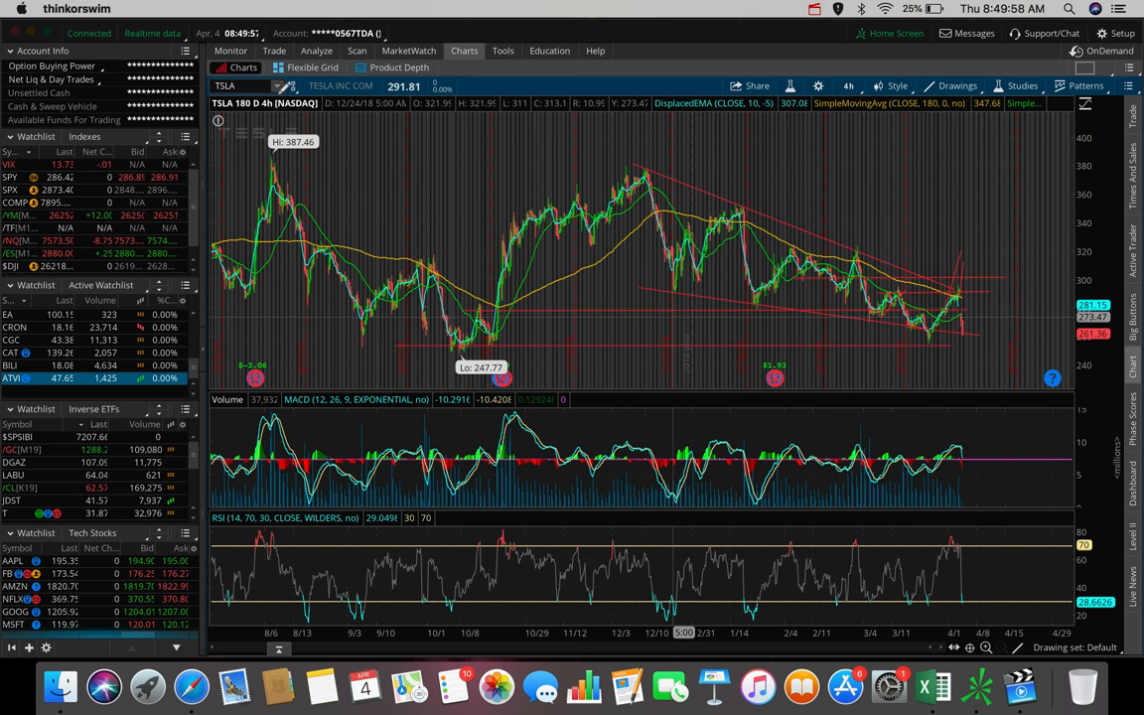
{"action": "mouse_move", "coordinate": [462, 176]}
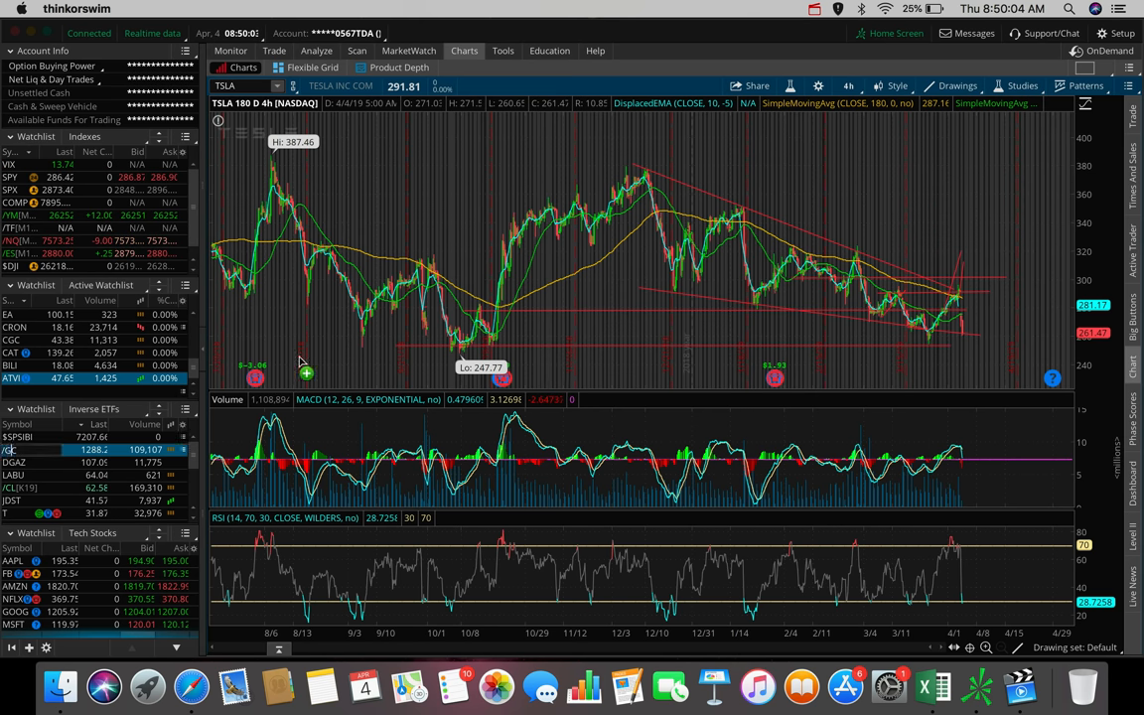
{"action": "left_click", "coordinate": [10, 450]}
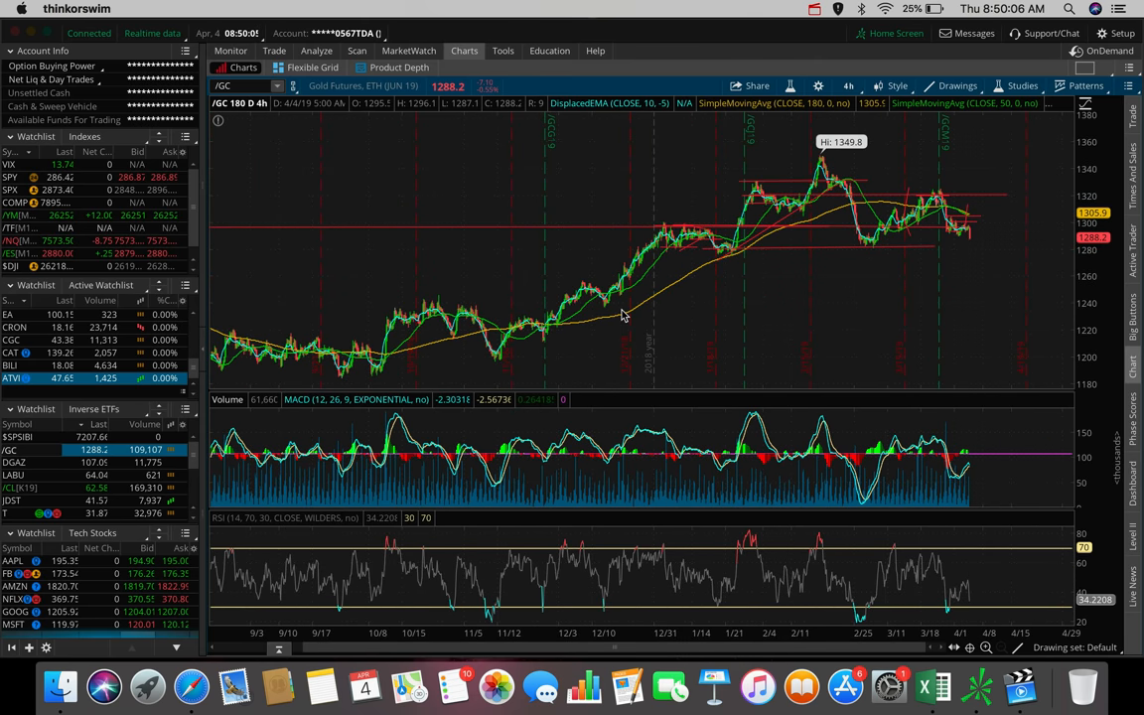
{"action": "mouse_move", "coordinate": [958, 193]}
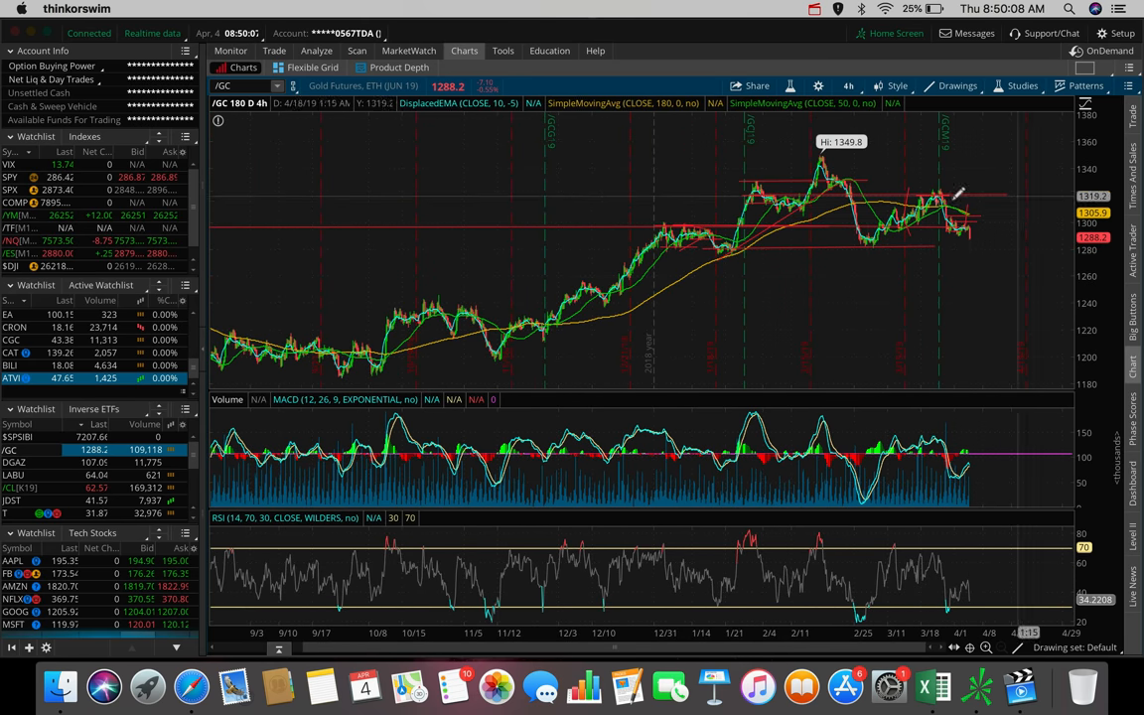
{"action": "left_click", "coordinate": [848, 85]}
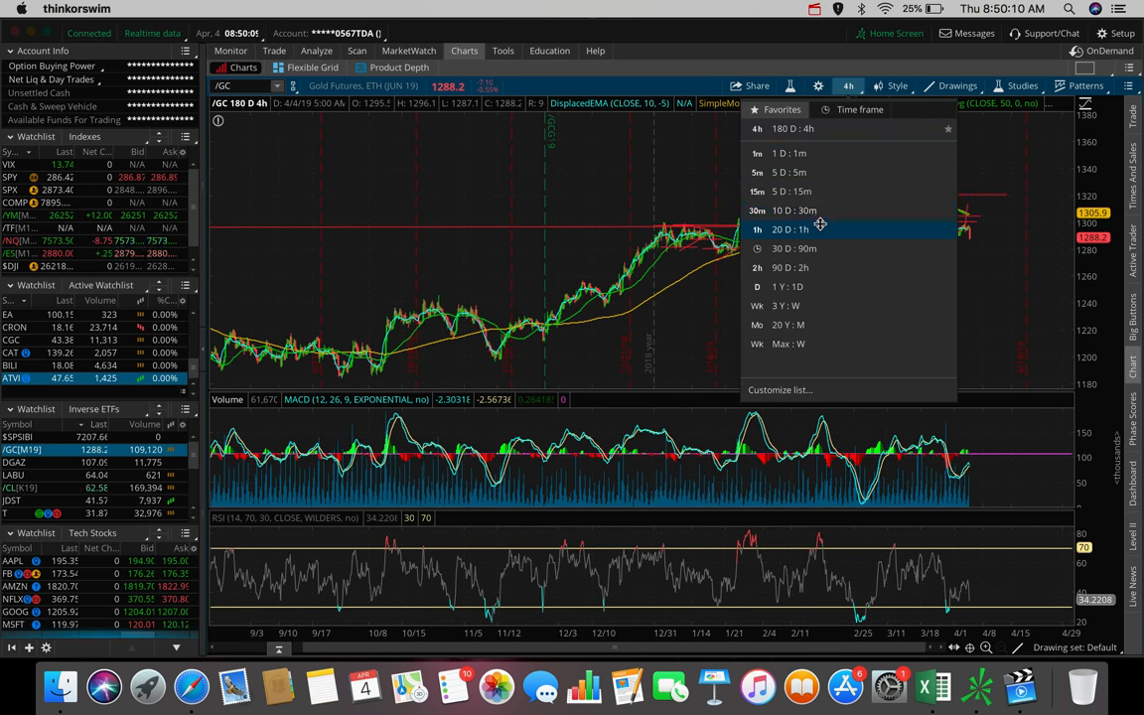
- Set the gold futures chart to the 20 D : 1h hourly time frame
{"action": "left_click", "coordinate": [790, 230]}
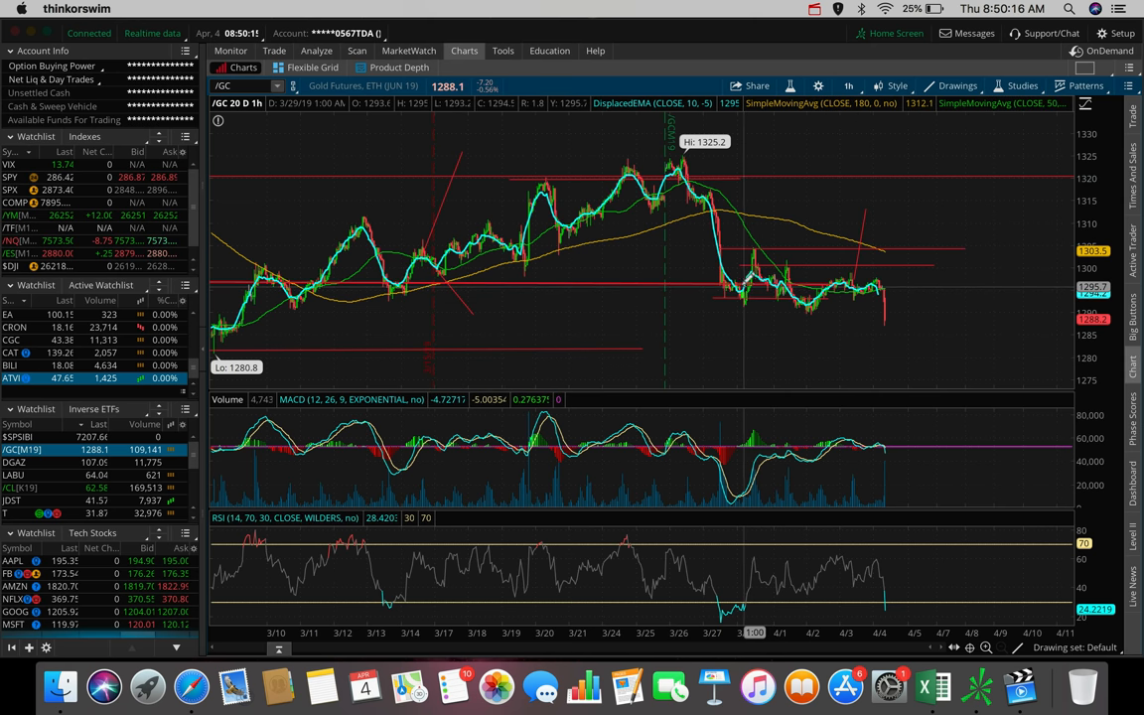
{"action": "mouse_move", "coordinate": [740, 283]}
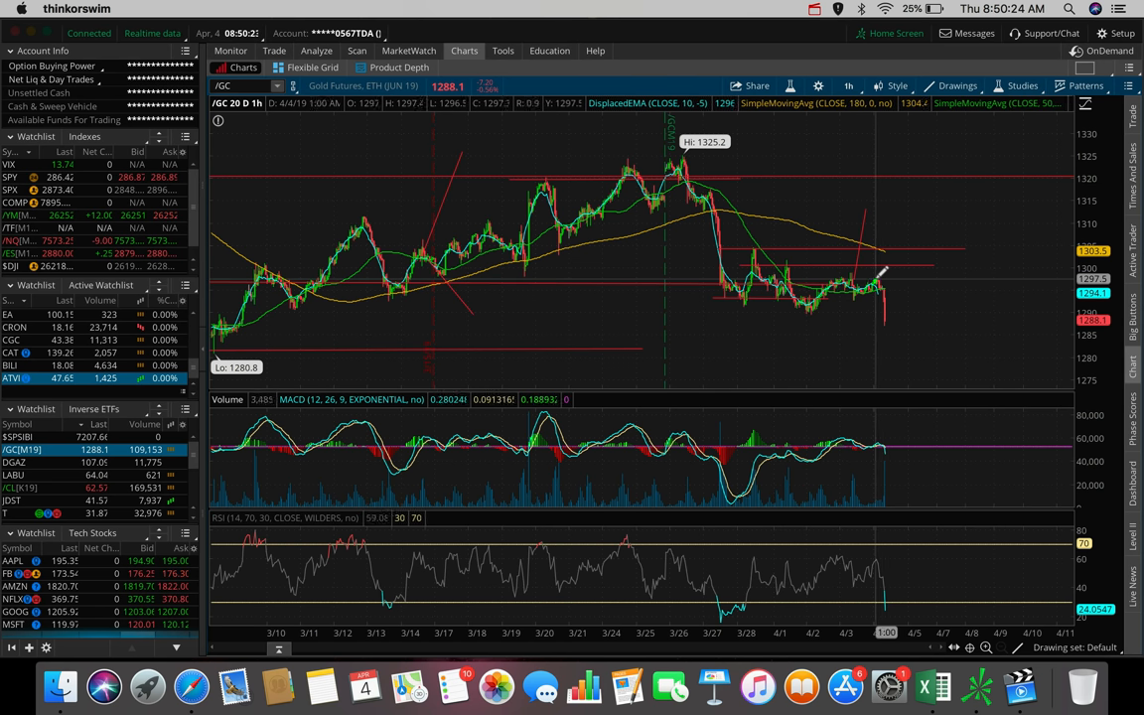
{"action": "mouse_move", "coordinate": [884, 318]}
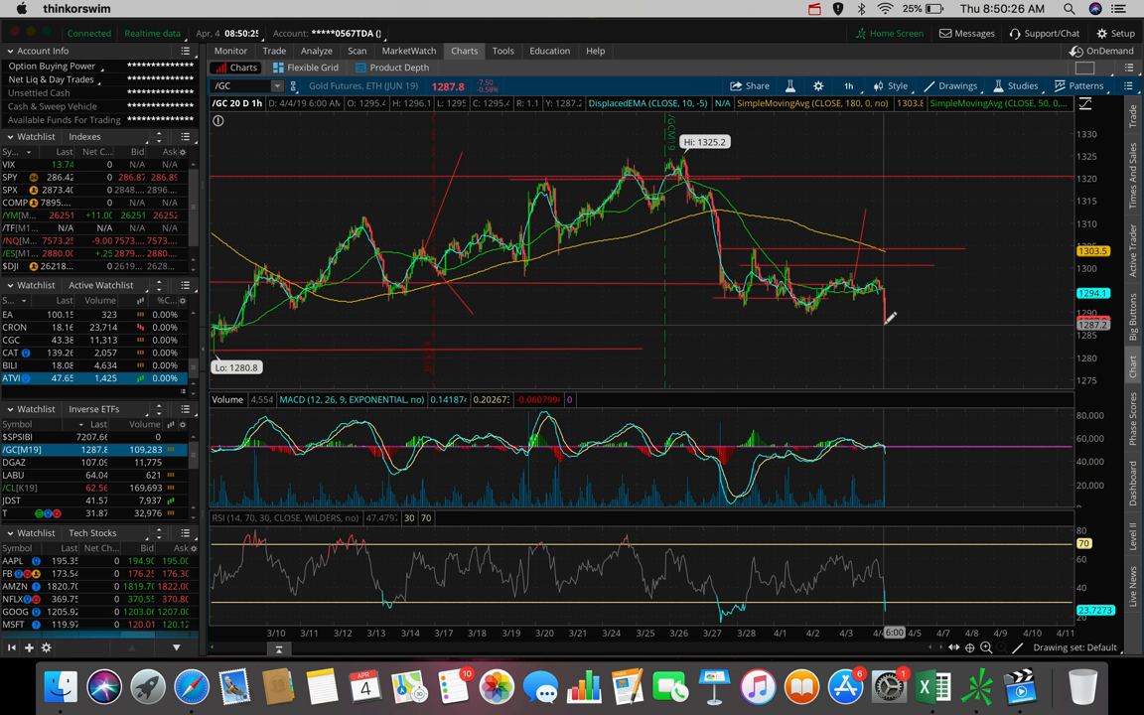
{"action": "mouse_move", "coordinate": [893, 308]}
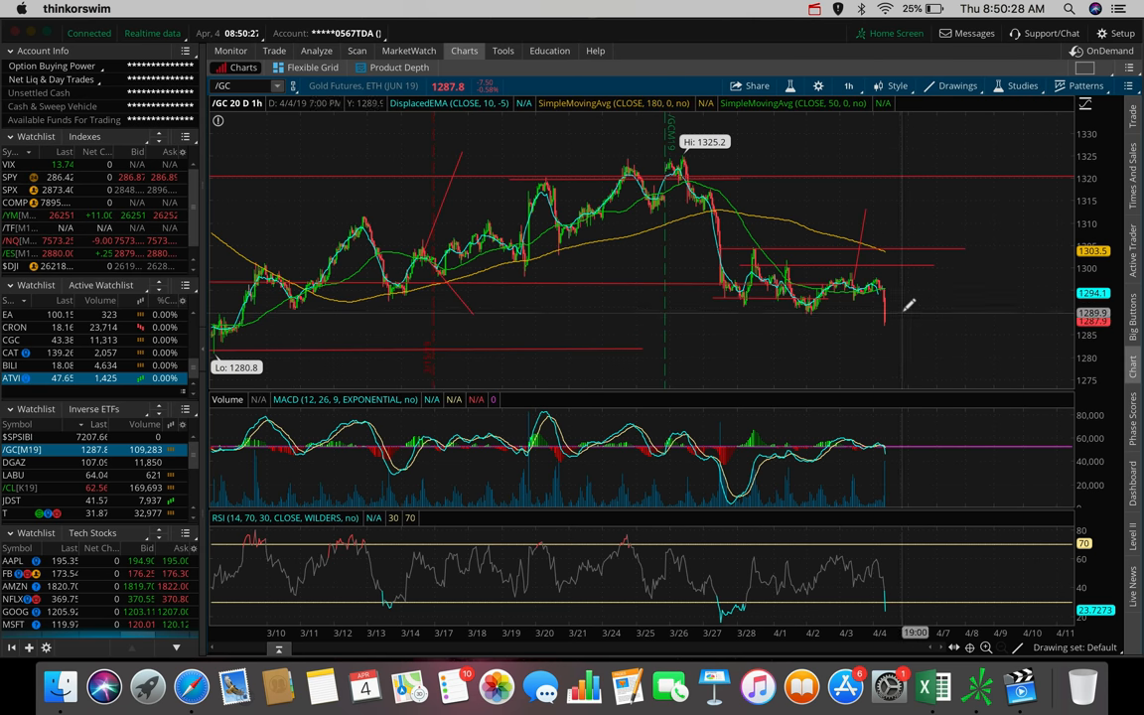
{"action": "mouse_move", "coordinate": [889, 342]}
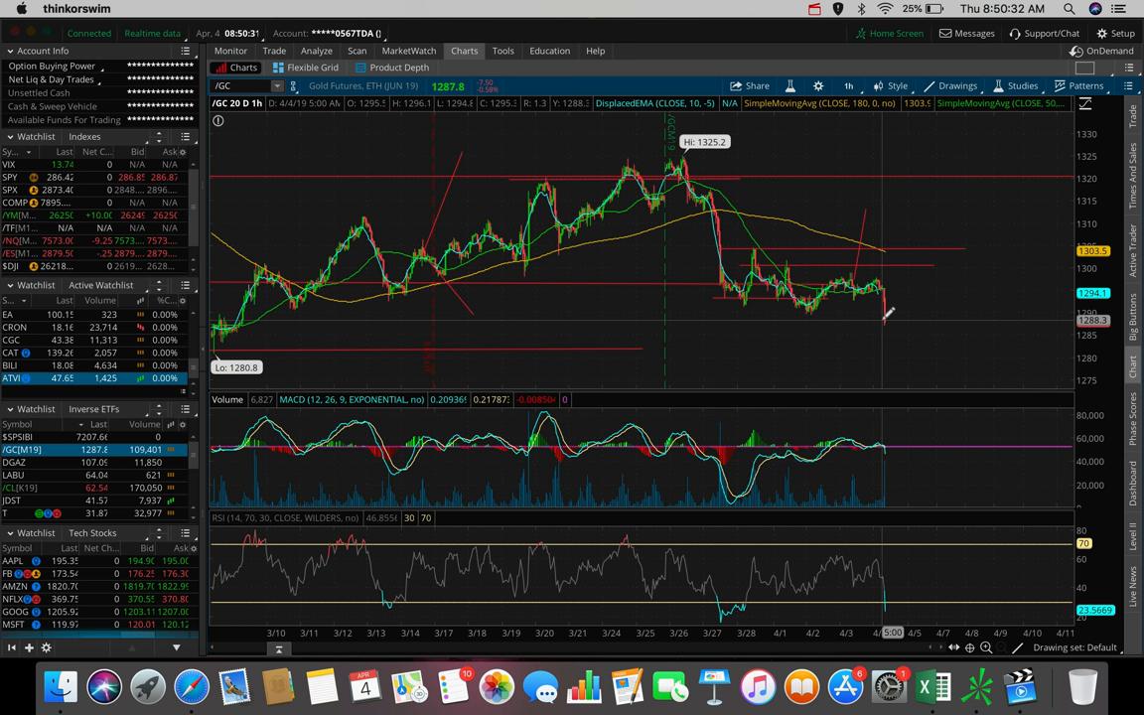
{"action": "mouse_move", "coordinate": [882, 323]}
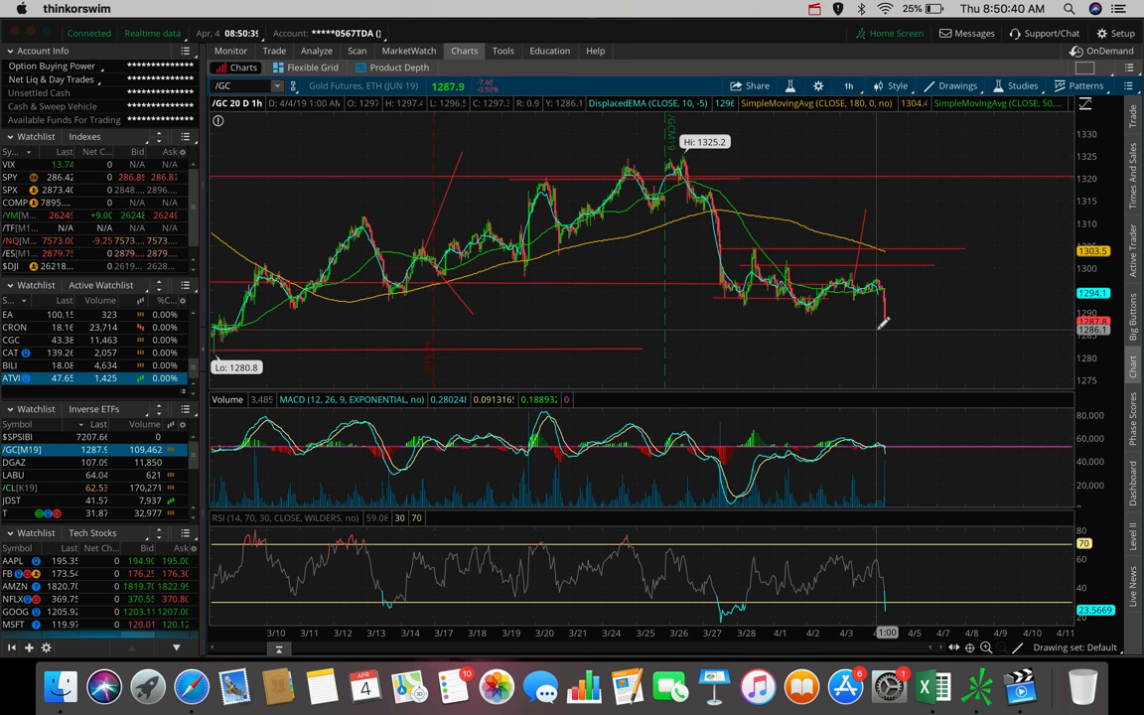
{"action": "mouse_move", "coordinate": [947, 321]}
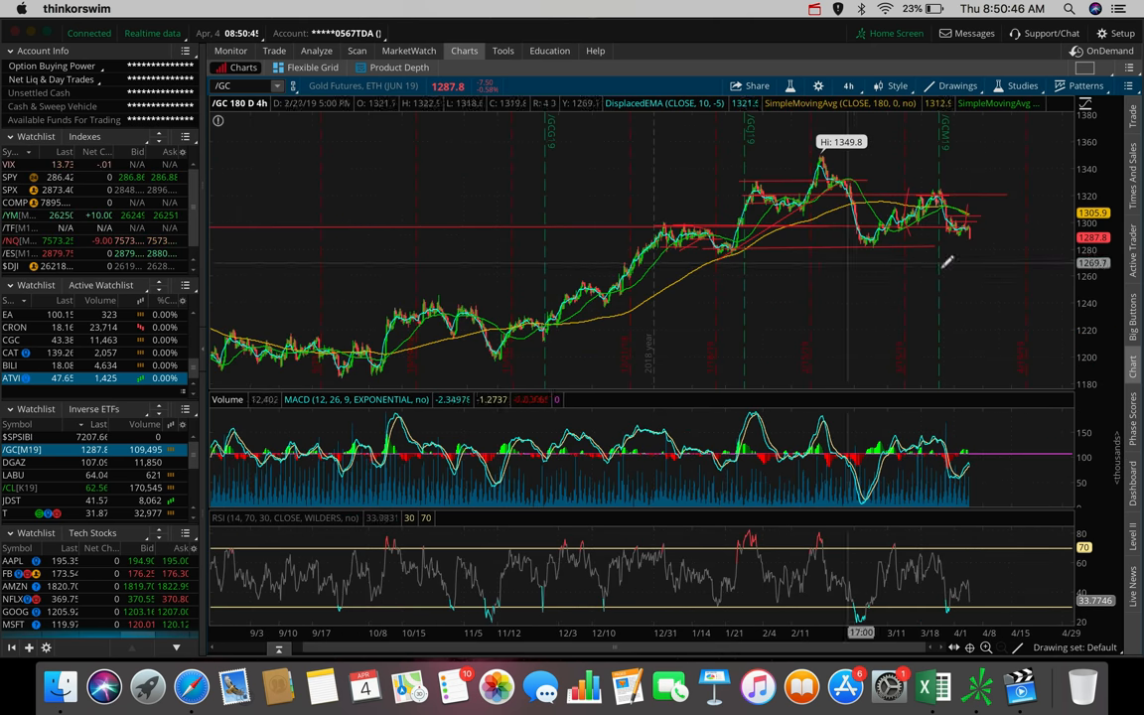
{"action": "mouse_move", "coordinate": [978, 238]}
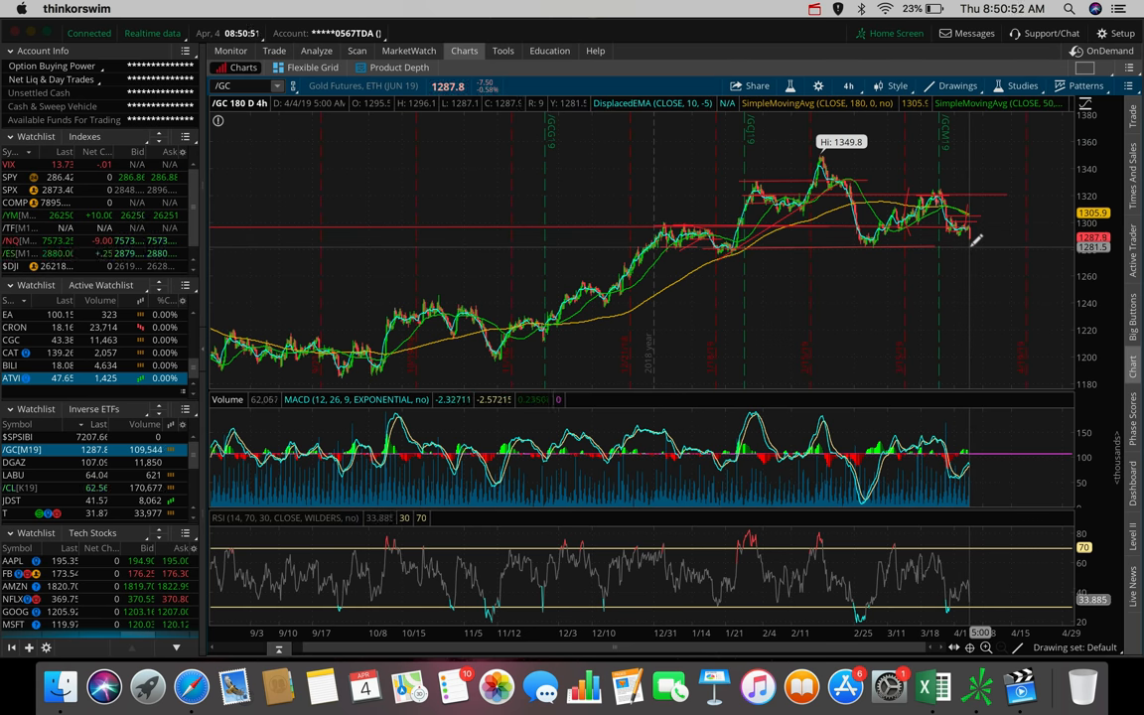
{"action": "mouse_move", "coordinate": [854, 193]}
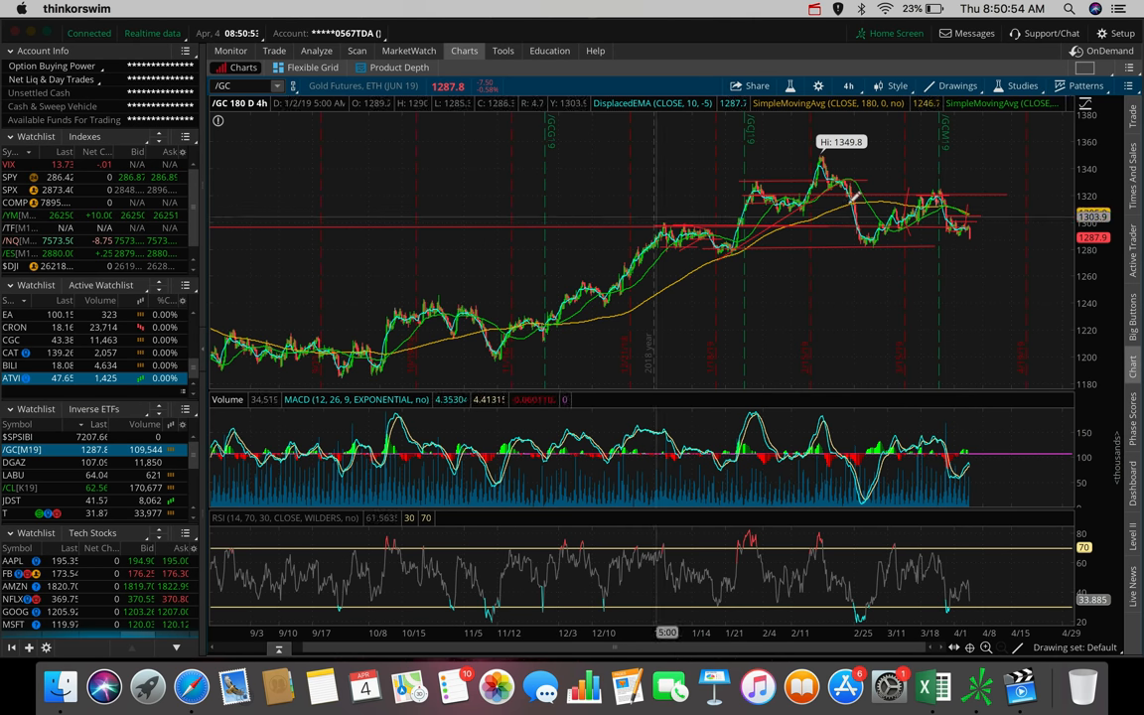
{"action": "mouse_move", "coordinate": [982, 263]}
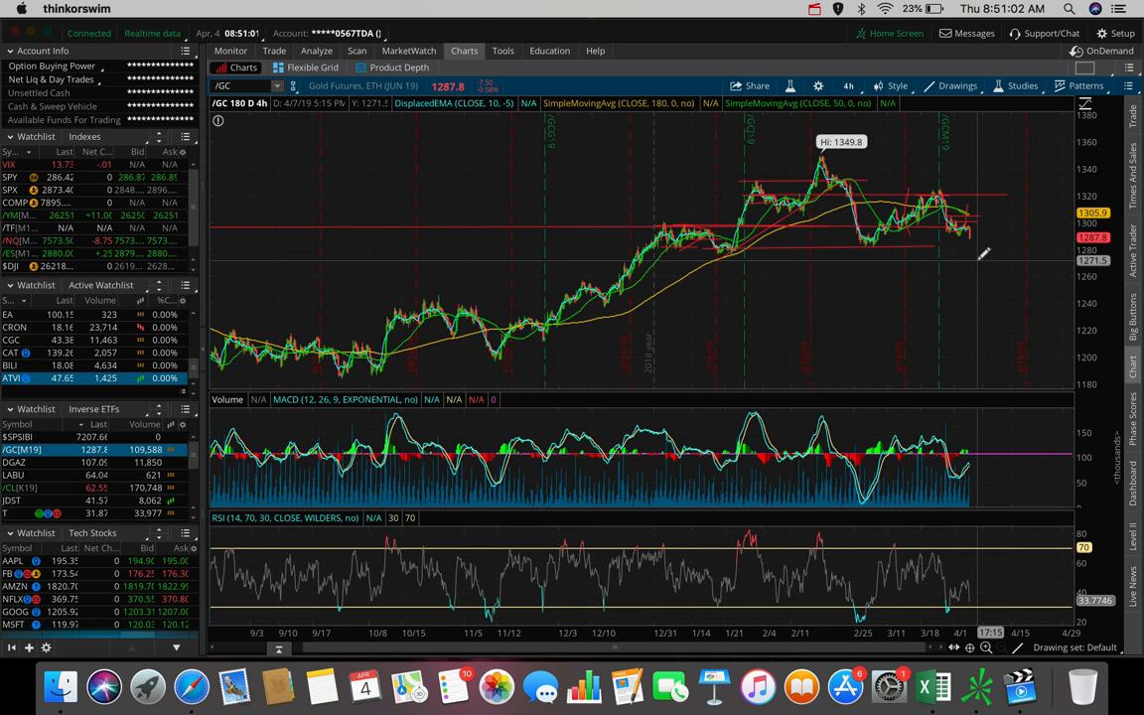
{"action": "mouse_move", "coordinate": [515, 157]}
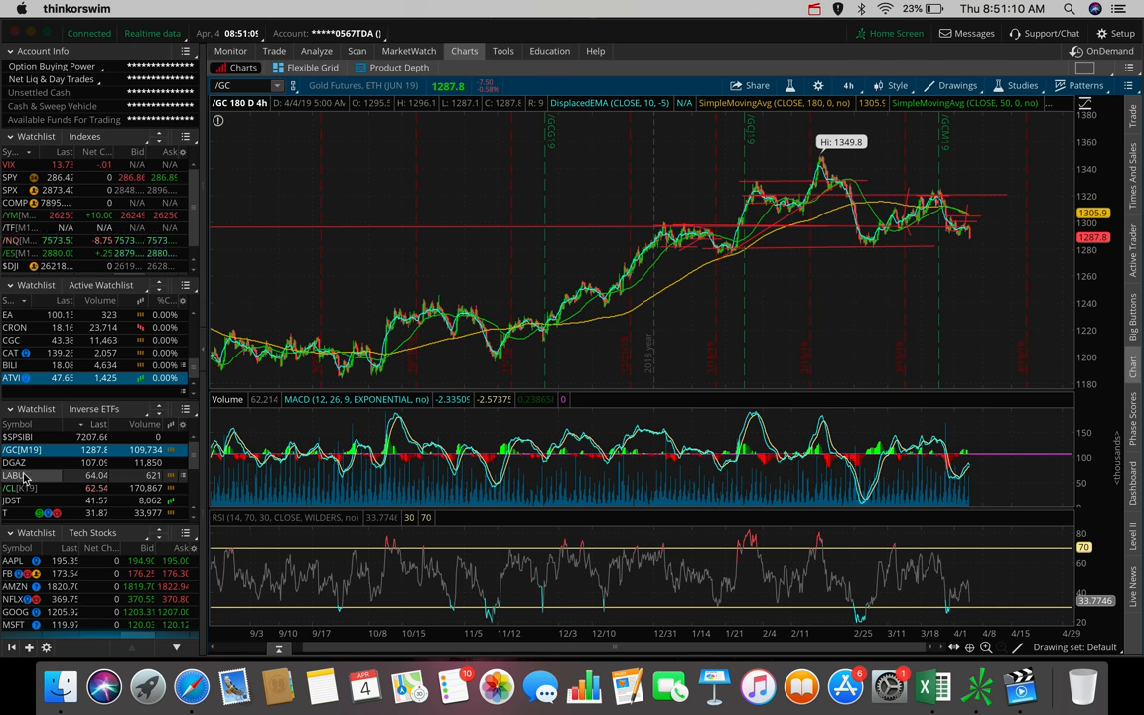
- Load /CL crude oil futures with support/resistance lines on the 180-day 4-hour view
{"action": "left_click", "coordinate": [14, 488]}
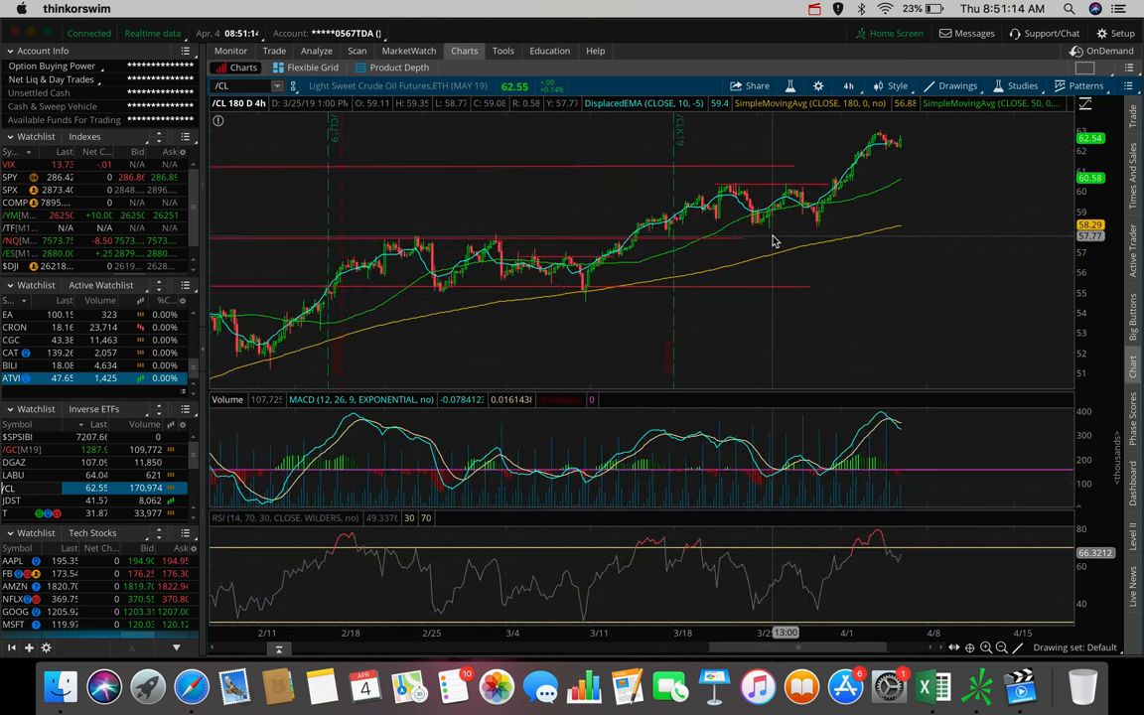
{"action": "mouse_move", "coordinate": [882, 137]}
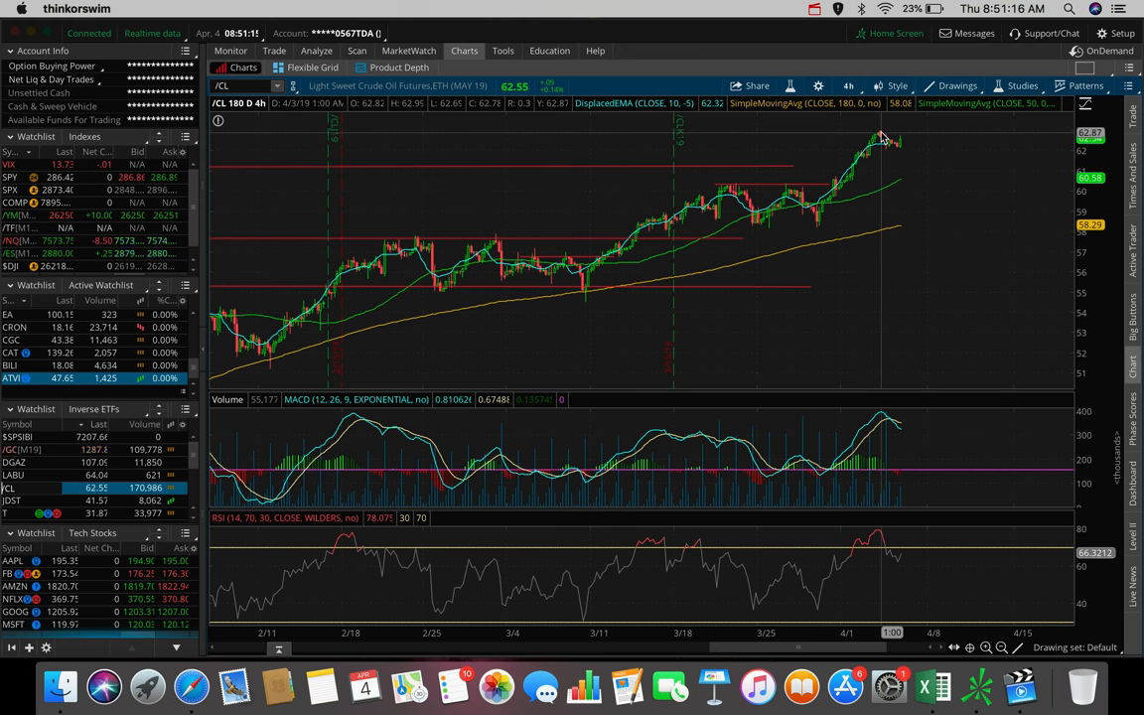
{"action": "mouse_move", "coordinate": [899, 144]}
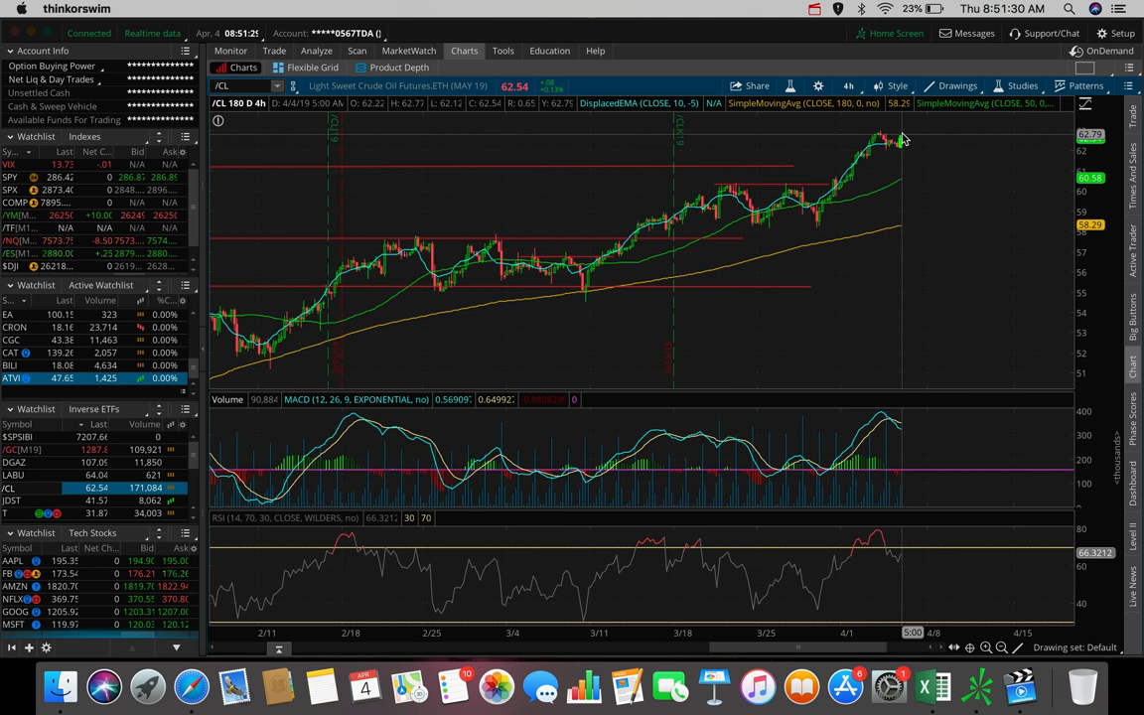
{"action": "mouse_move", "coordinate": [902, 139]}
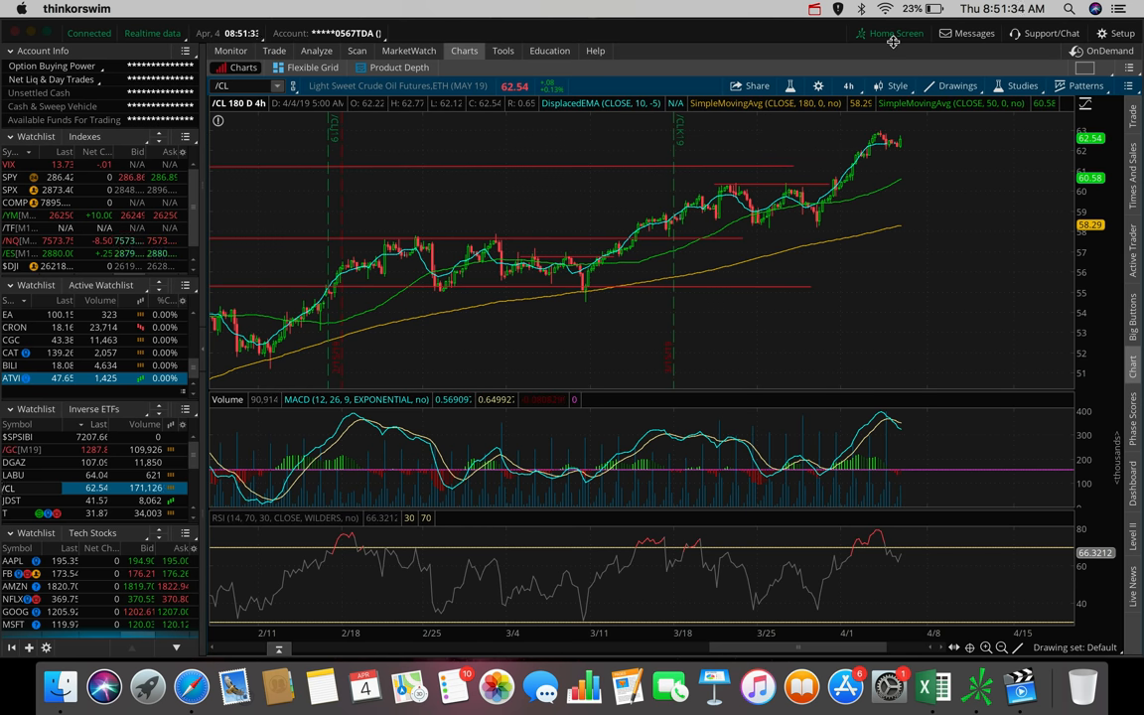
{"action": "mouse_move", "coordinate": [901, 139]}
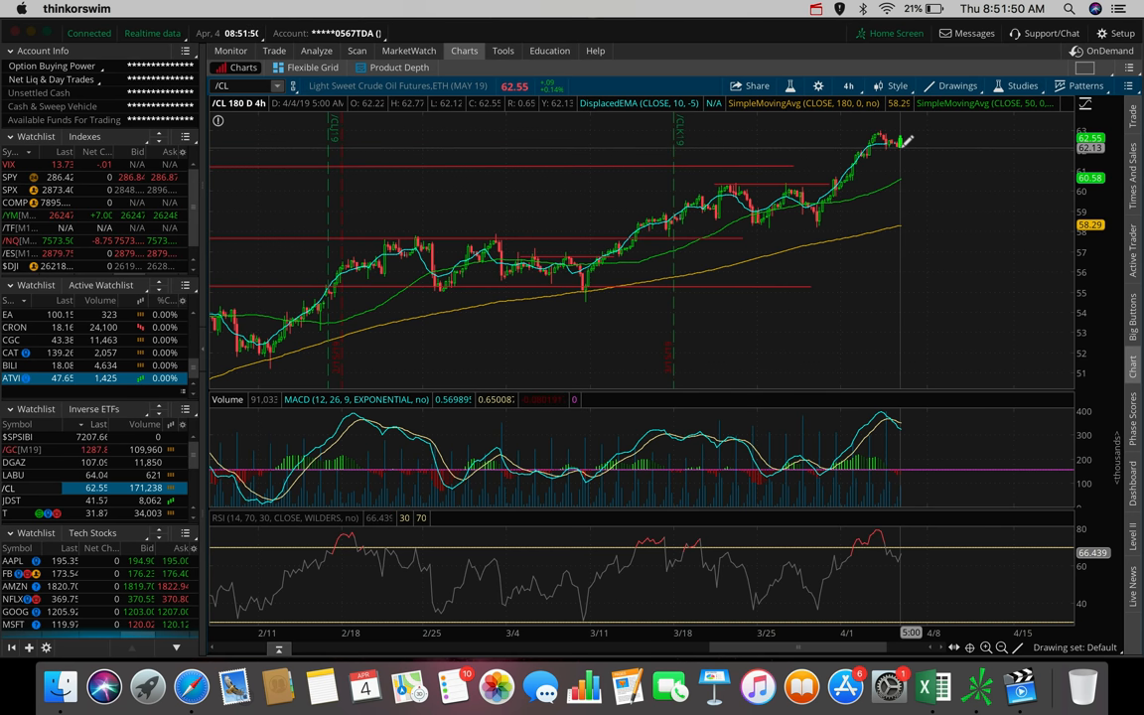
{"action": "mouse_move", "coordinate": [899, 139]}
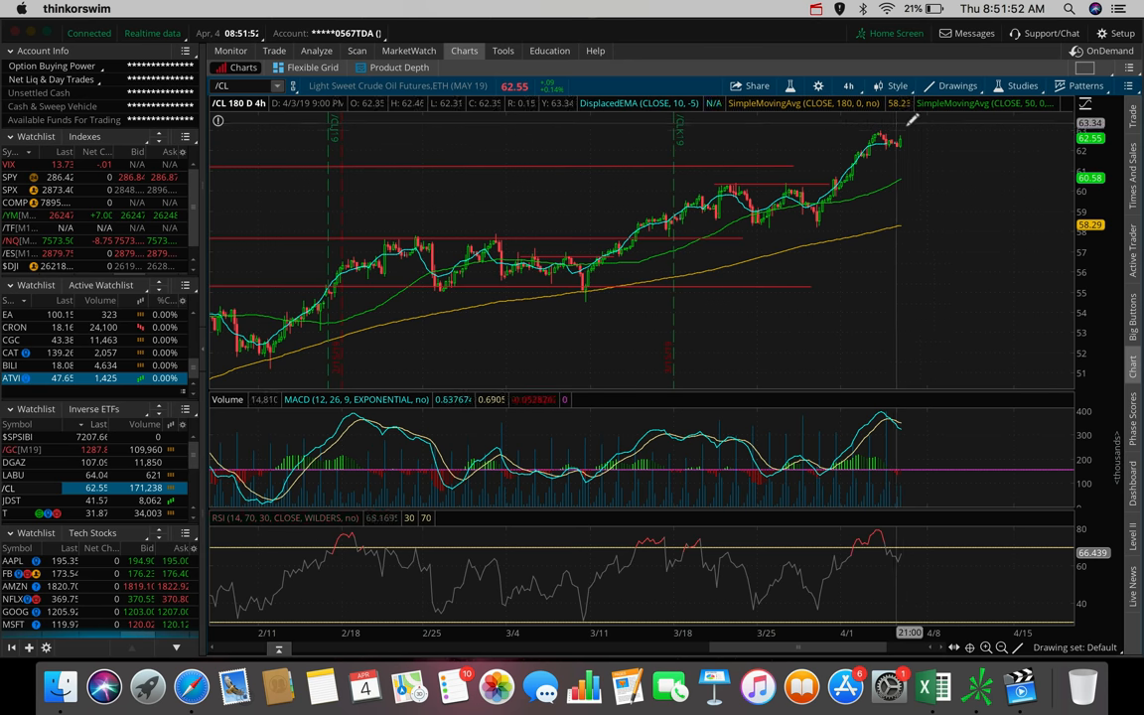
{"action": "mouse_move", "coordinate": [898, 139]}
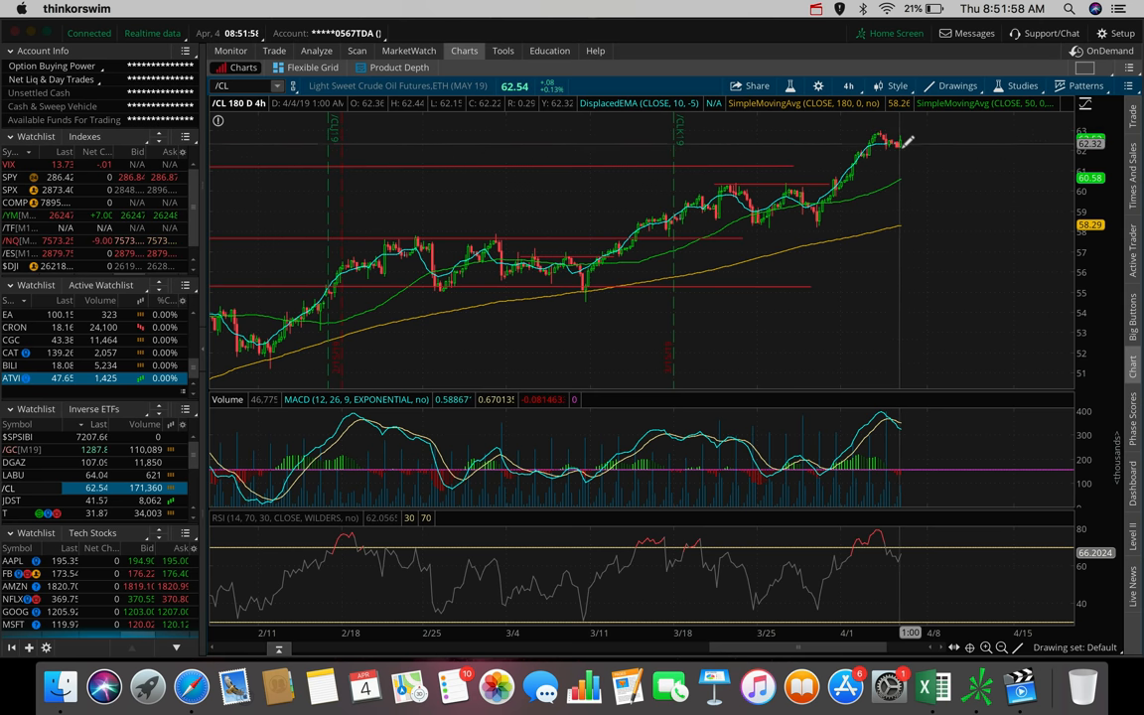
{"action": "mouse_move", "coordinate": [904, 149]}
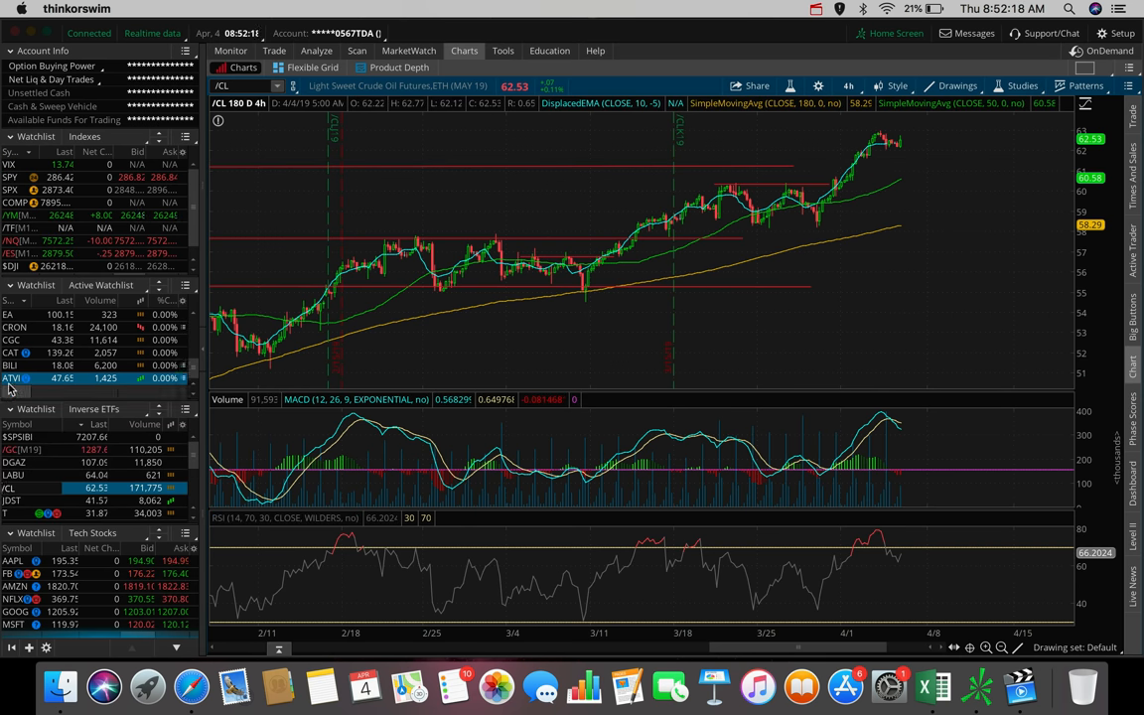
- Load Activision Blizzard (ATVI) on the 180-day 4-hour chart with its support and resistance lines
{"action": "left_click", "coordinate": [11, 378]}
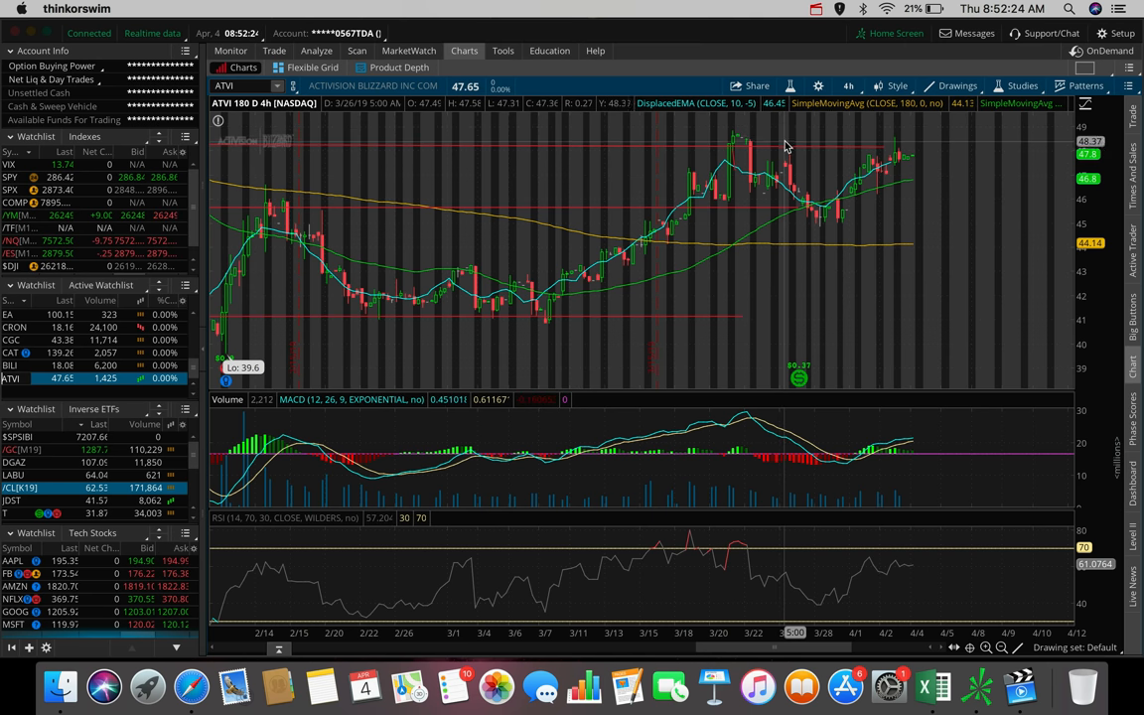
{"action": "mouse_move", "coordinate": [782, 149]}
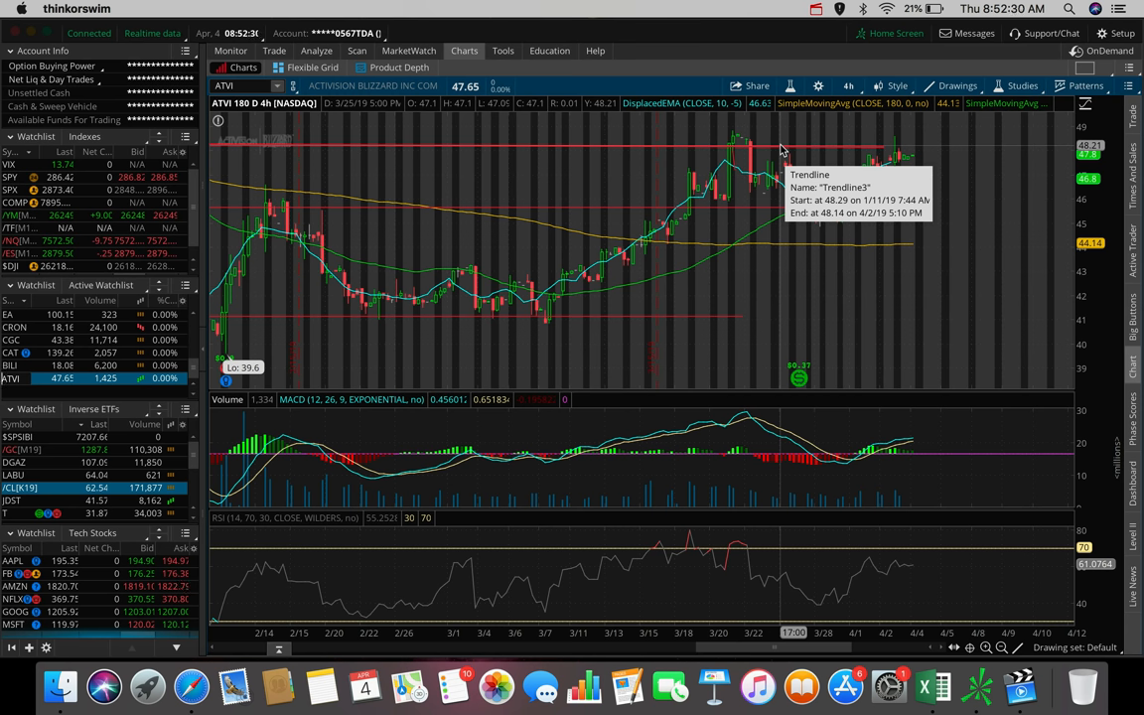
{"action": "mouse_move", "coordinate": [904, 124]}
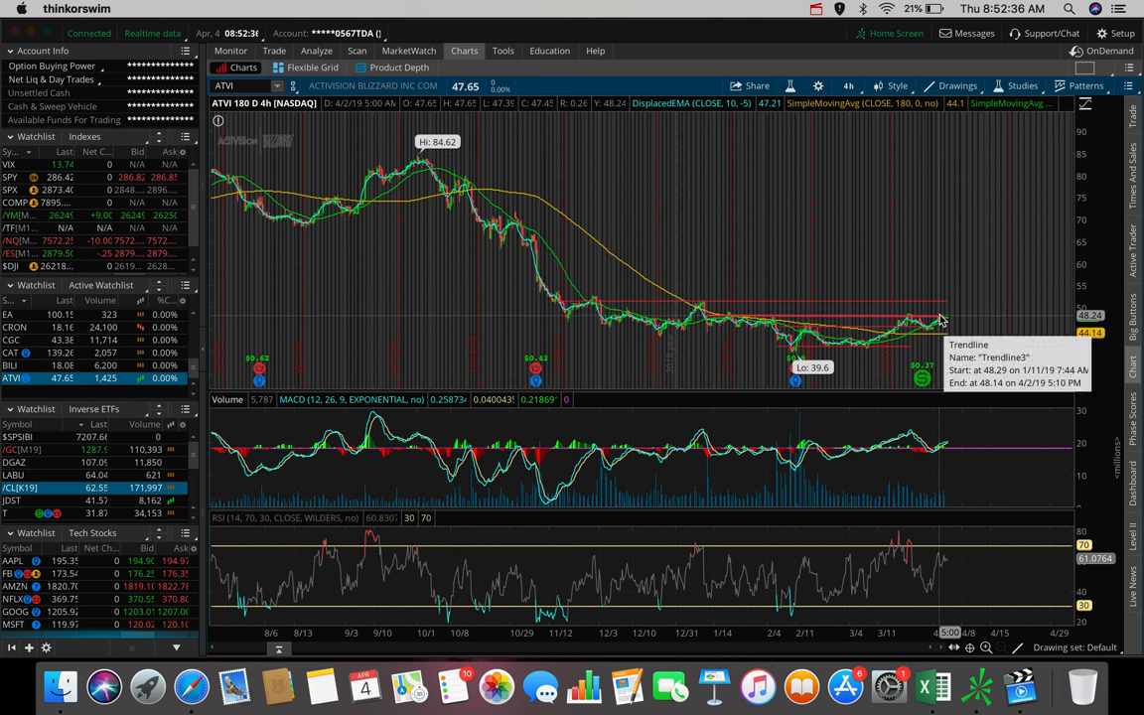
{"action": "mouse_move", "coordinate": [936, 303]}
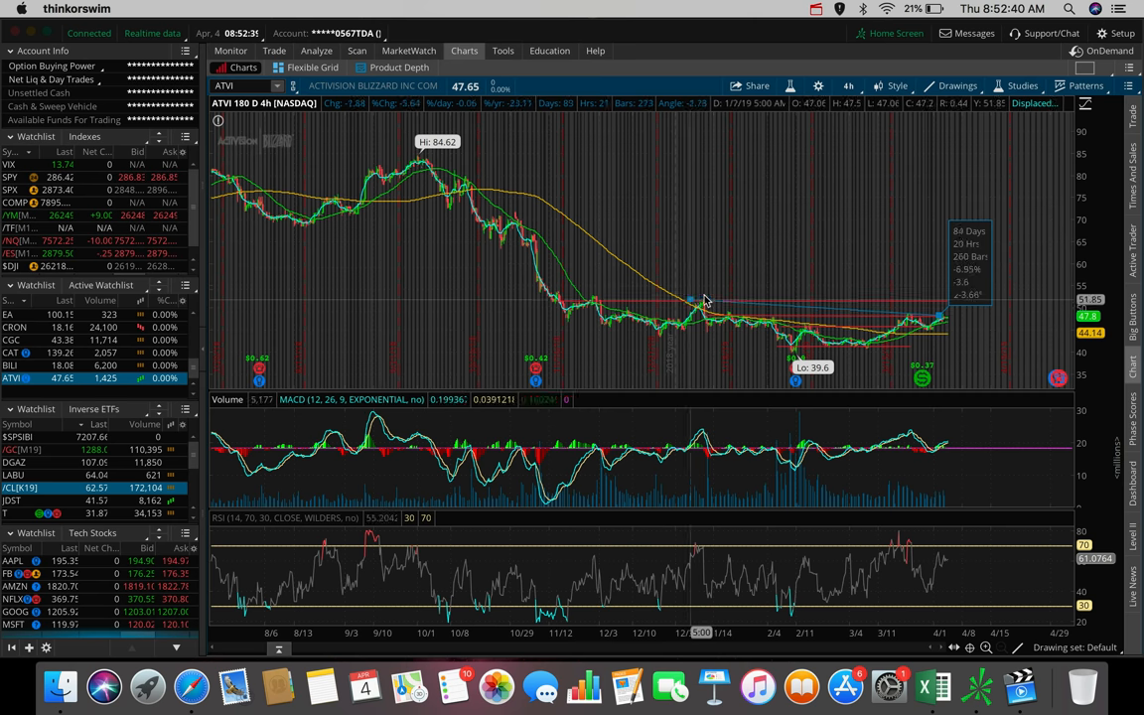
{"action": "mouse_move", "coordinate": [700, 303]}
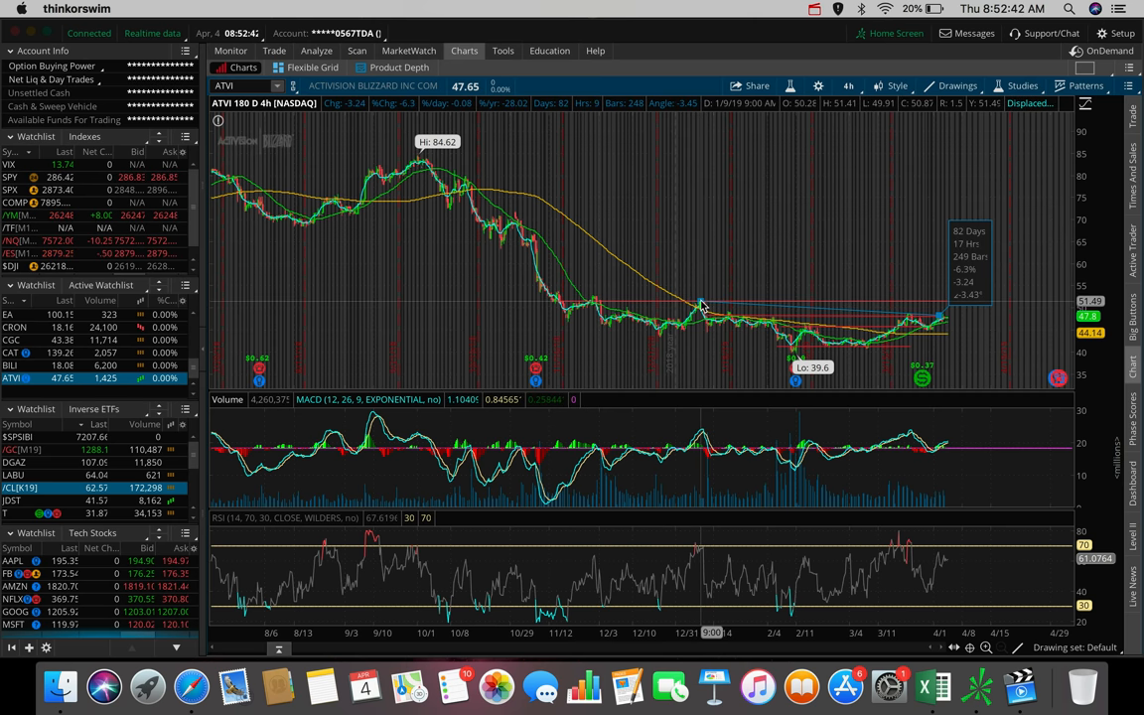
{"action": "mouse_move", "coordinate": [581, 303]}
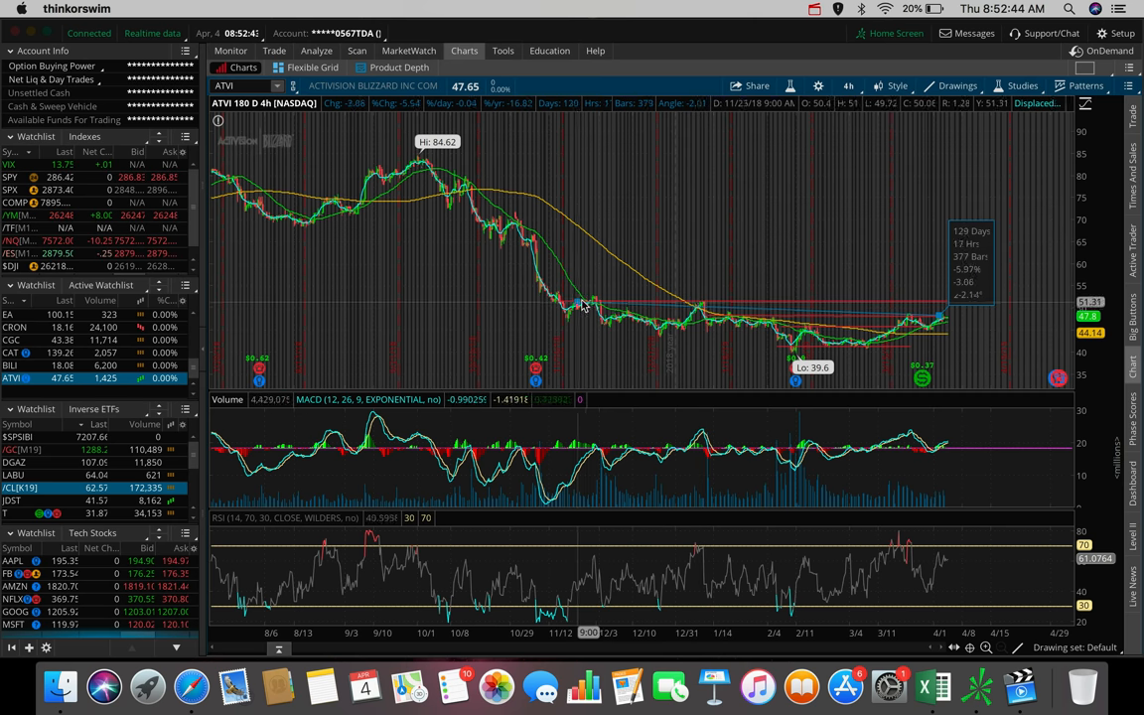
{"action": "mouse_move", "coordinate": [591, 303]}
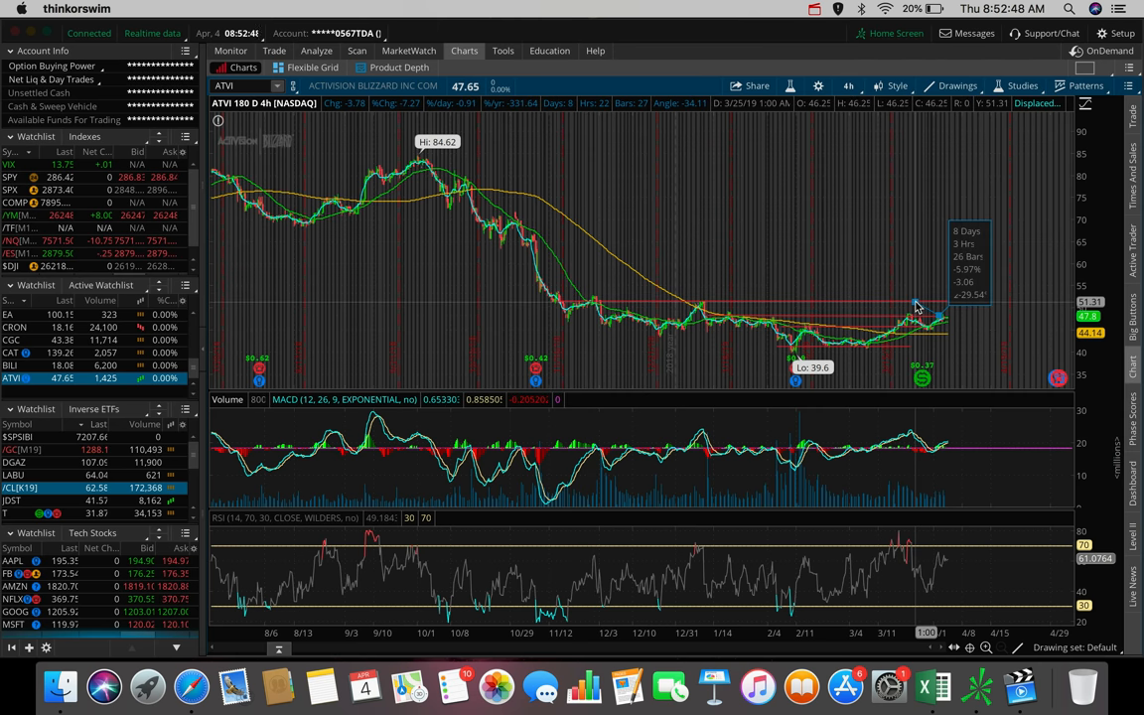
{"action": "mouse_move", "coordinate": [942, 320]}
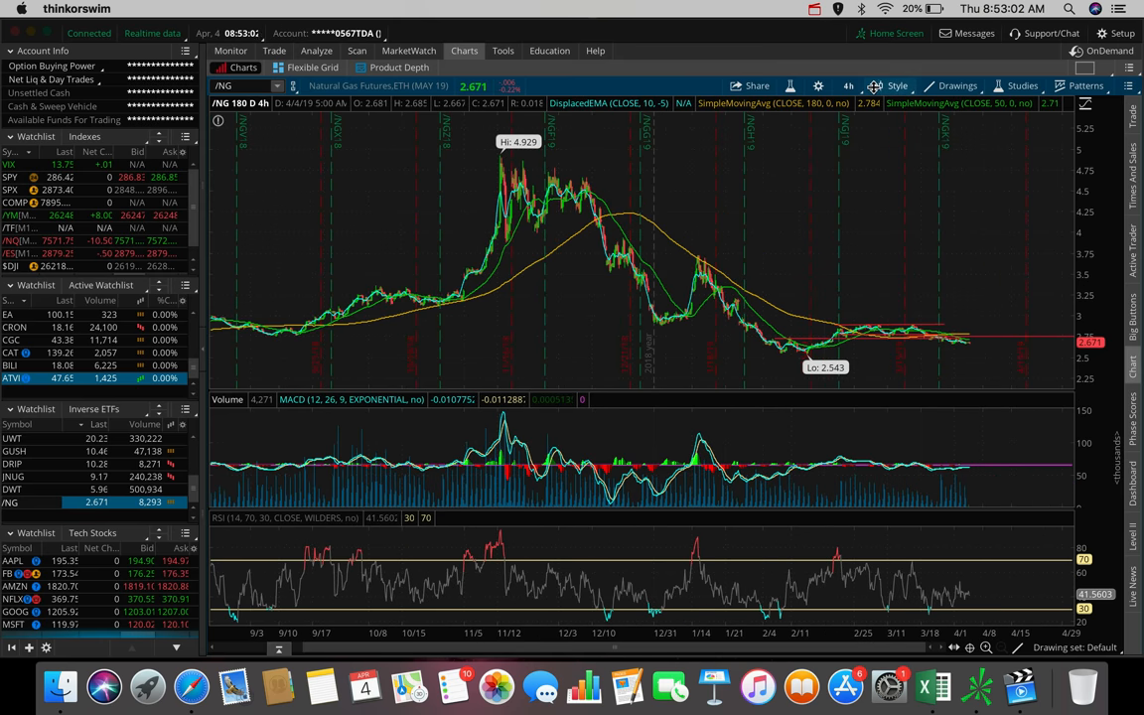
{"action": "left_click", "coordinate": [848, 86]}
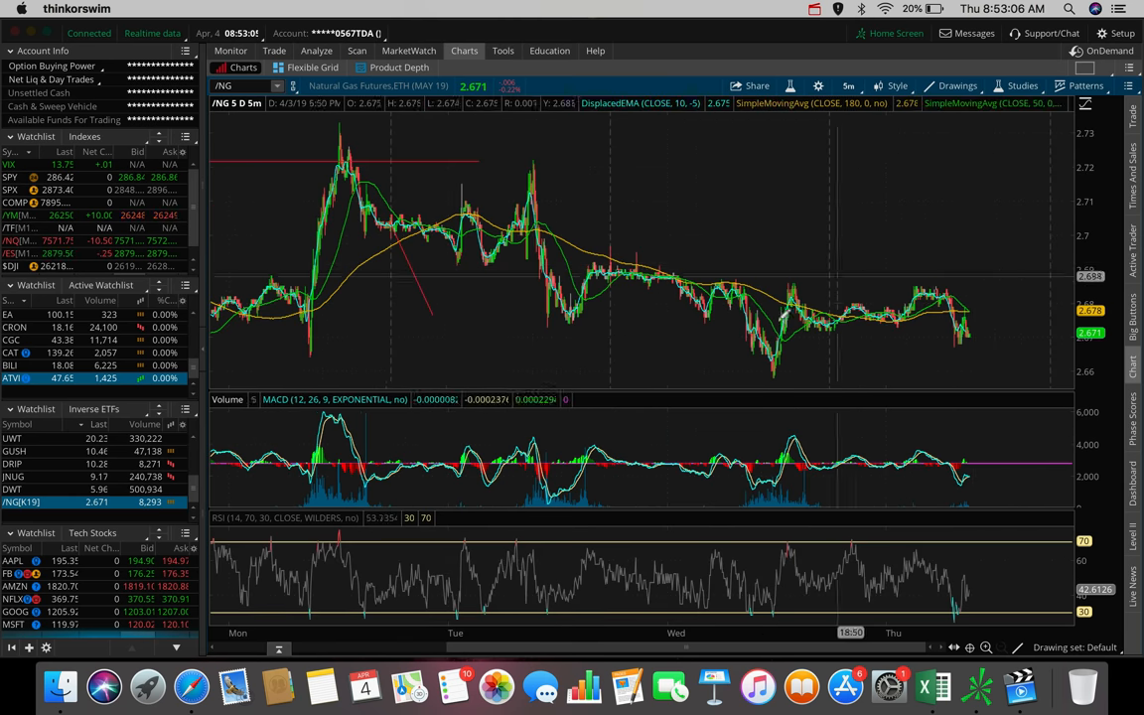
{"action": "mouse_move", "coordinate": [773, 375]}
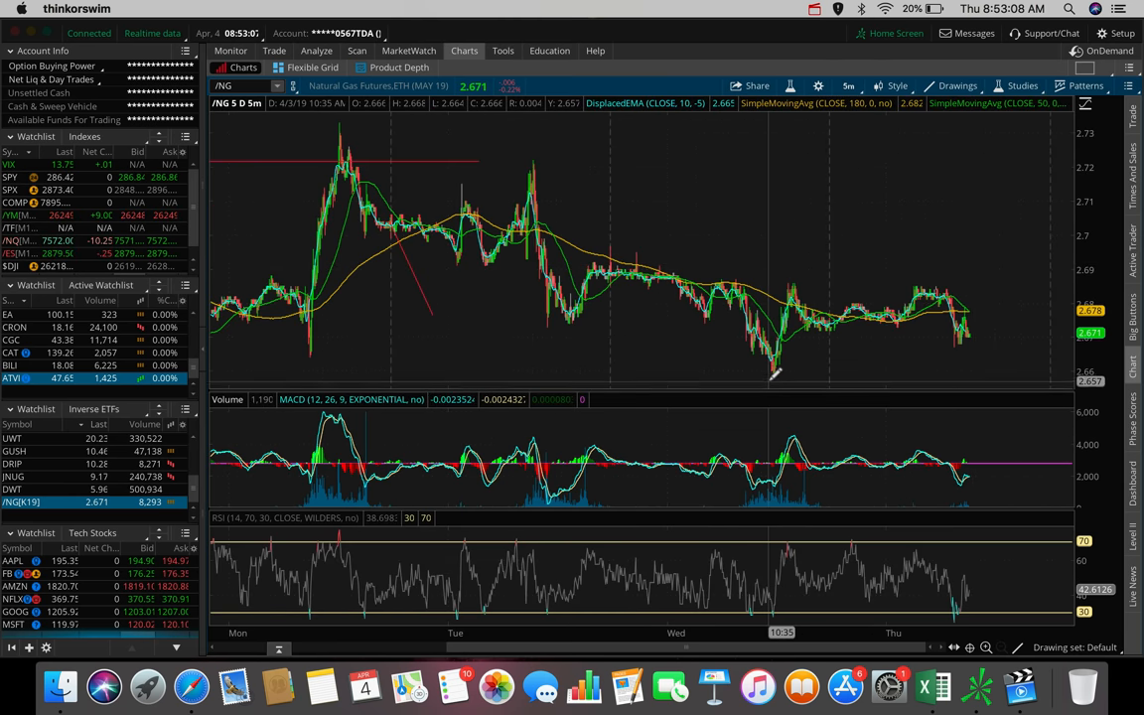
{"action": "mouse_move", "coordinate": [795, 340]}
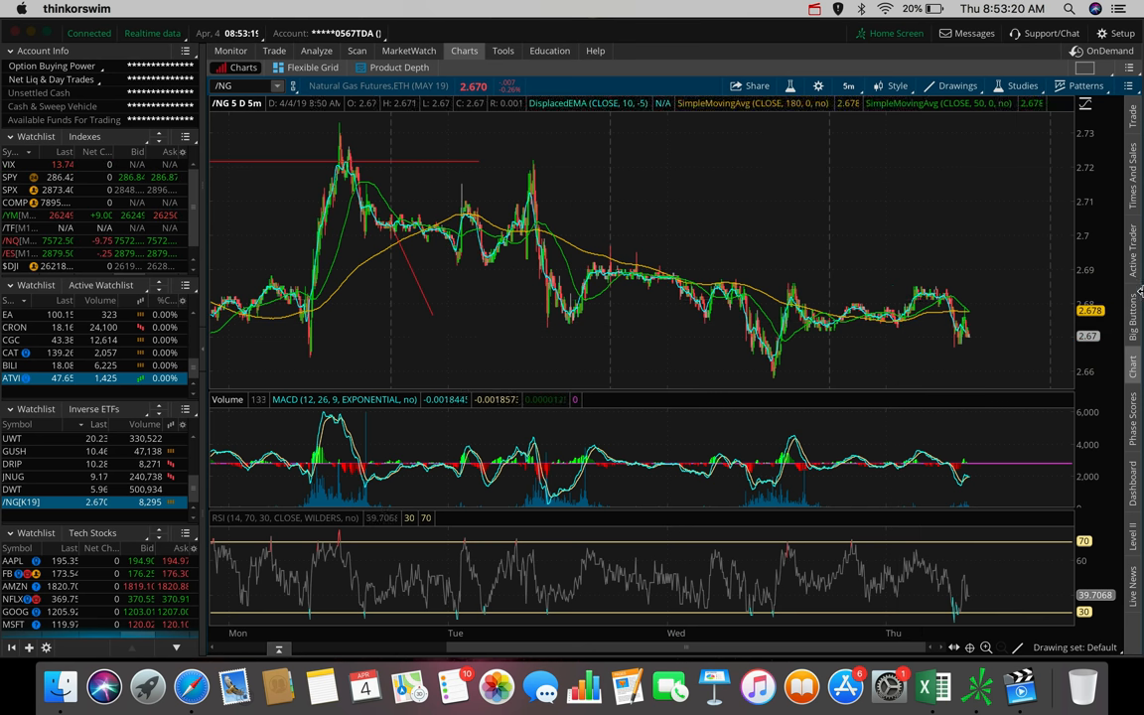
{"action": "mouse_move", "coordinate": [971, 327]}
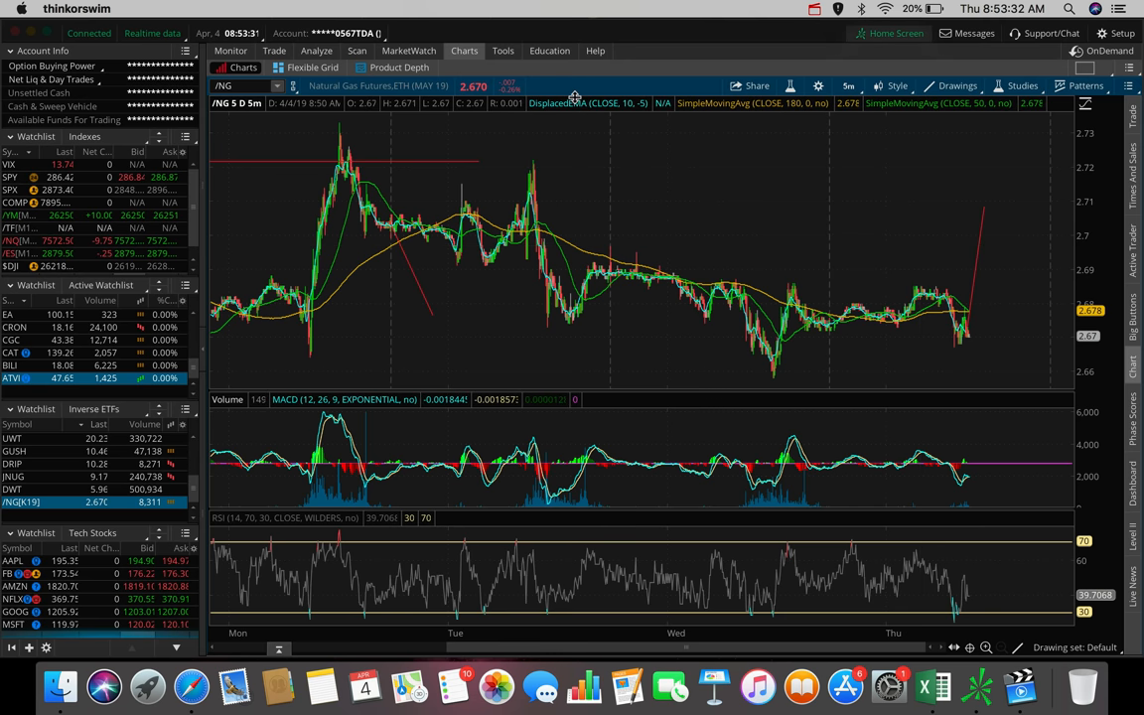
{"action": "mouse_move", "coordinate": [1000, 139]}
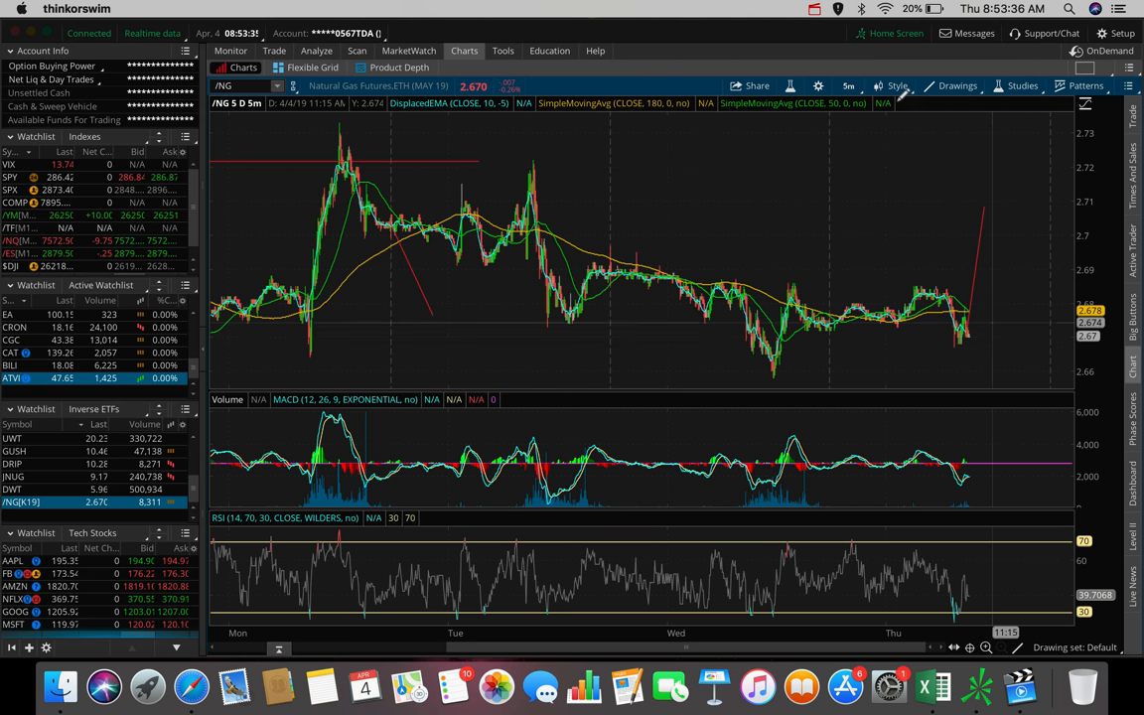
{"action": "left_click", "coordinate": [848, 85]}
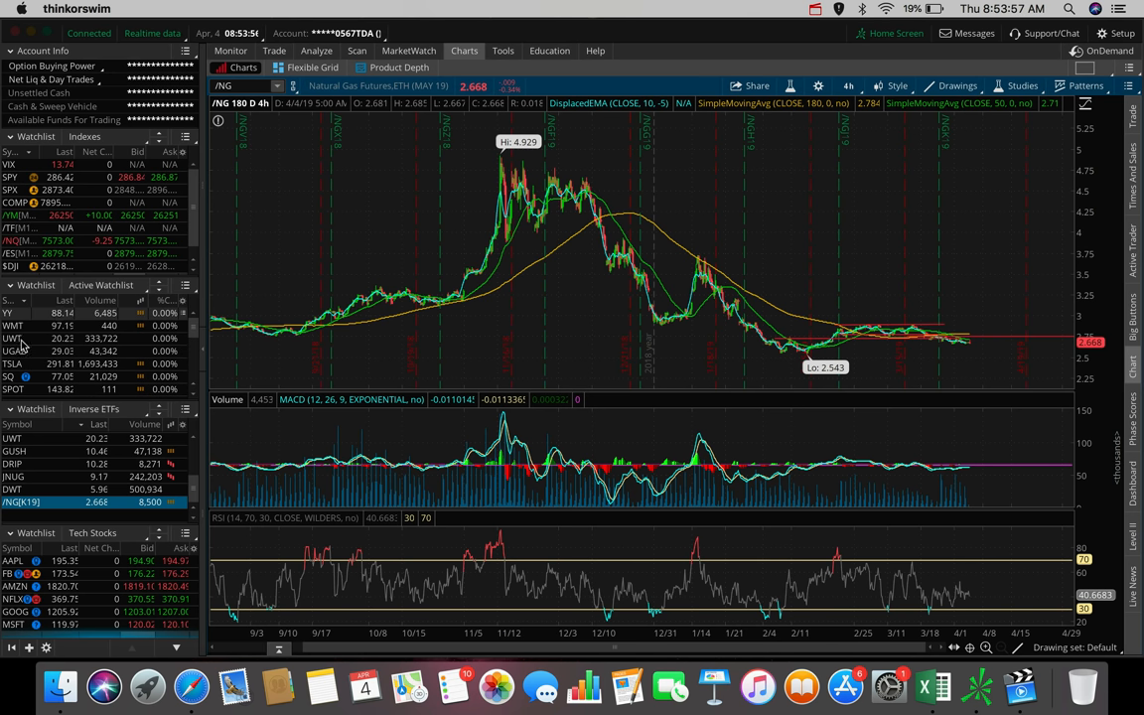
- Scroll the watchlist and load NVIDIA (NVDA) on the 180-day 4-hour chart
{"action": "scroll", "scroll_direction": "down", "scroll_amount": 3}
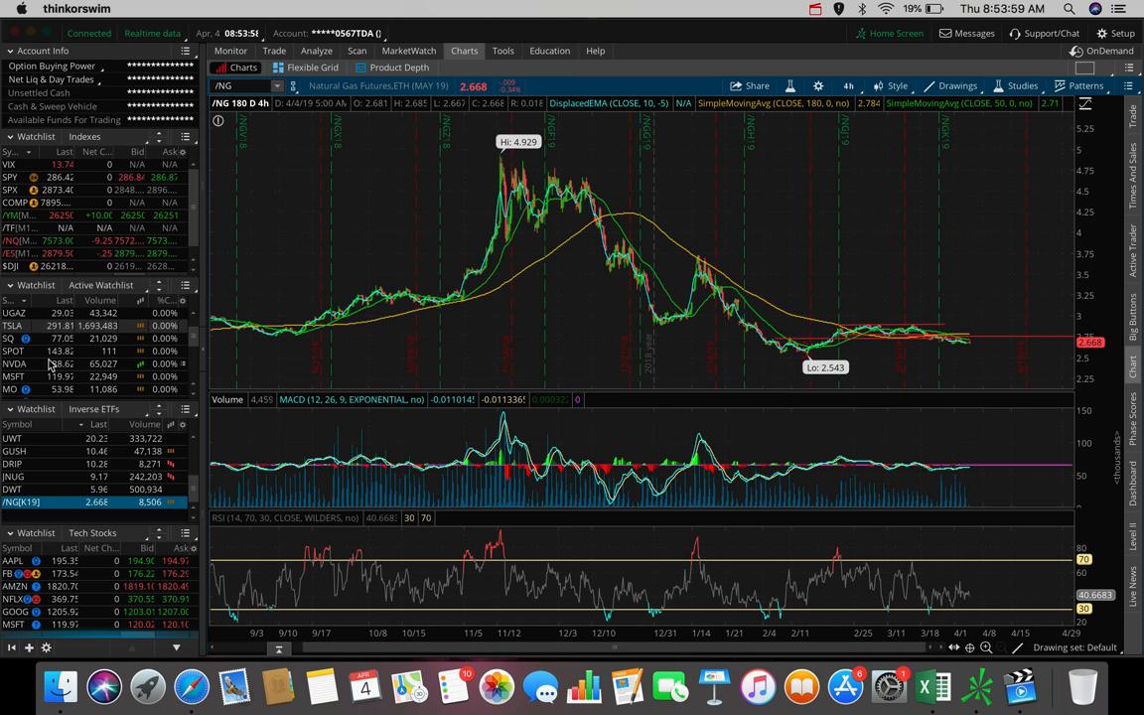
{"action": "left_click", "coordinate": [14, 363]}
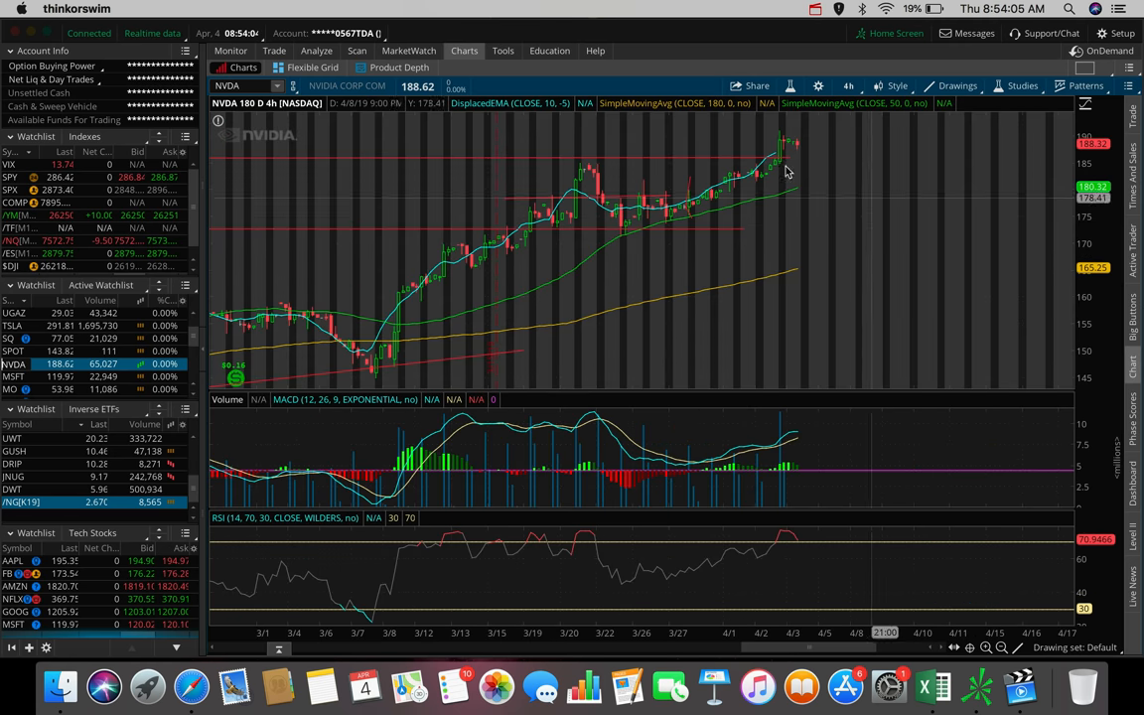
{"action": "mouse_move", "coordinate": [799, 161]}
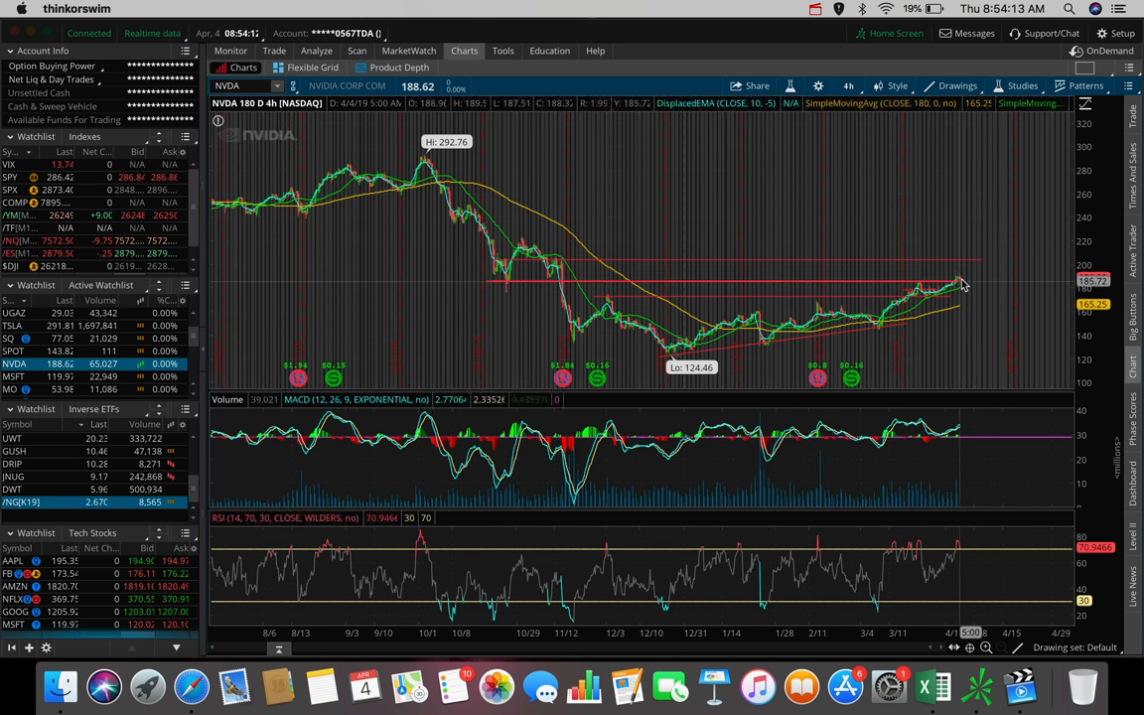
{"action": "mouse_move", "coordinate": [961, 285]}
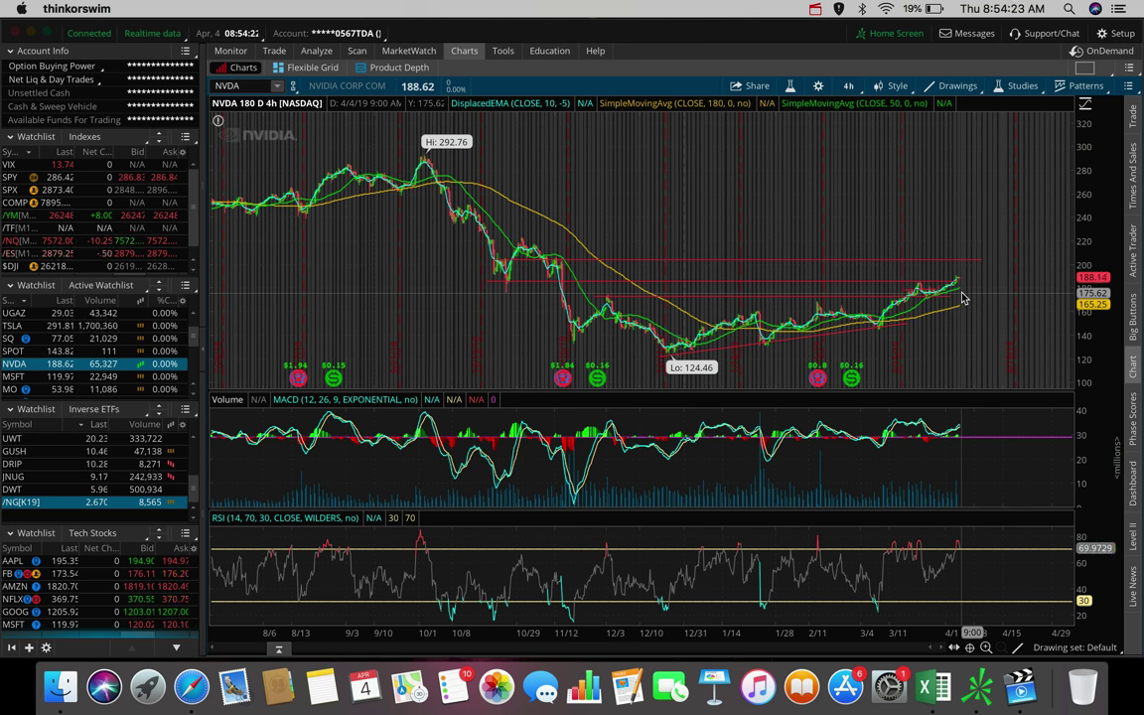
{"action": "mouse_move", "coordinate": [962, 521]}
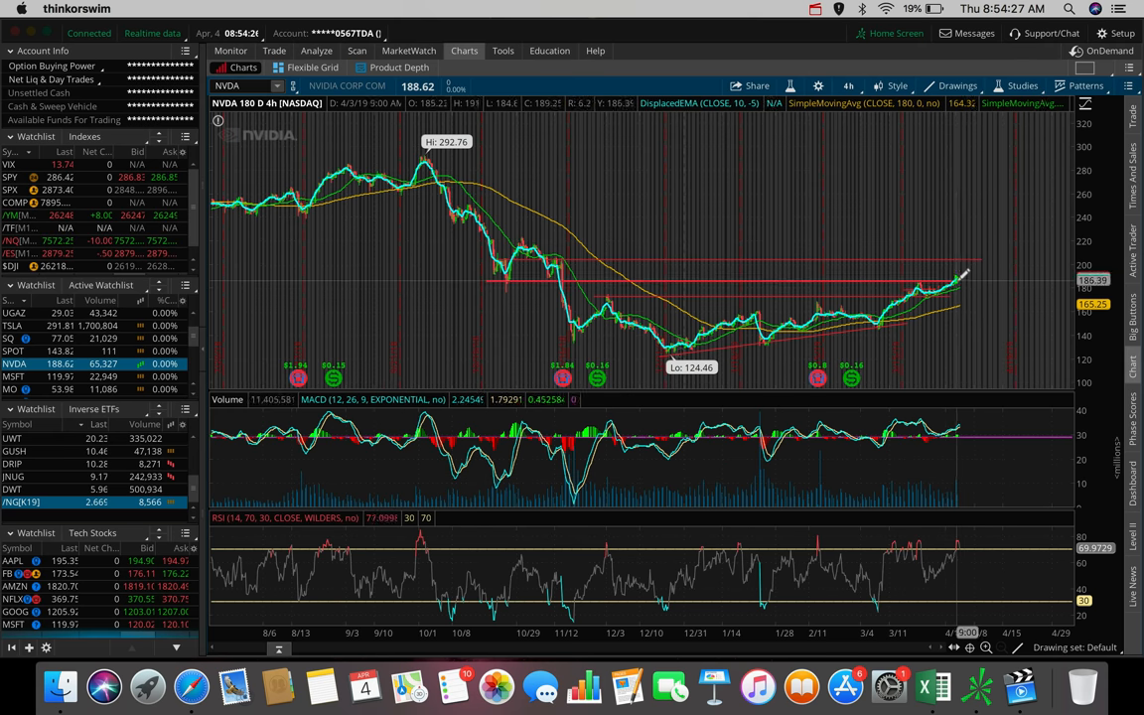
{"action": "mouse_move", "coordinate": [962, 276]}
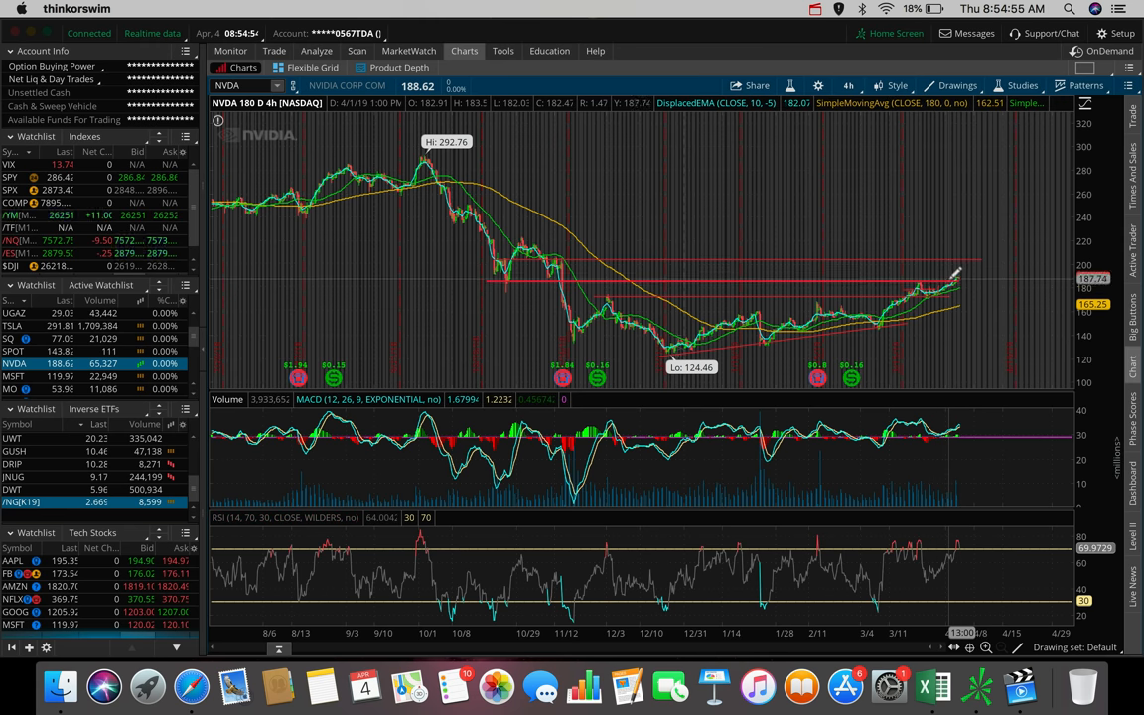
{"action": "mouse_move", "coordinate": [954, 276]}
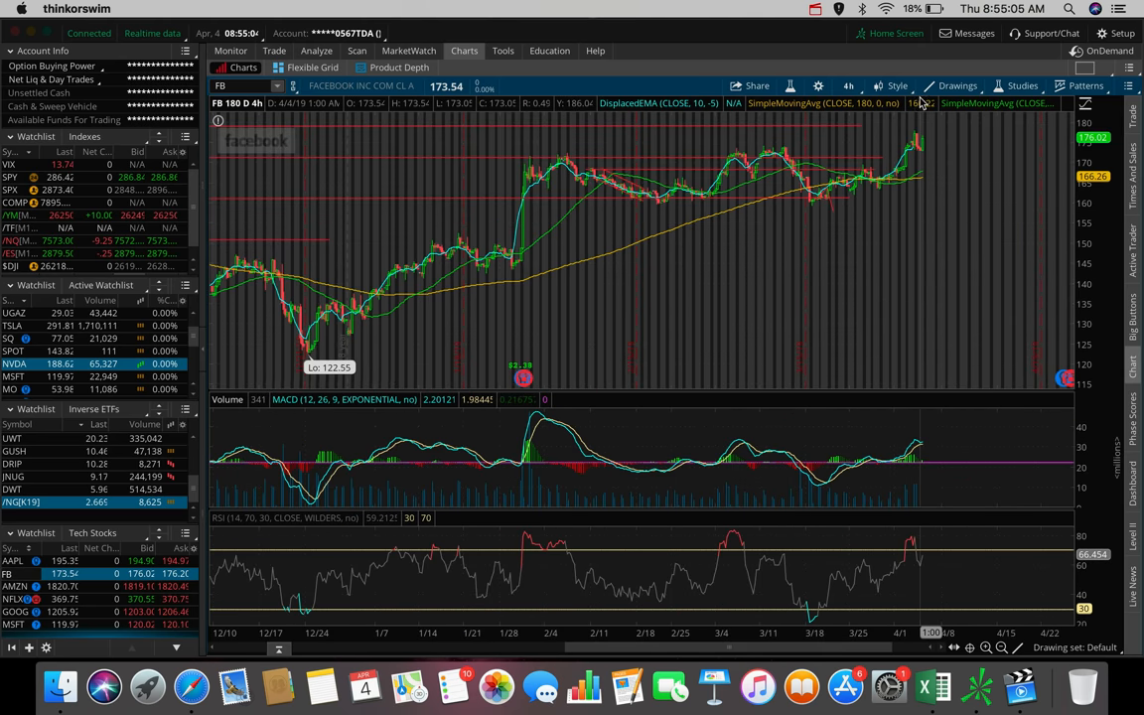
- Switch the Facebook (FB) chart to the 30 D 90m time frame
{"action": "left_click", "coordinate": [848, 86]}
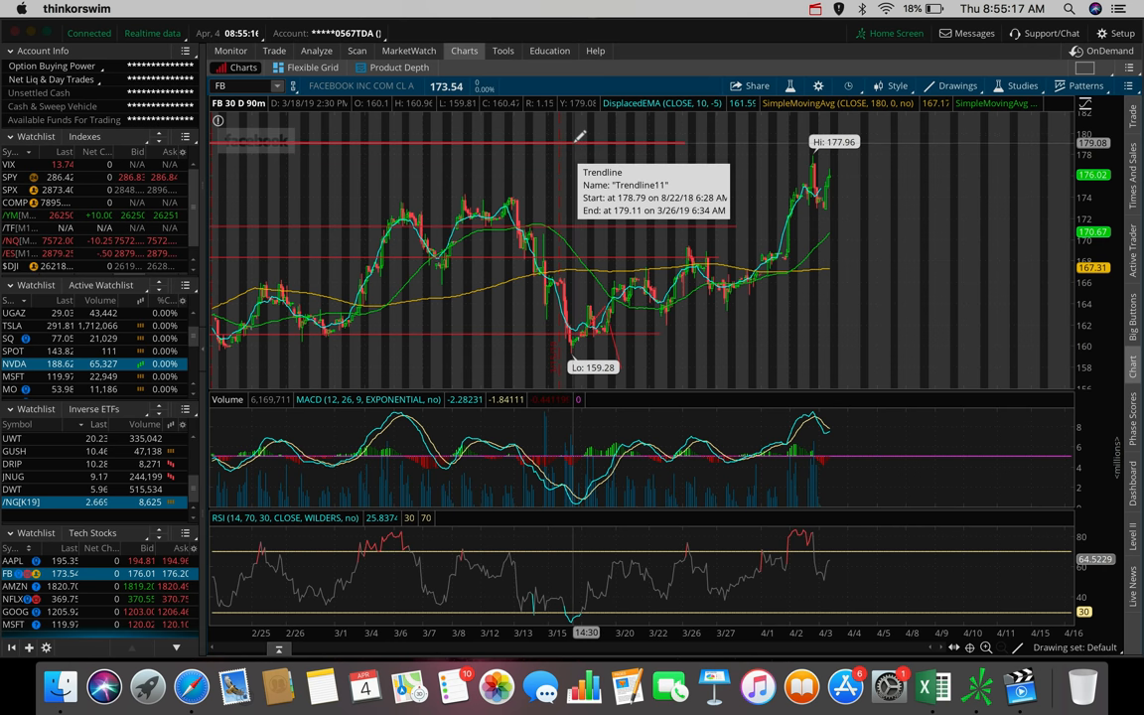
{"action": "mouse_move", "coordinate": [824, 194]}
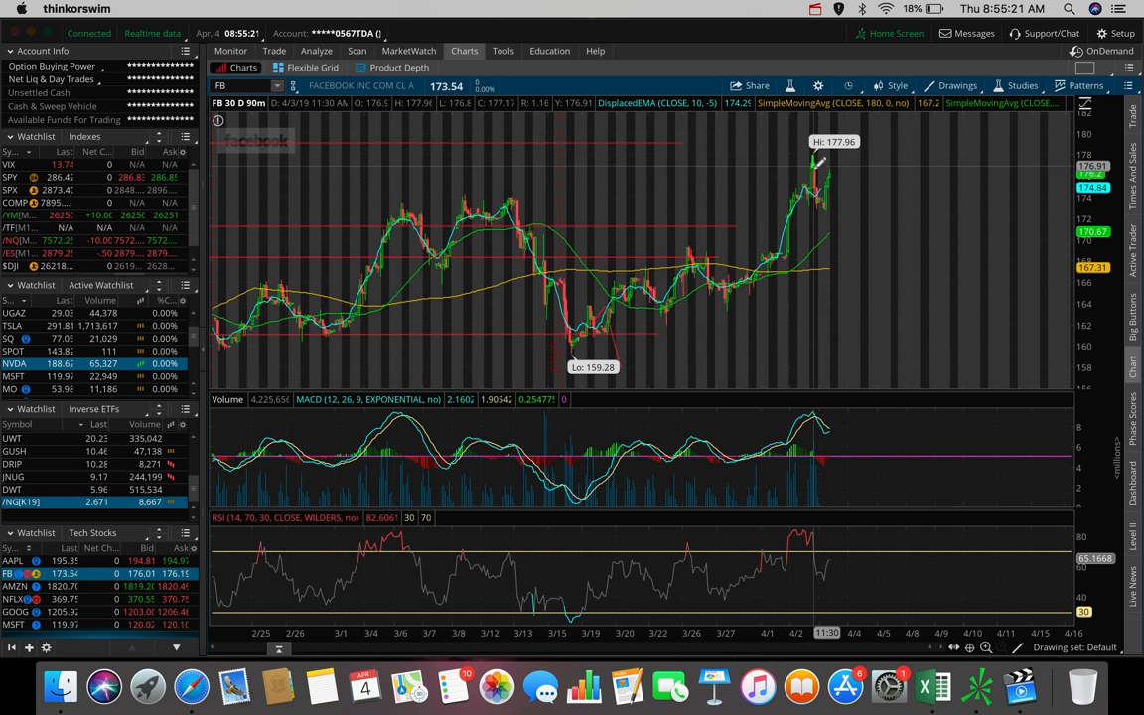
{"action": "mouse_move", "coordinate": [827, 204]}
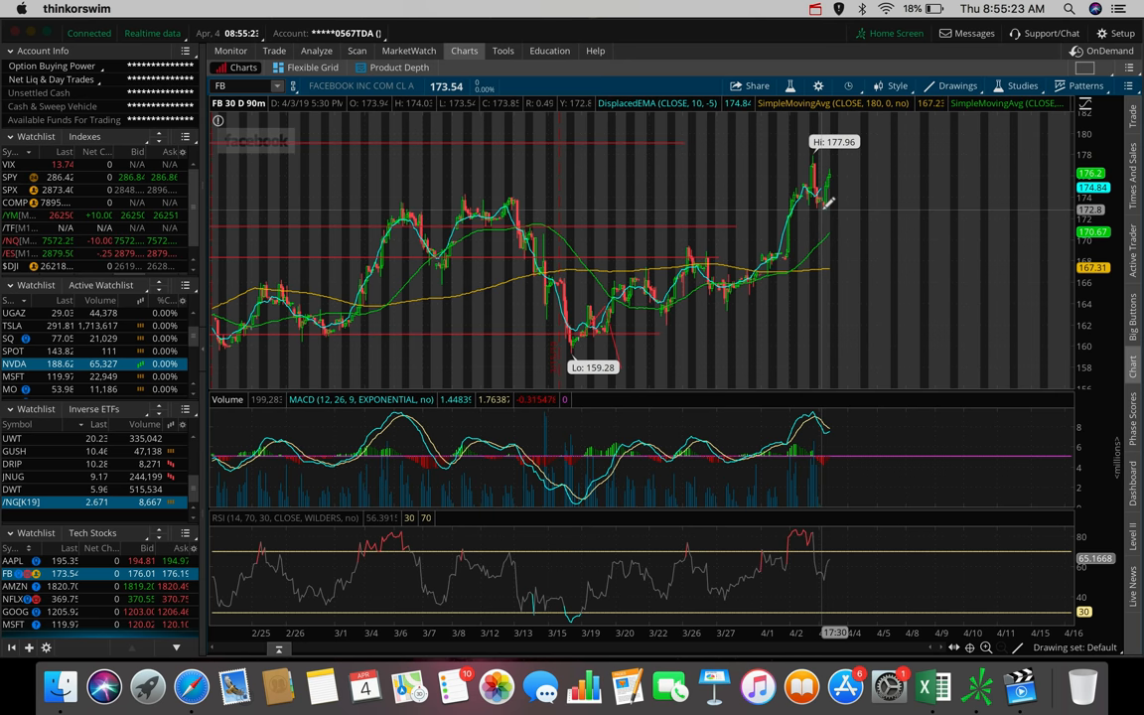
{"action": "mouse_move", "coordinate": [820, 179]}
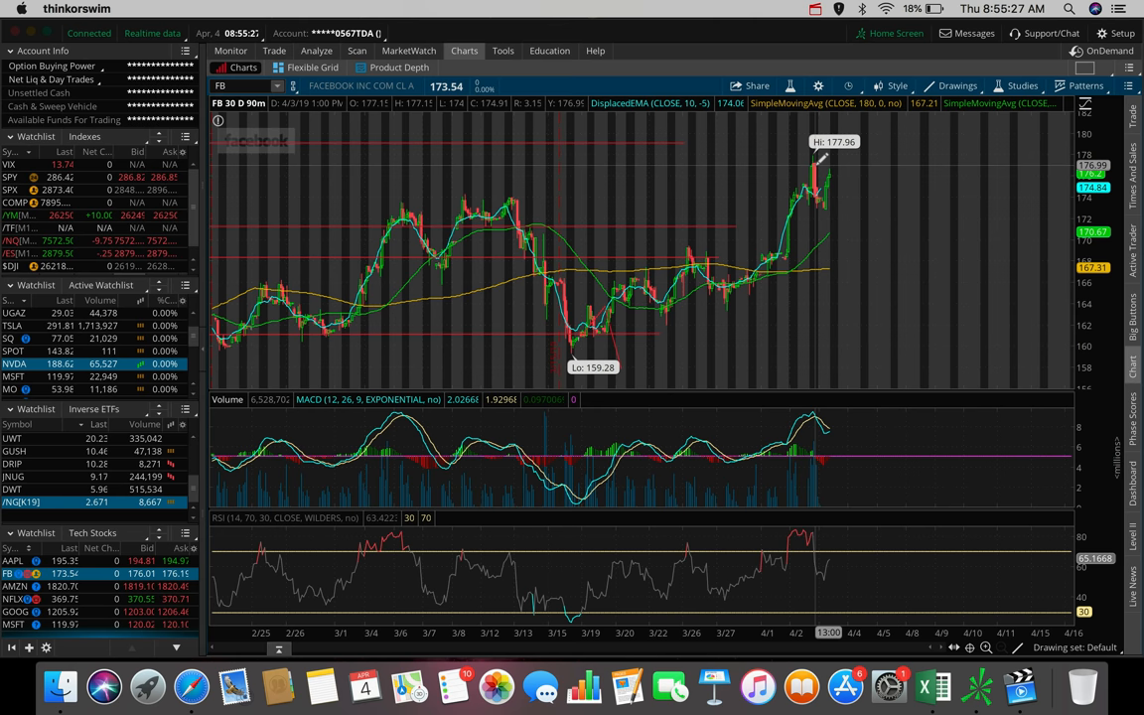
{"action": "mouse_move", "coordinate": [830, 174]}
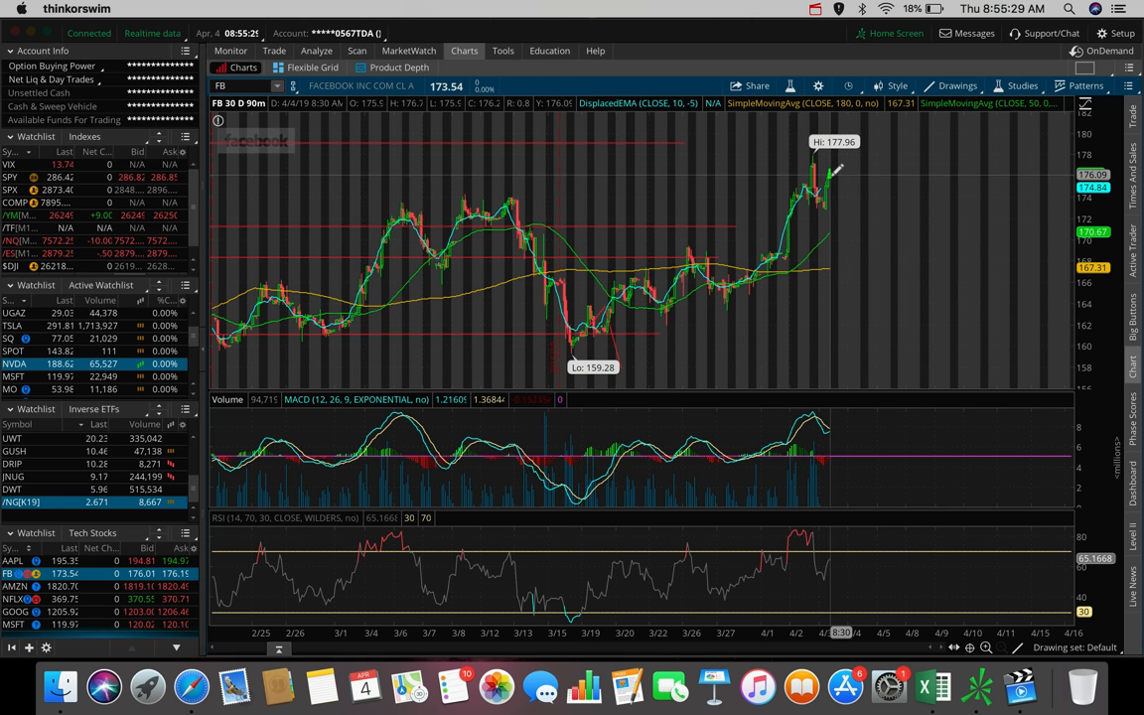
{"action": "mouse_move", "coordinate": [834, 178]}
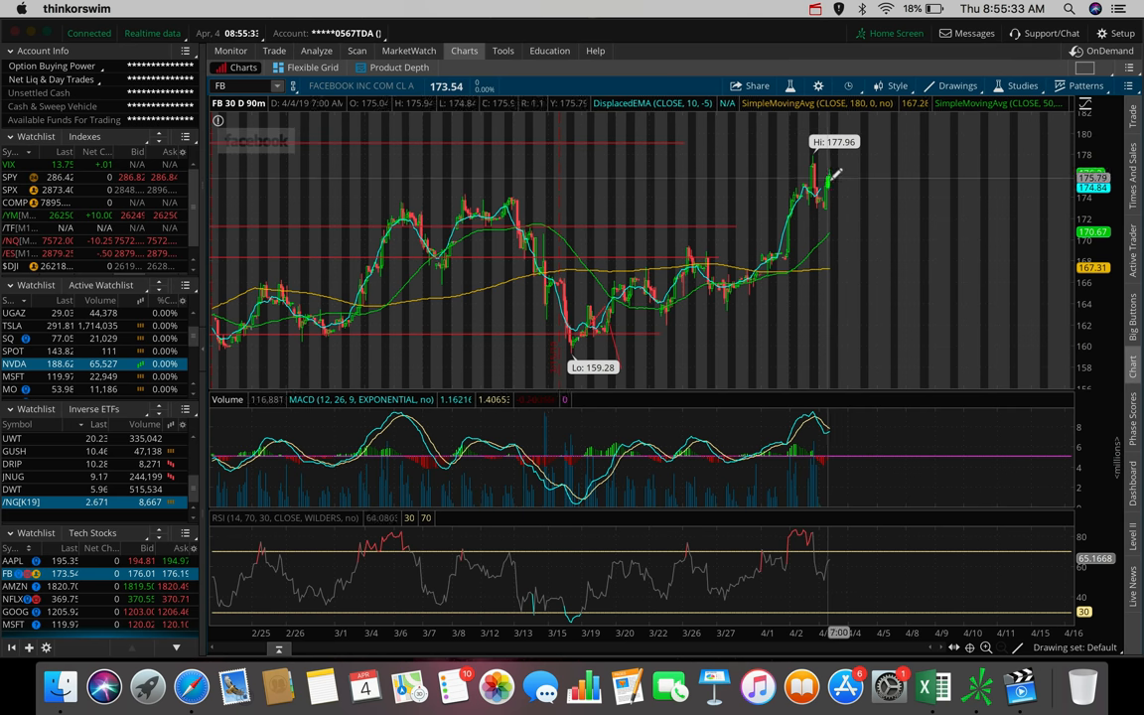
{"action": "mouse_move", "coordinate": [921, 181]}
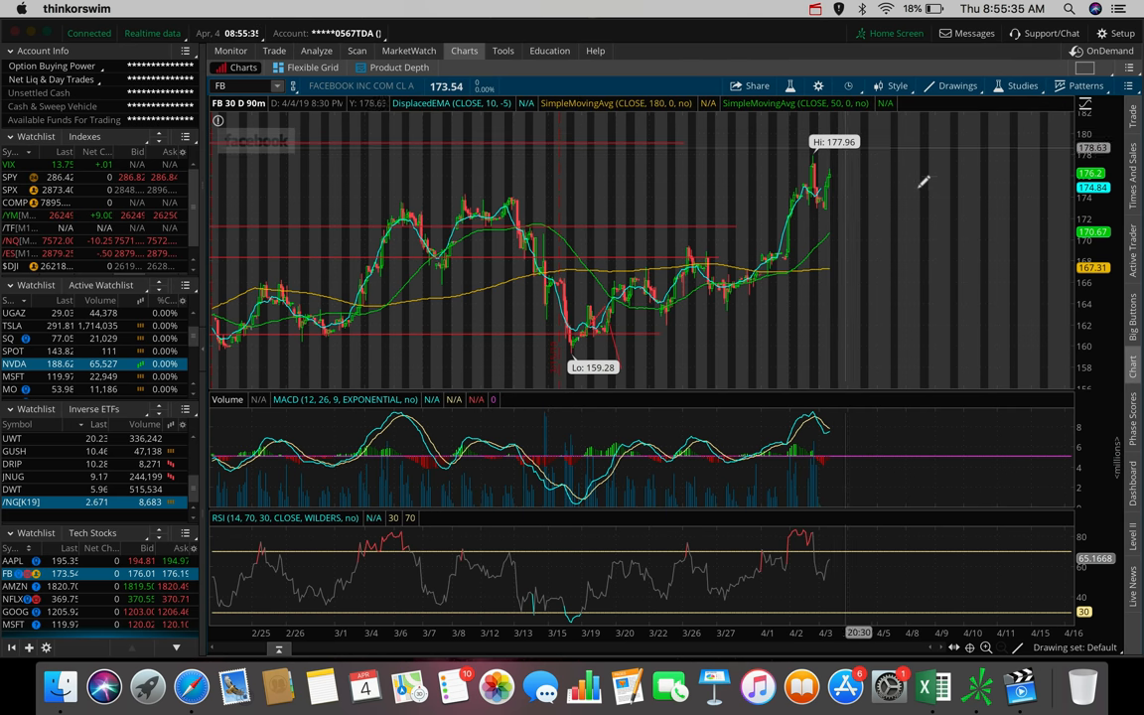